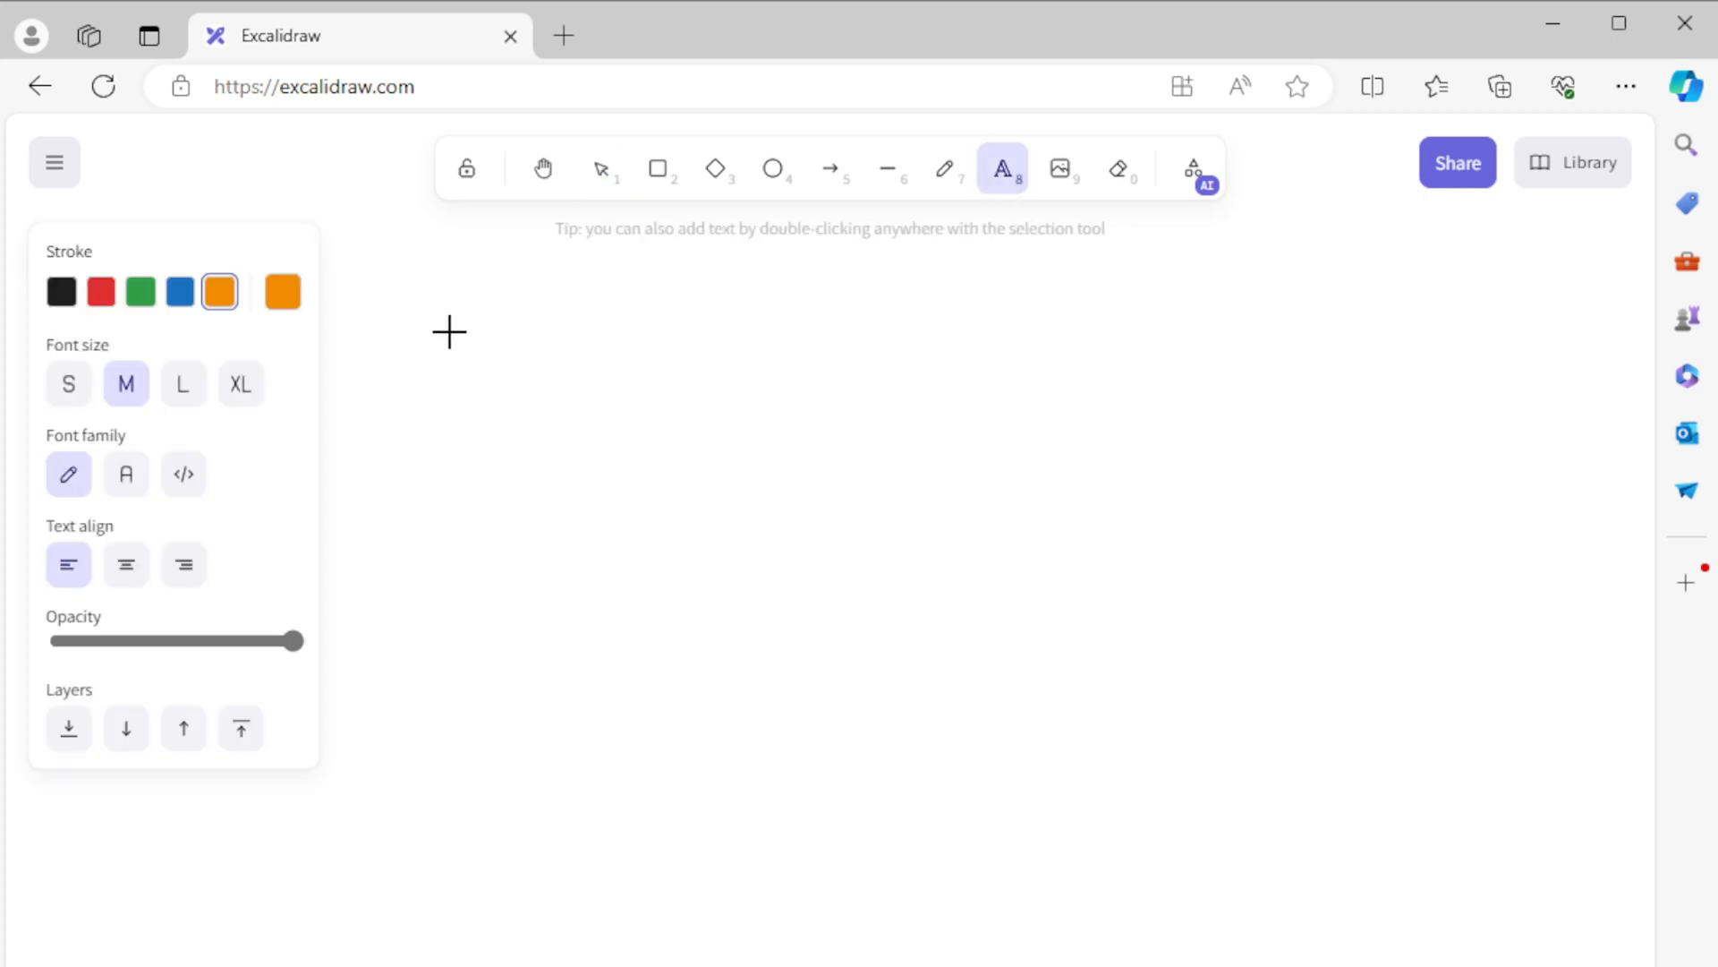
# Step: Add a large green XL title reading 'Problem solving strategies' on the canvas
pyautogui.write('Problem solving')
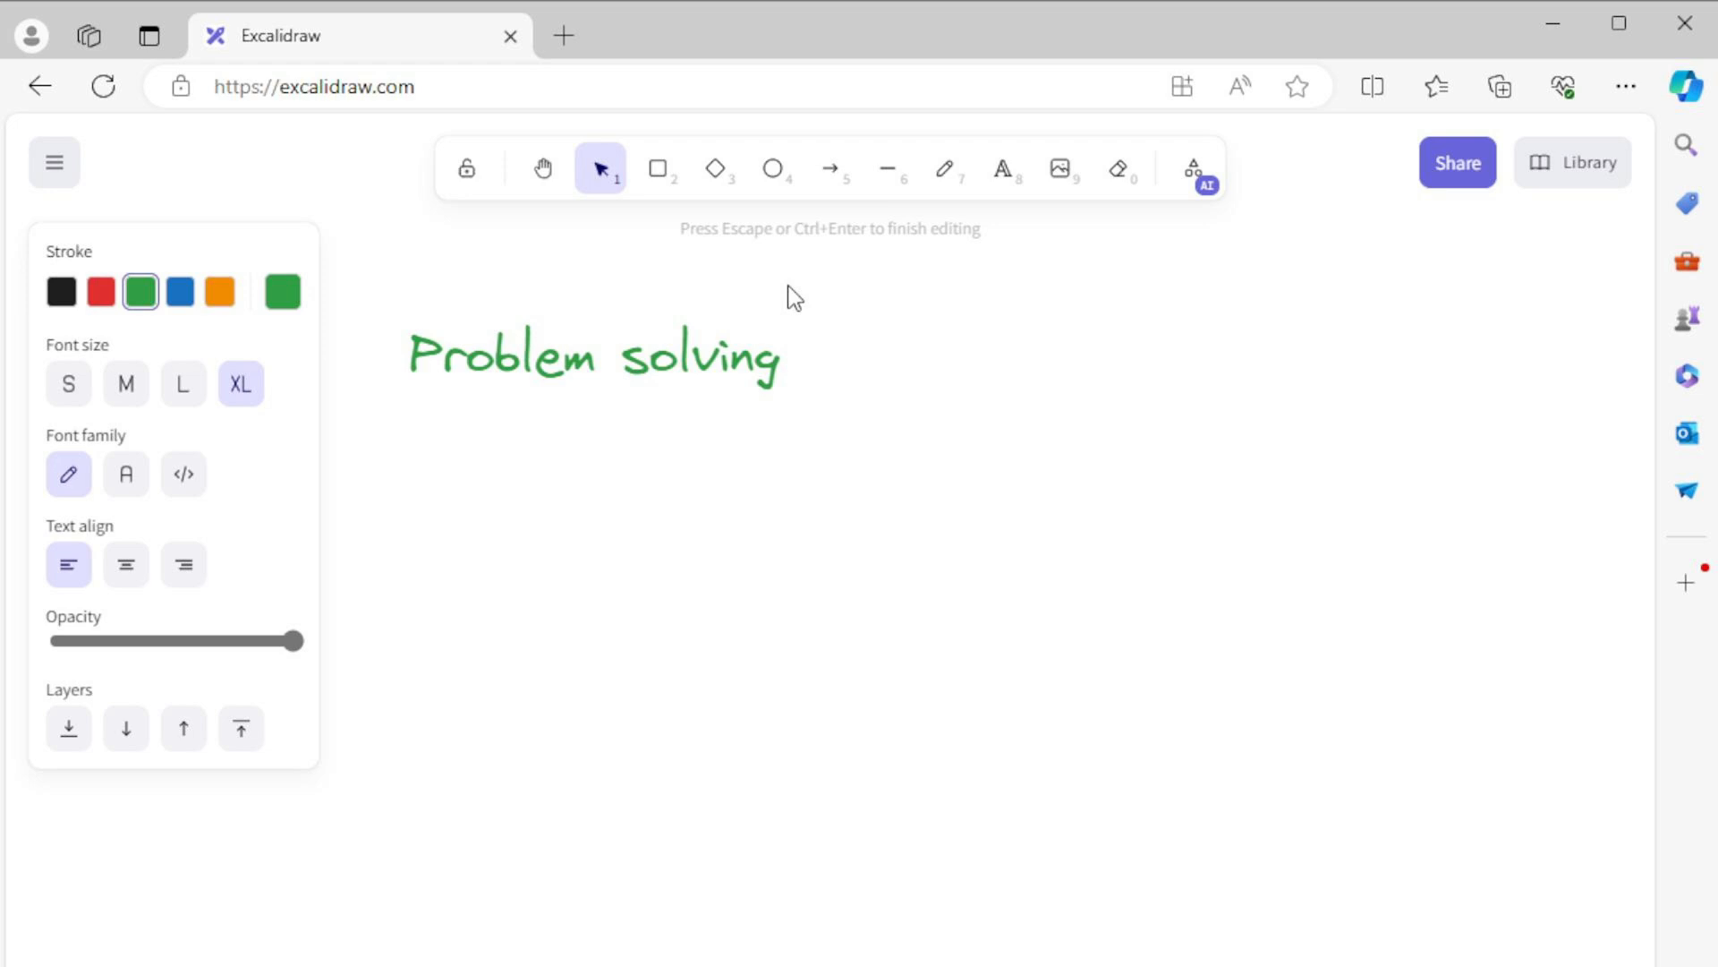
pyautogui.write('stra')
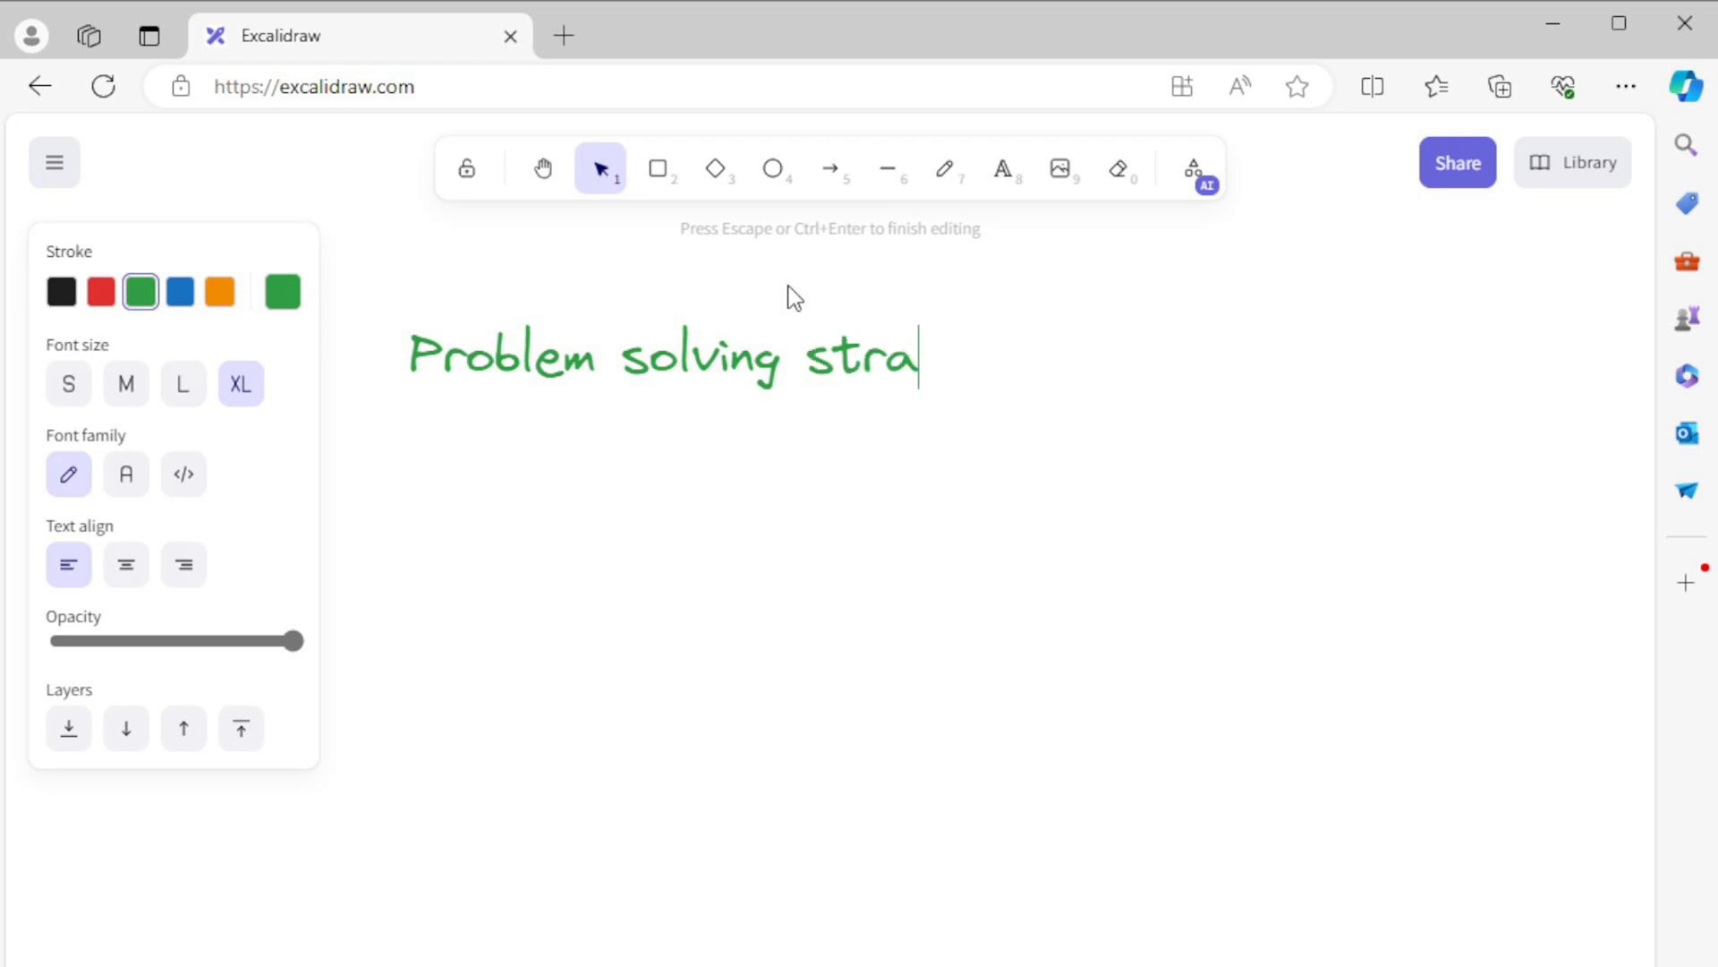
pyautogui.write('tegies')
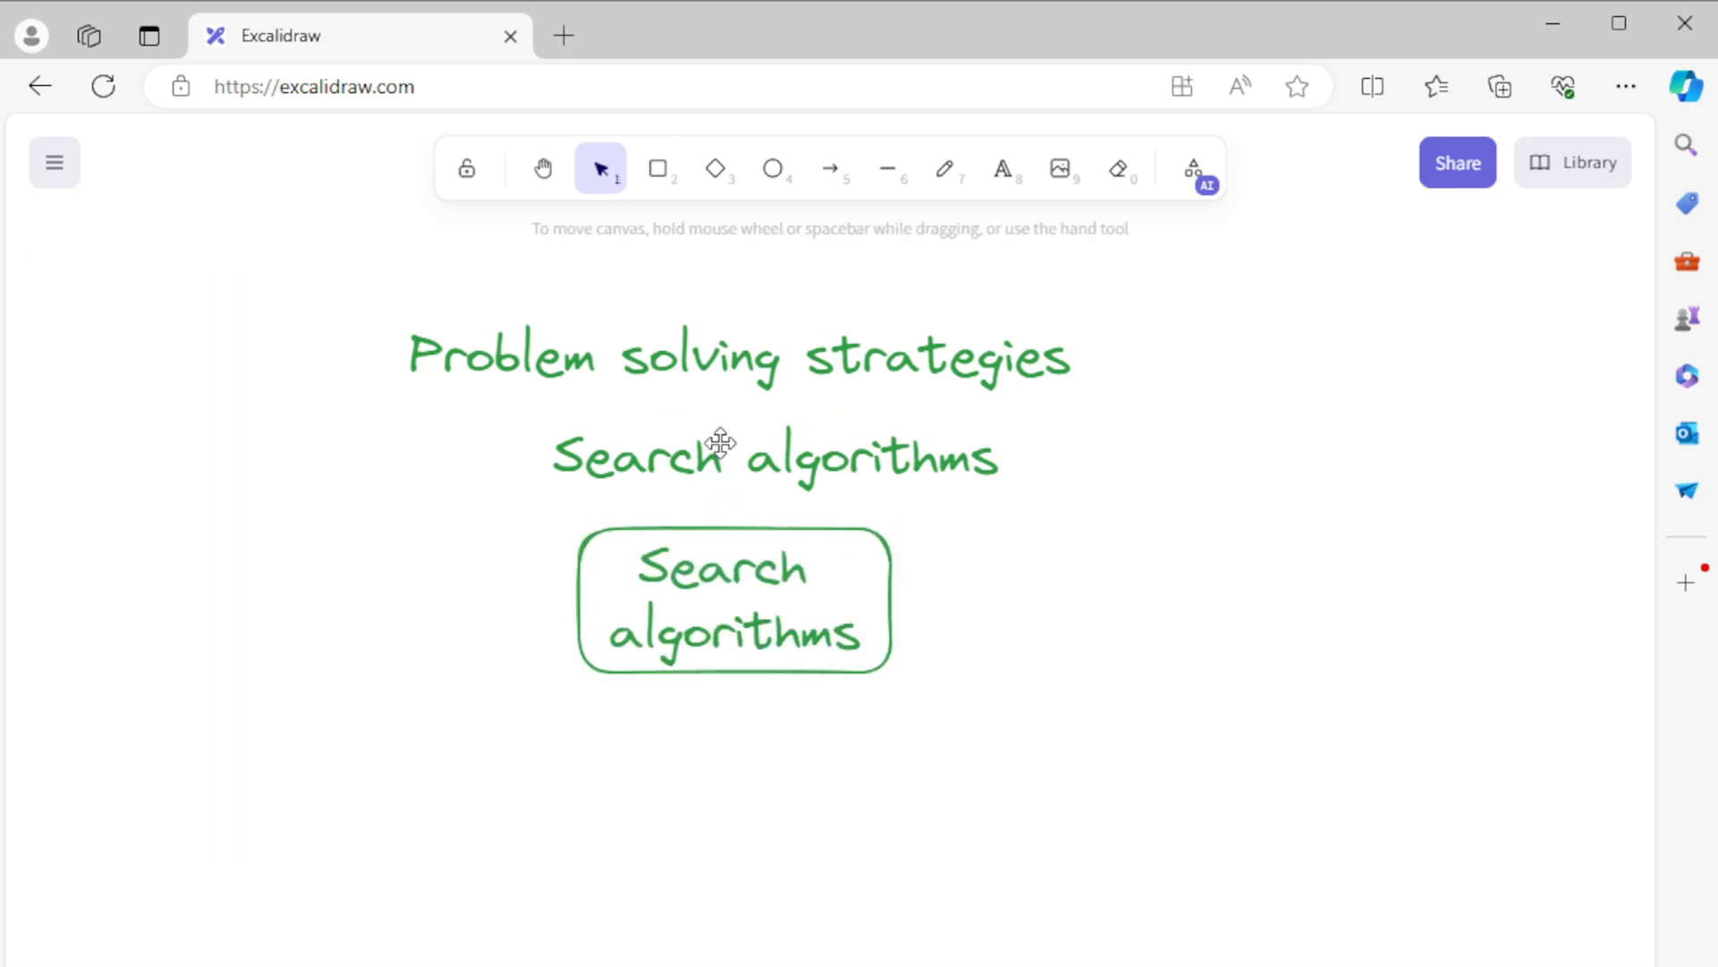
# Step: Add 'Uninformed' and 'BFS' rounded boxes branching from Search algorithms
pyautogui.click(657, 169)
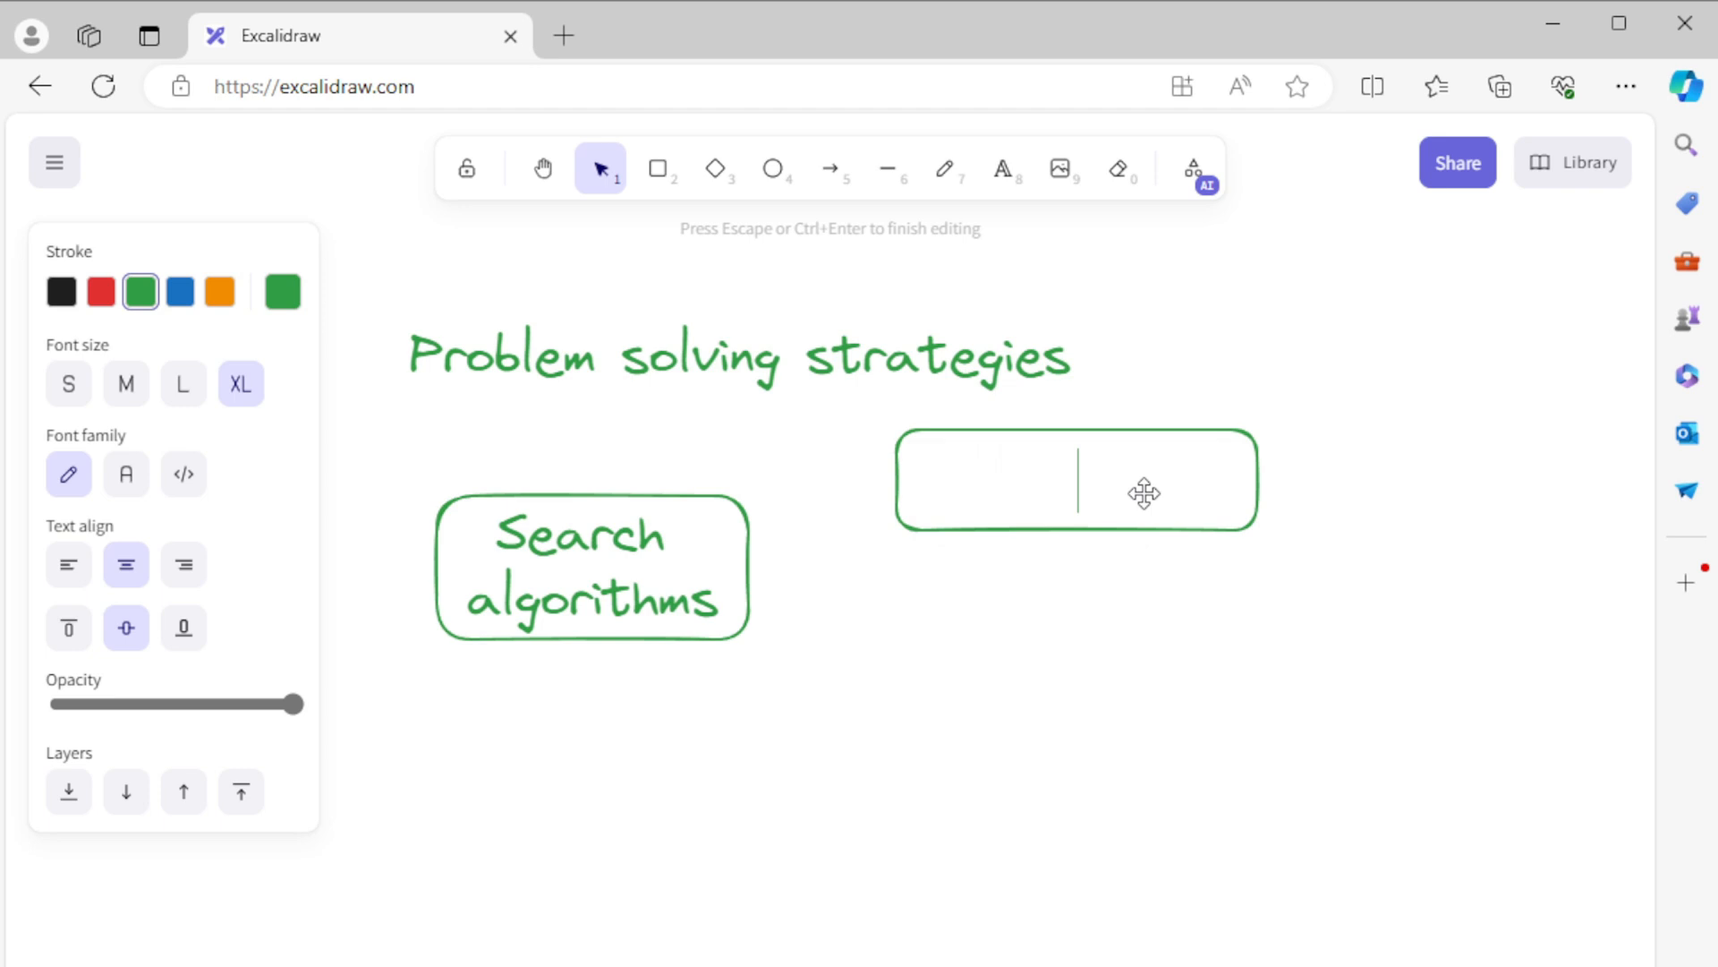
pyautogui.write('Uninformed')
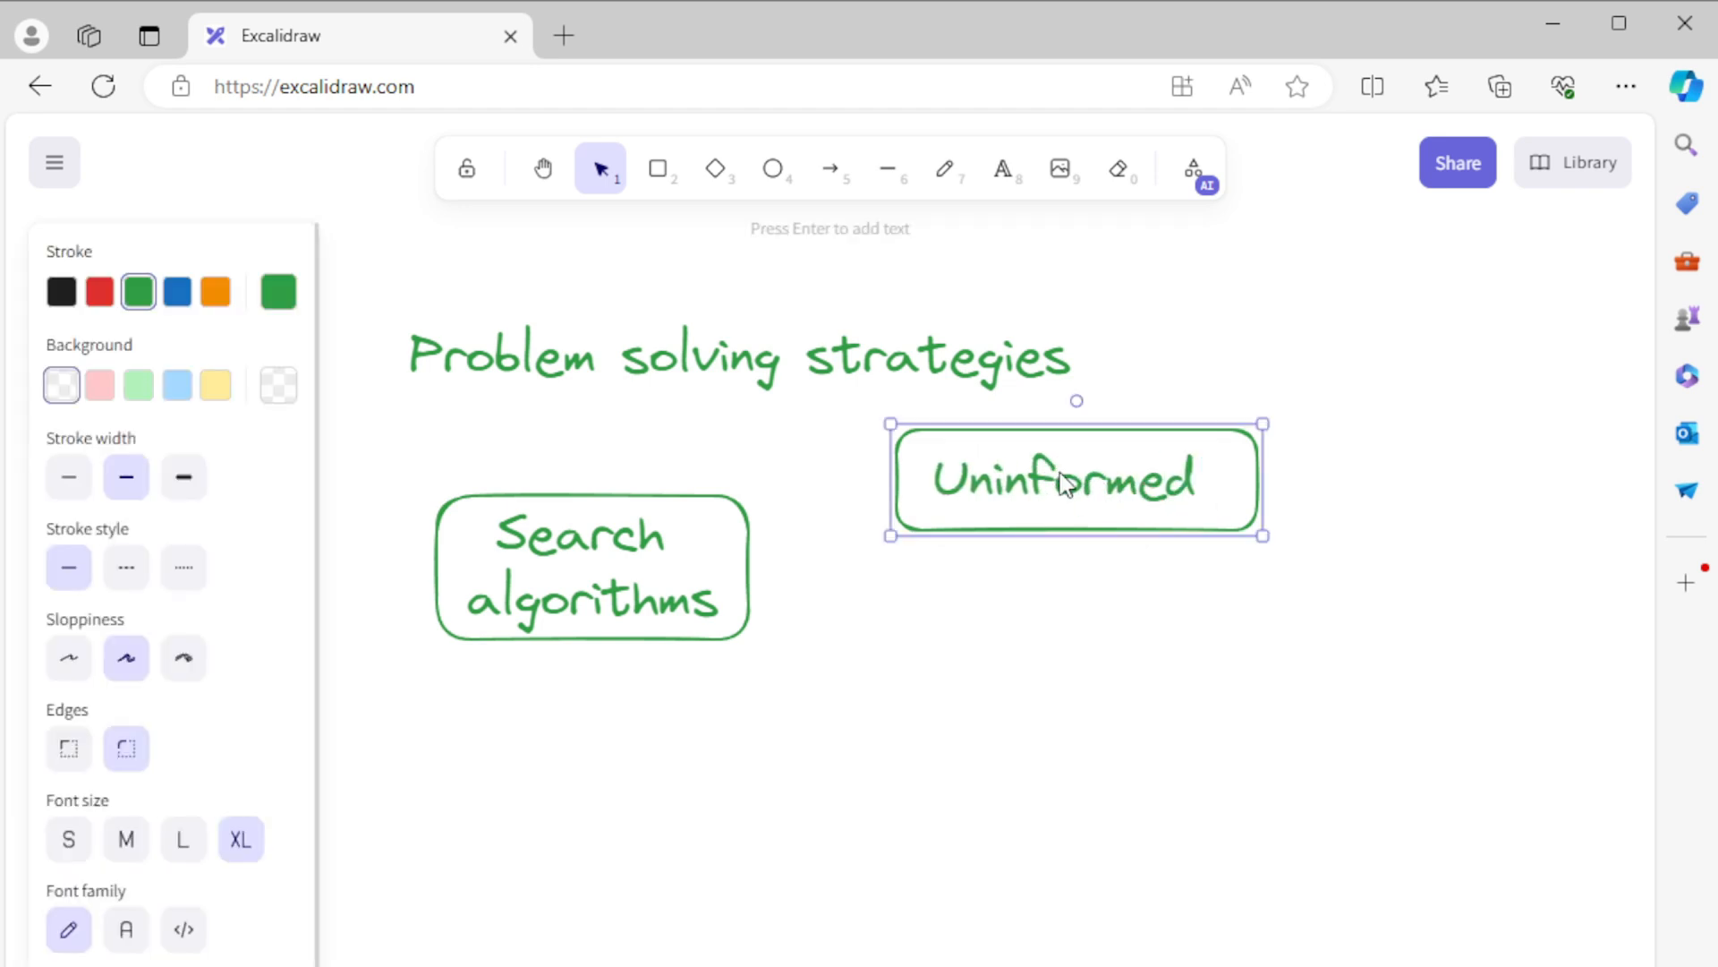
pyautogui.click(831, 169)
pyautogui.write('B')
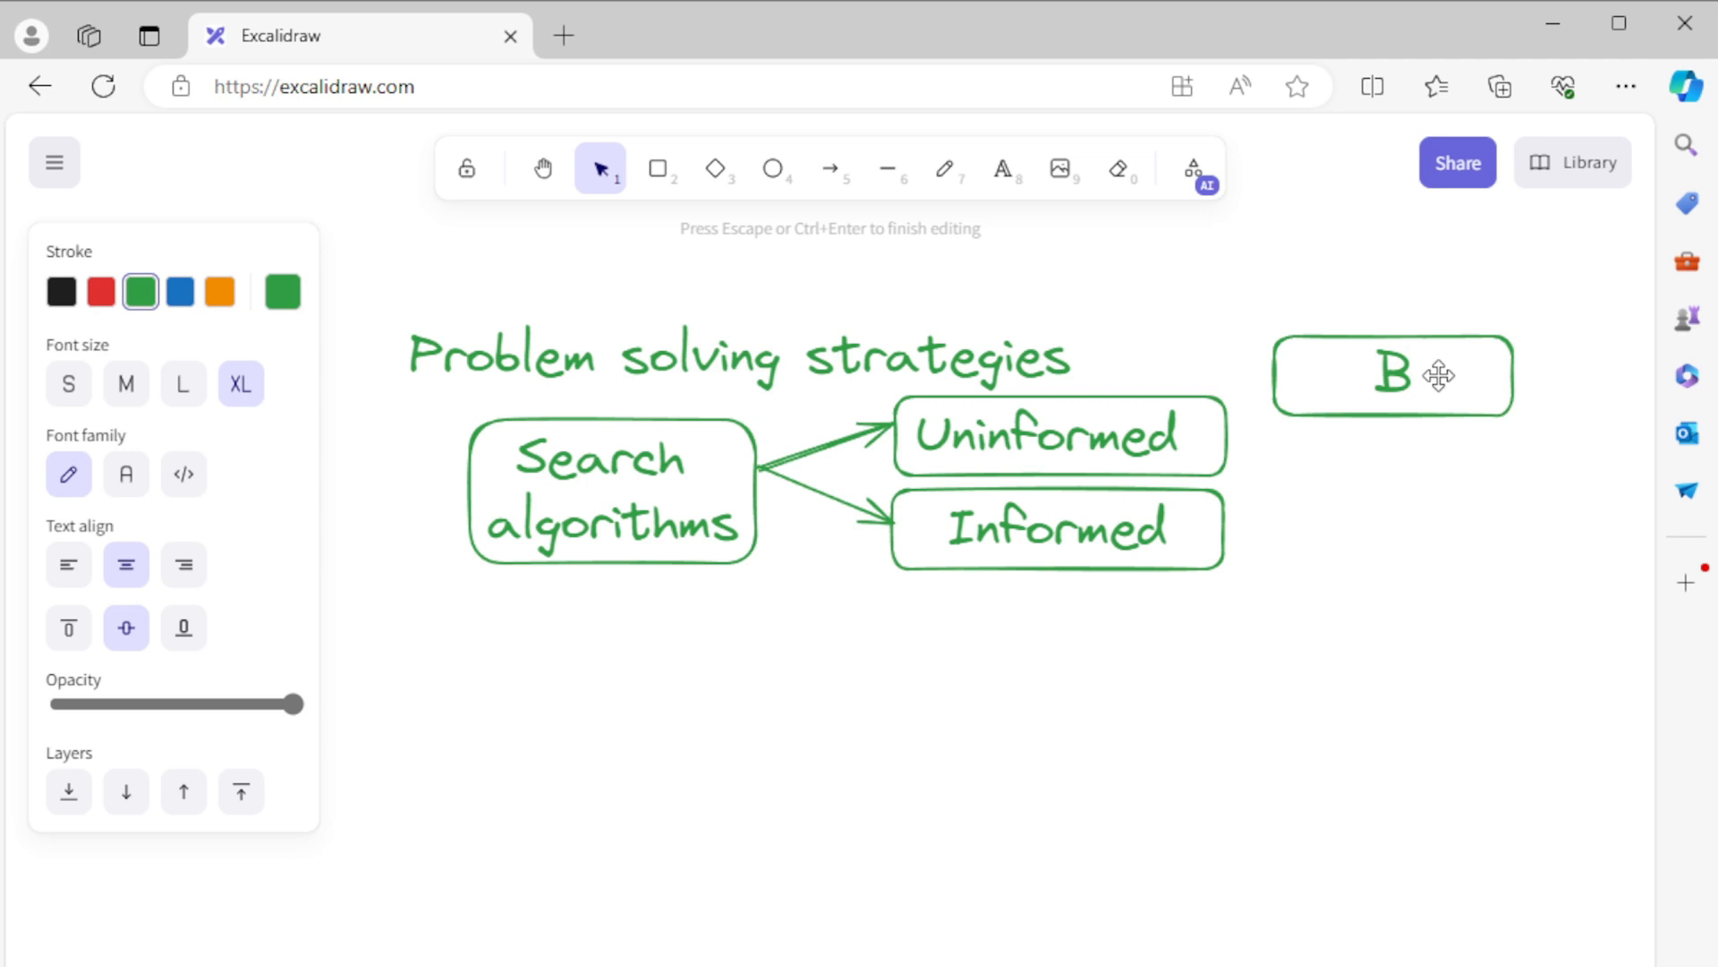
pyautogui.write('FS')
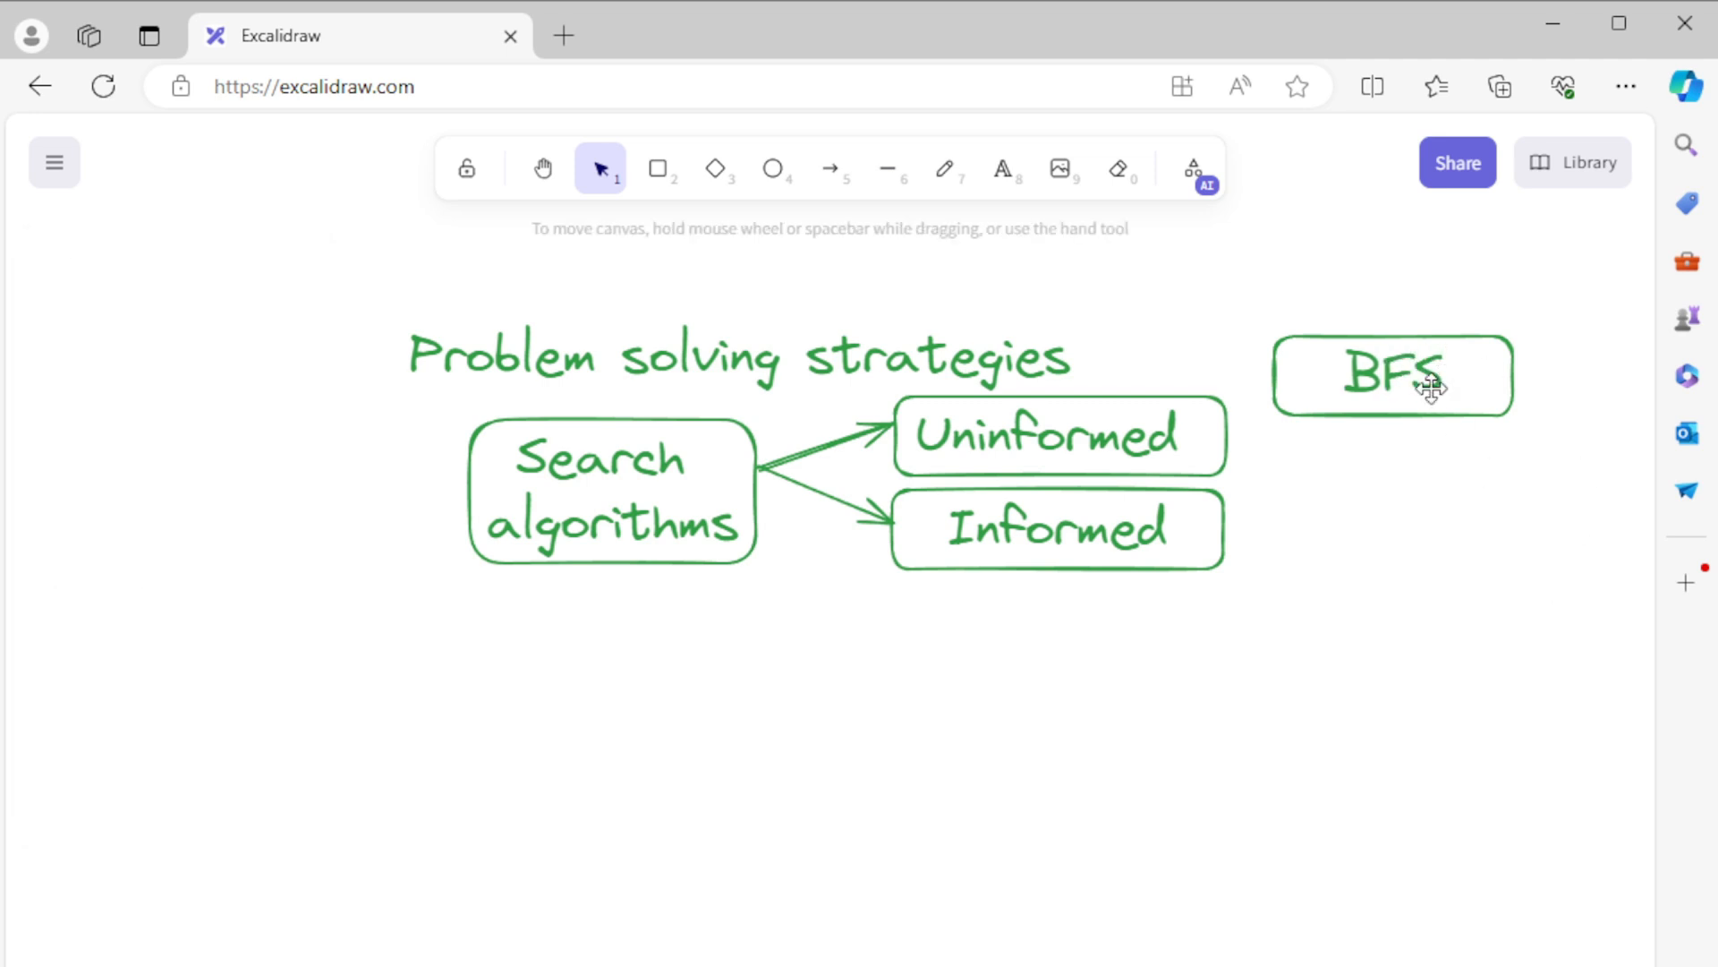
# Step: Position the BFS box, connect Uninformed to BFS, and stack the DFS box below
pyautogui.click(1392, 374)
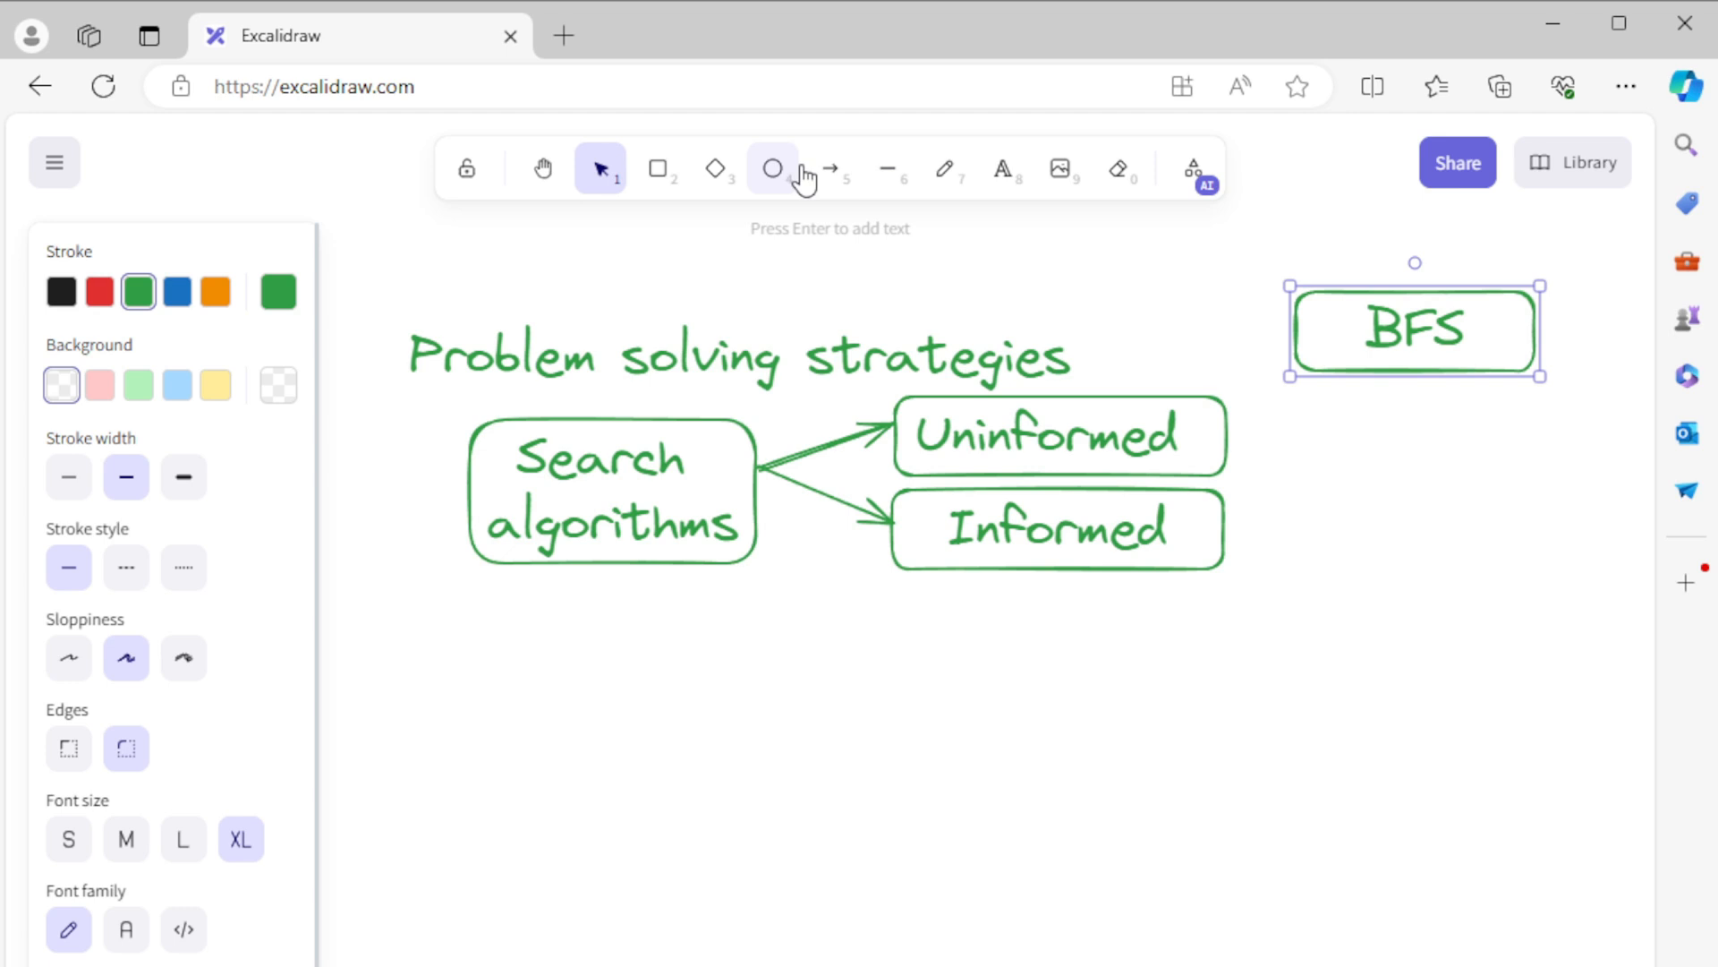
pyautogui.click(829, 168)
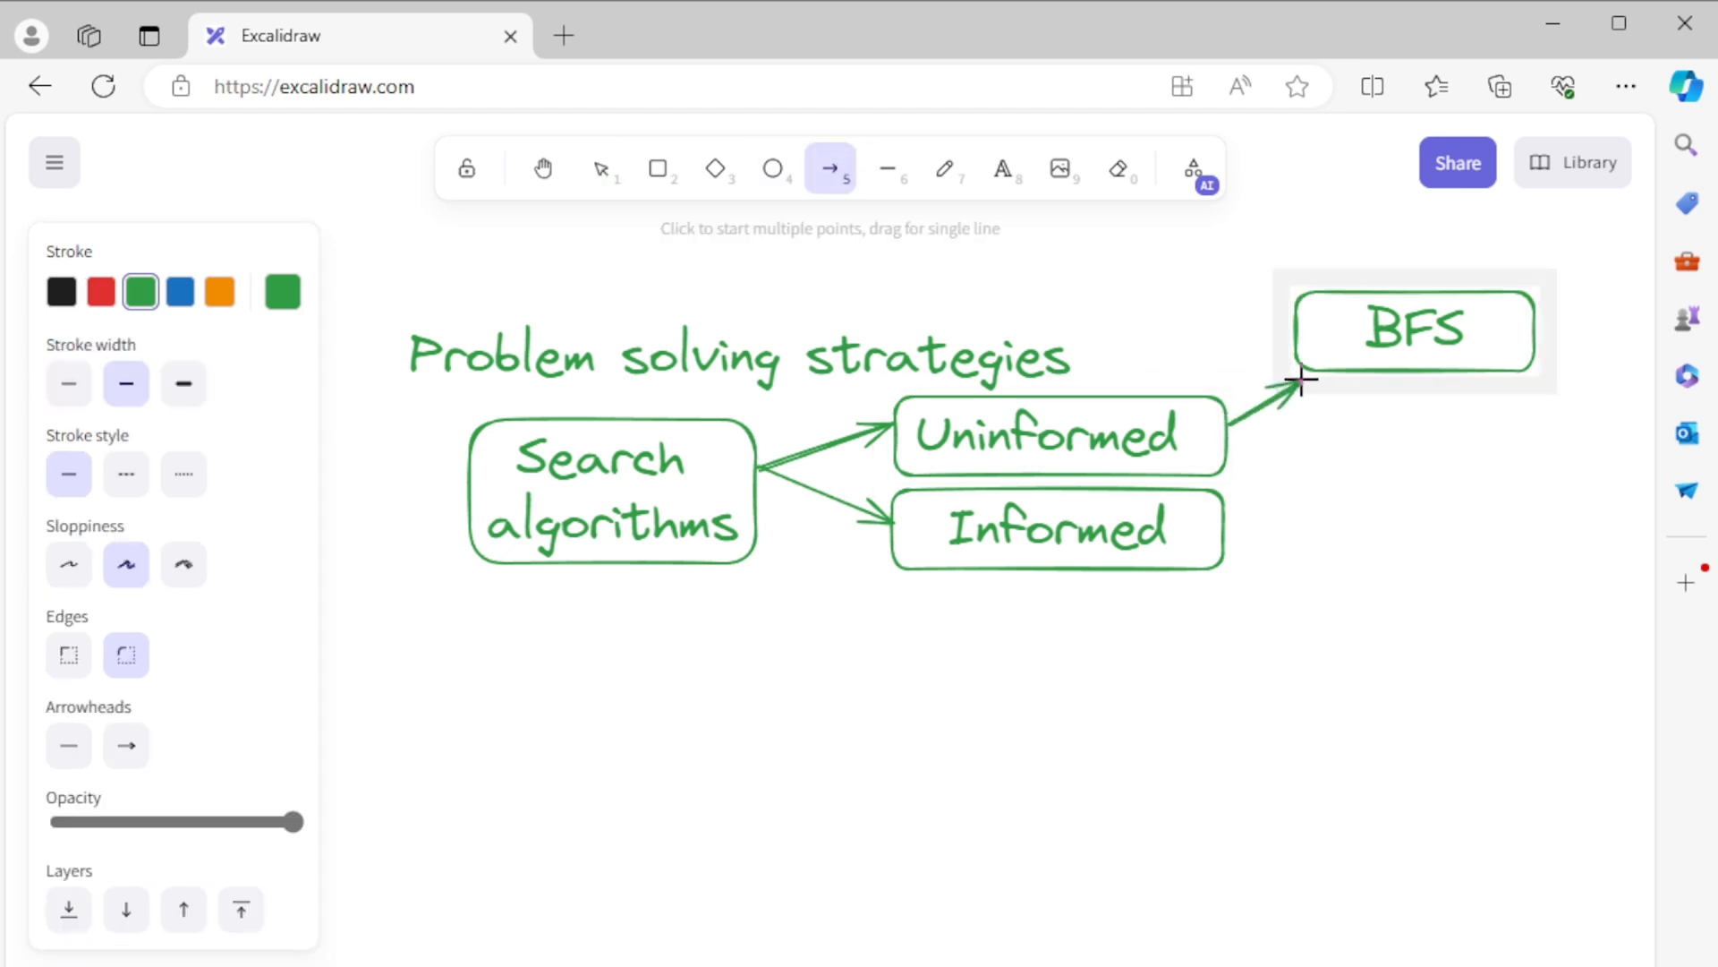
pyautogui.click(1249, 383)
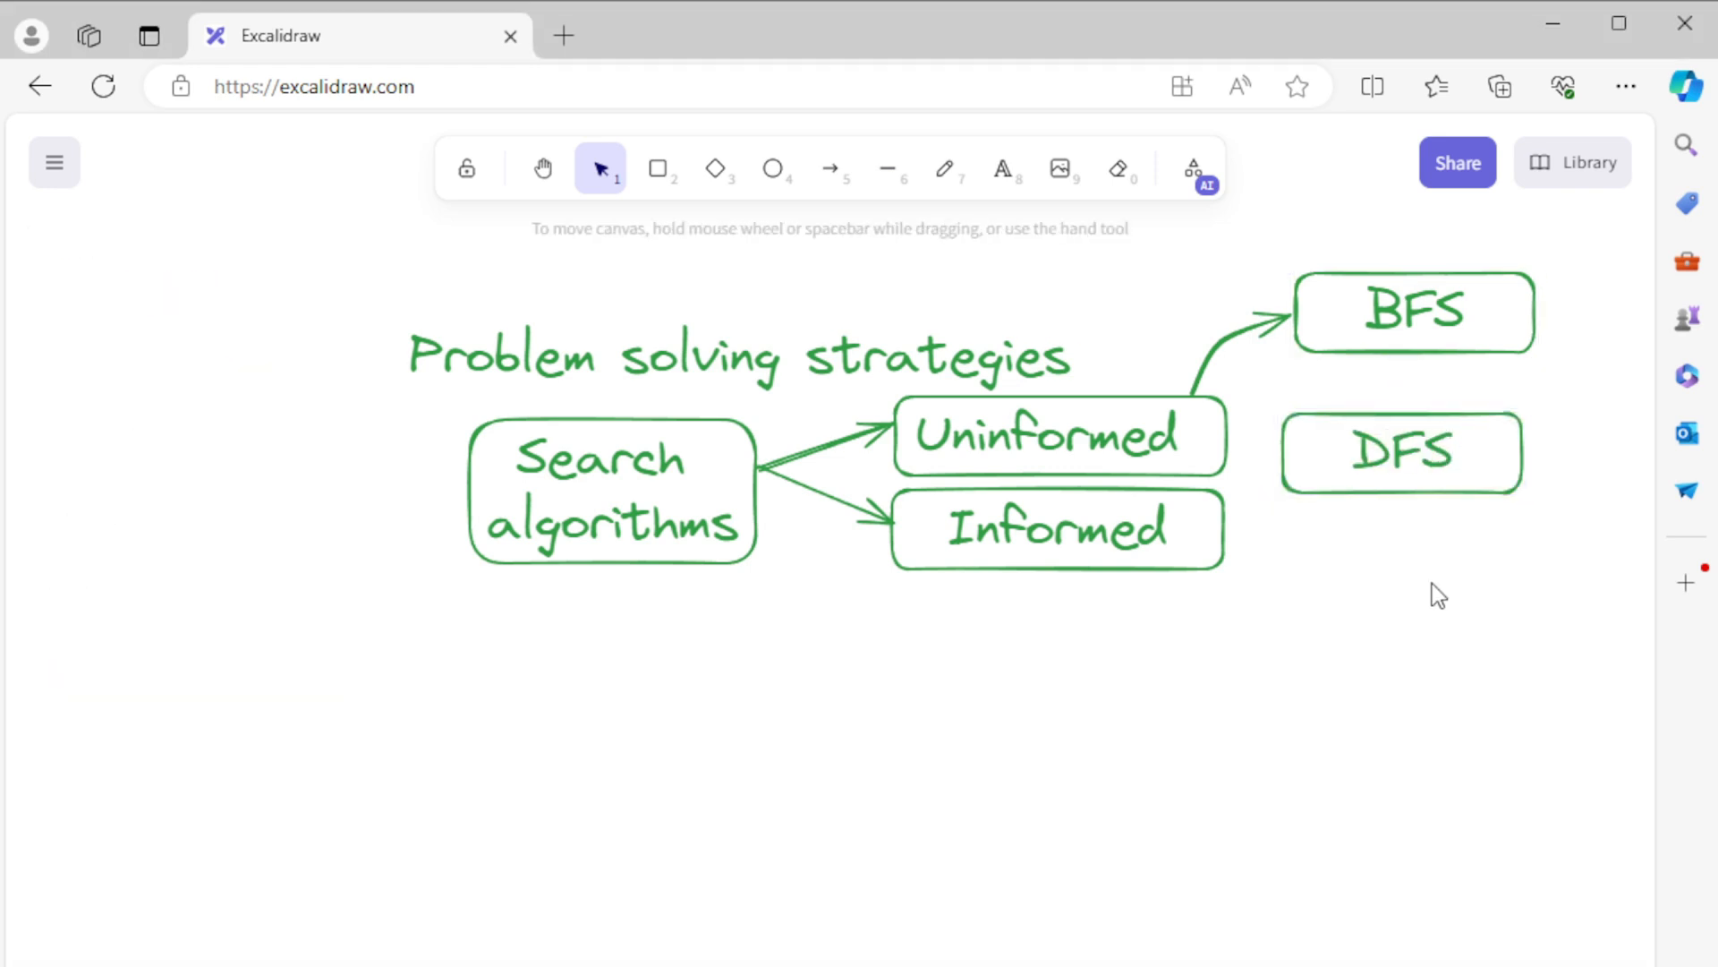
pyautogui.click(1217, 344)
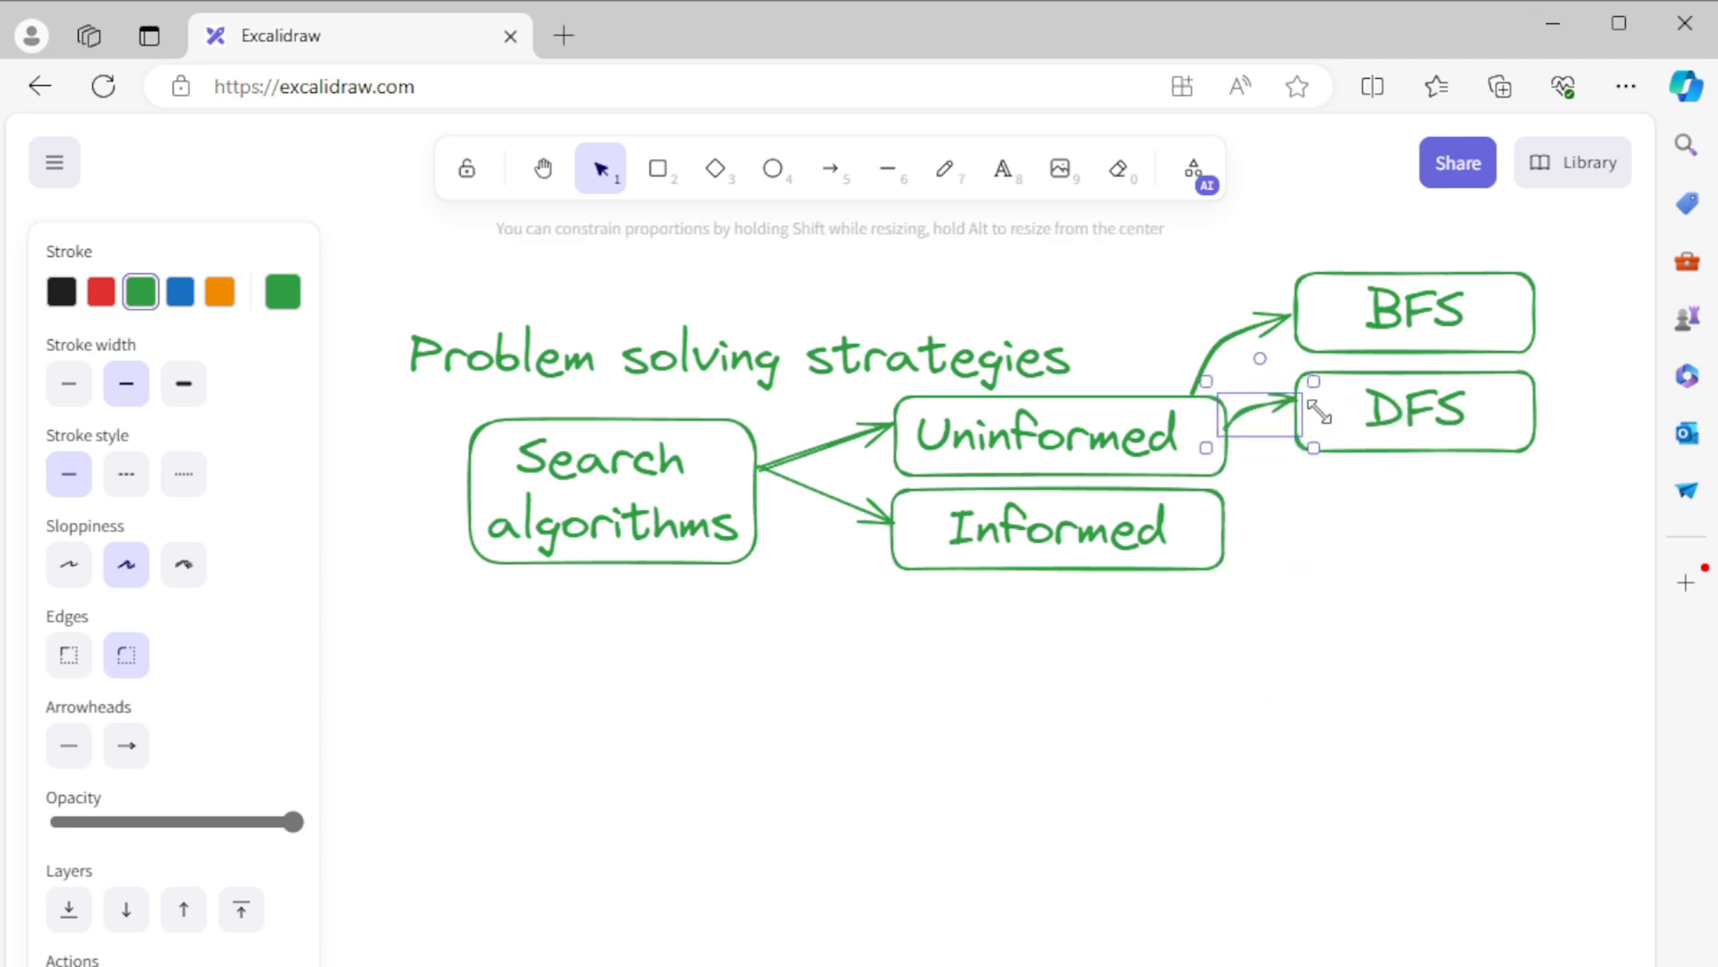
# Step: Add the UCS box and connect Uninformed to it with an arrow
pyautogui.click(768, 745)
pyautogui.write('UCS')
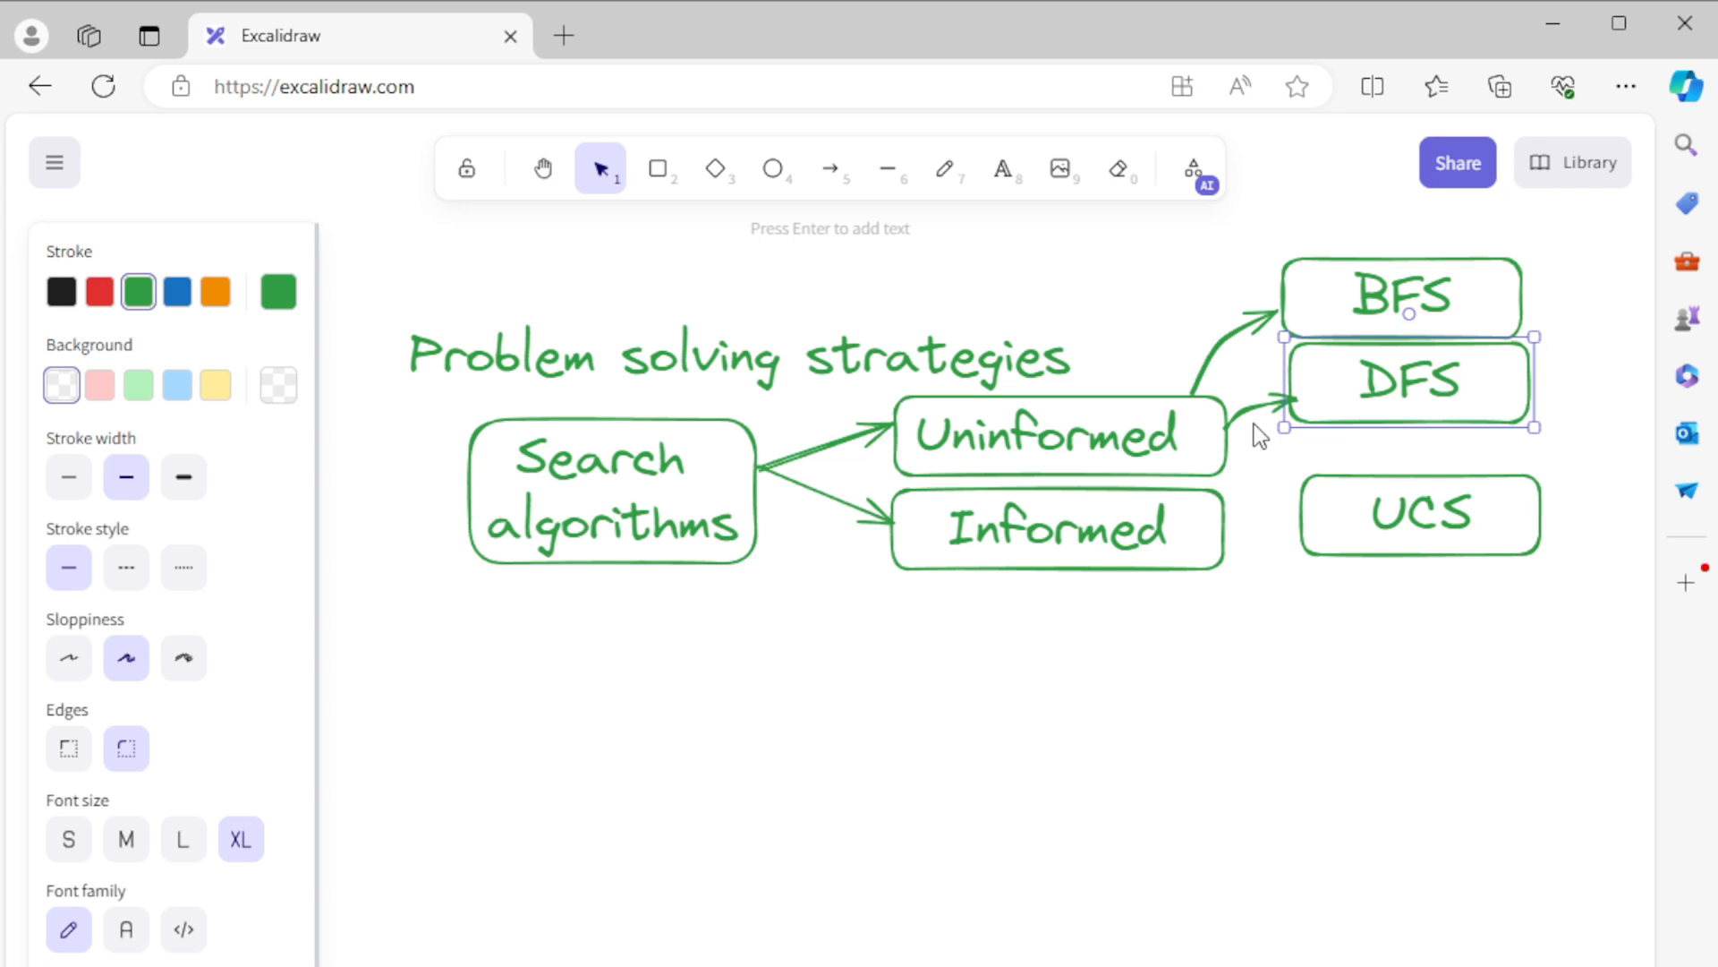
pyautogui.click(829, 168)
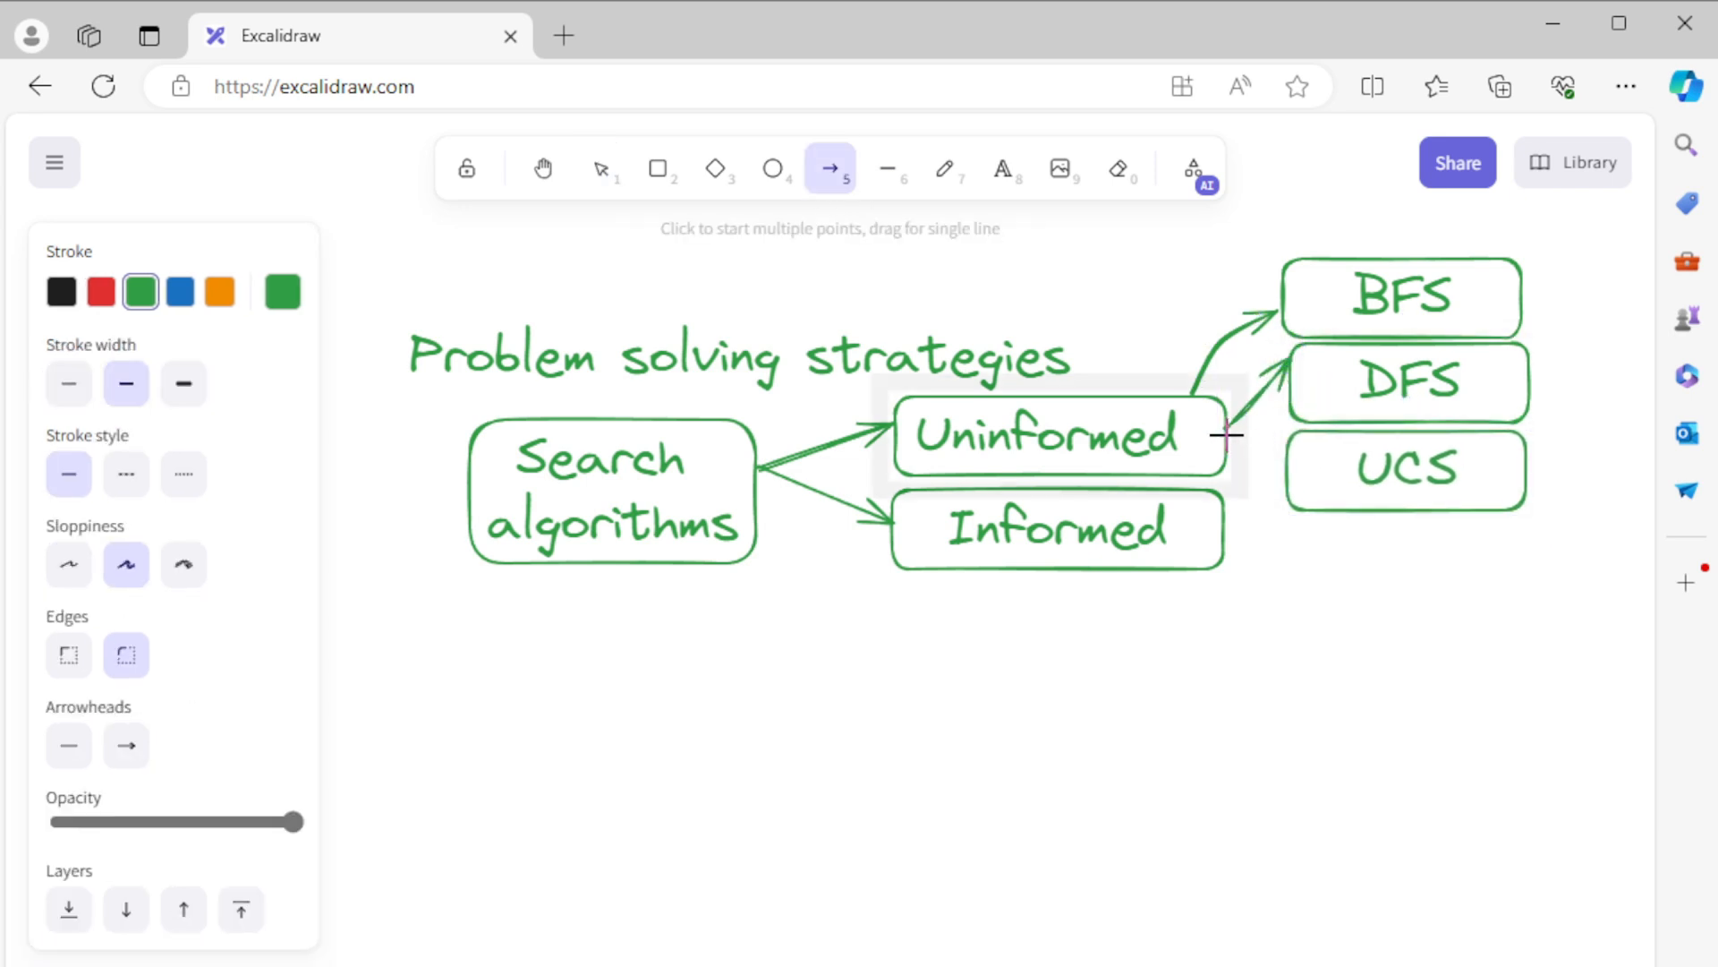
pyautogui.moveTo(1290, 462)
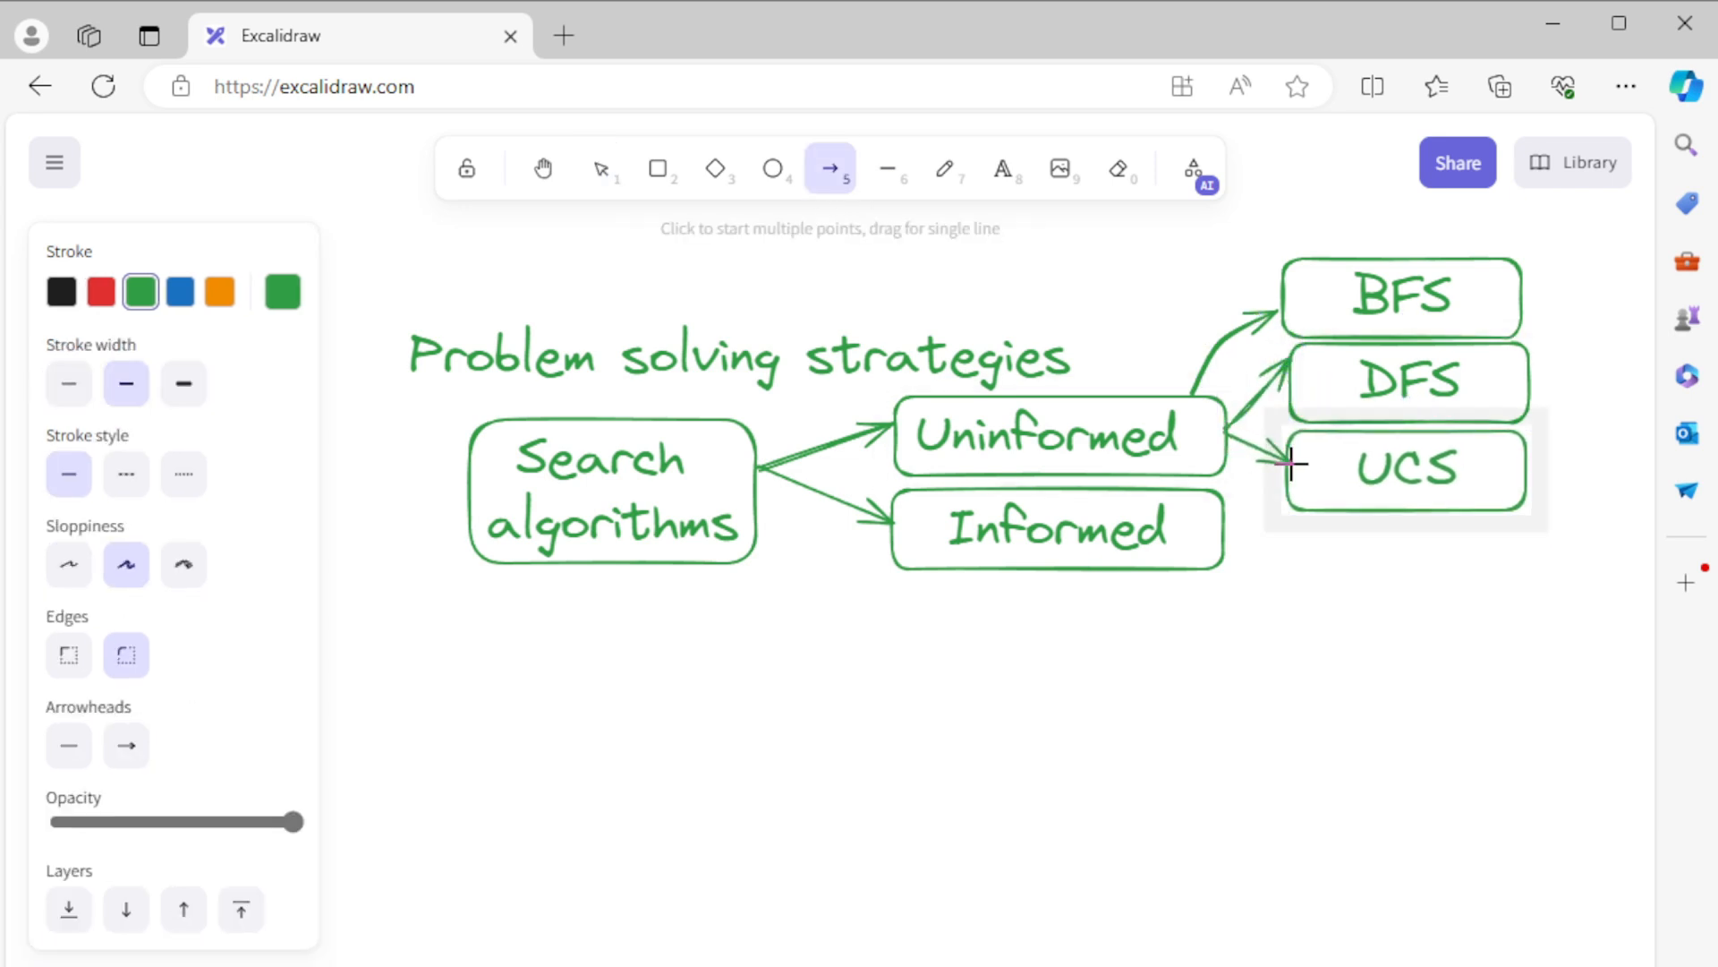
pyautogui.click(600, 169)
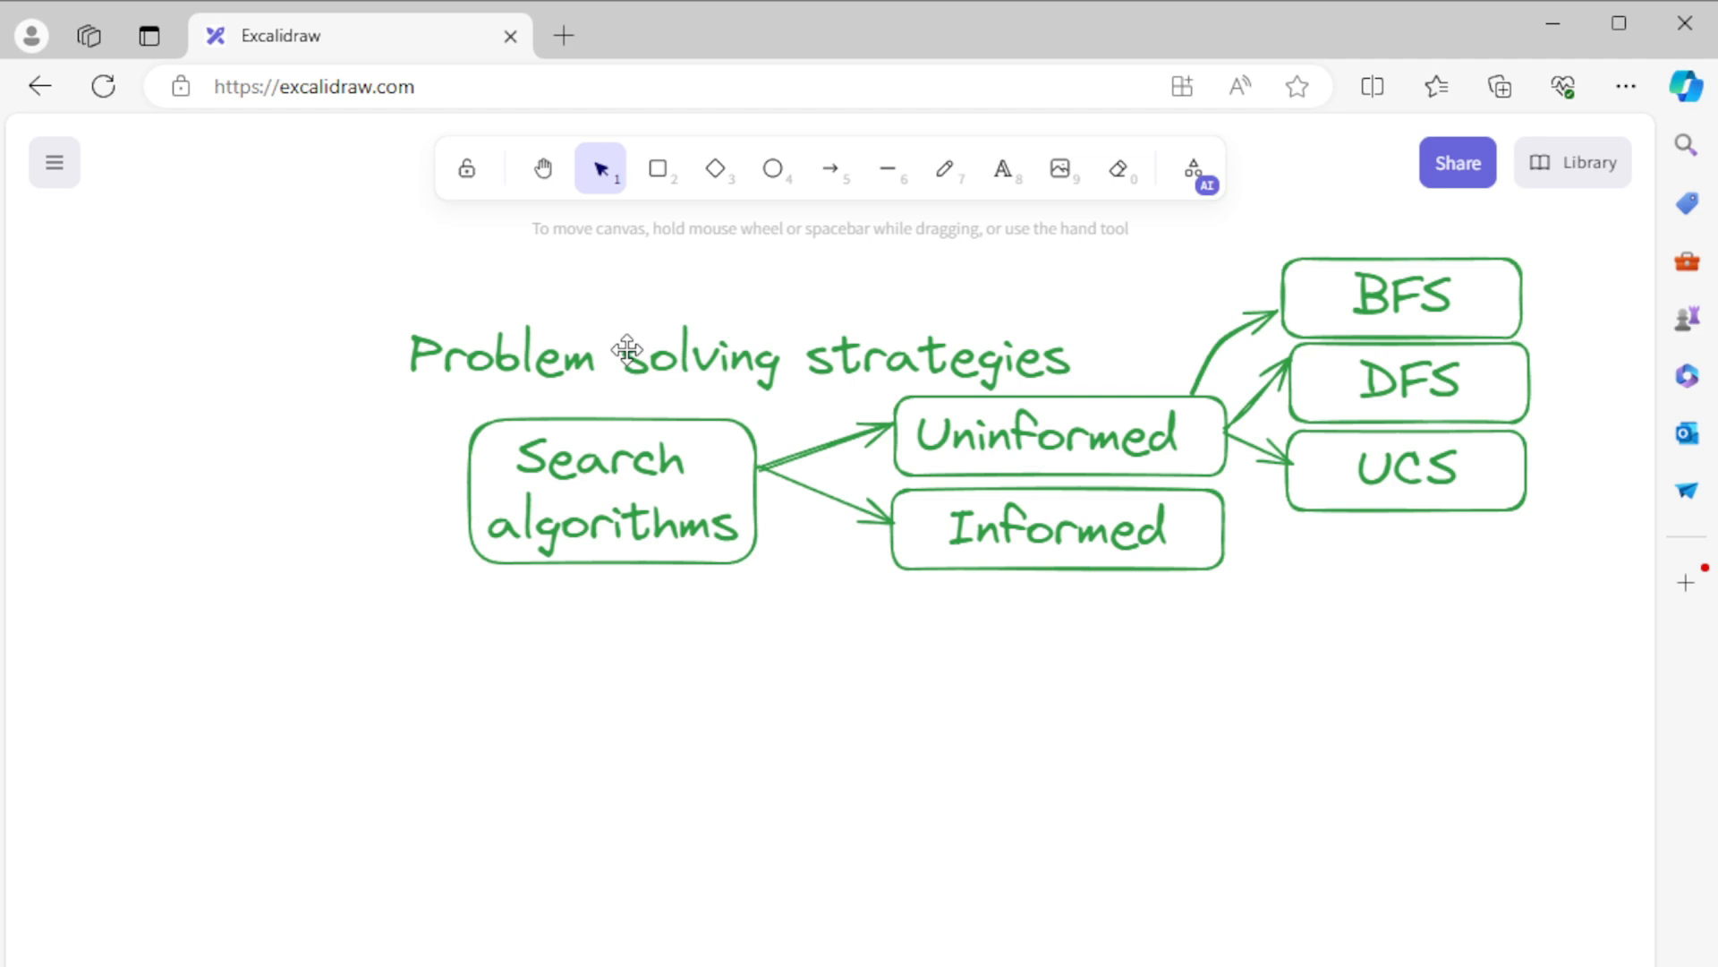
# Step: Add A* and Greedy boxes below UCS and connect Informed to each with arrows
pyautogui.click(657, 168)
pyautogui.write('A*')
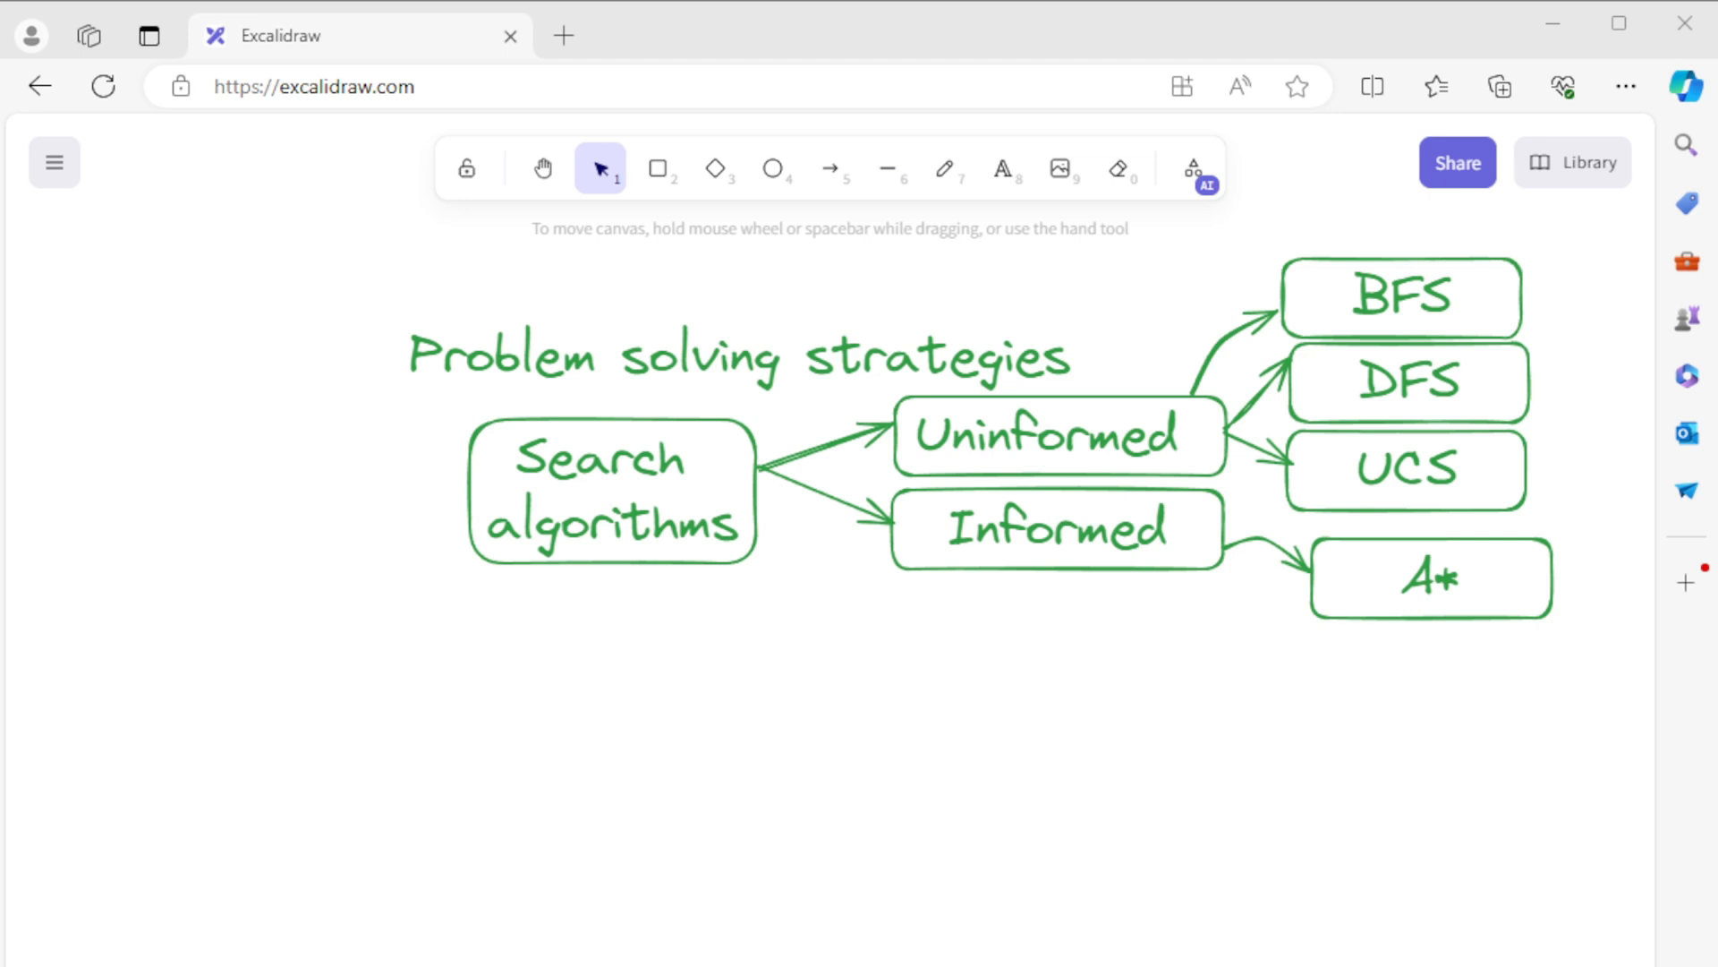
pyautogui.click(1431, 578)
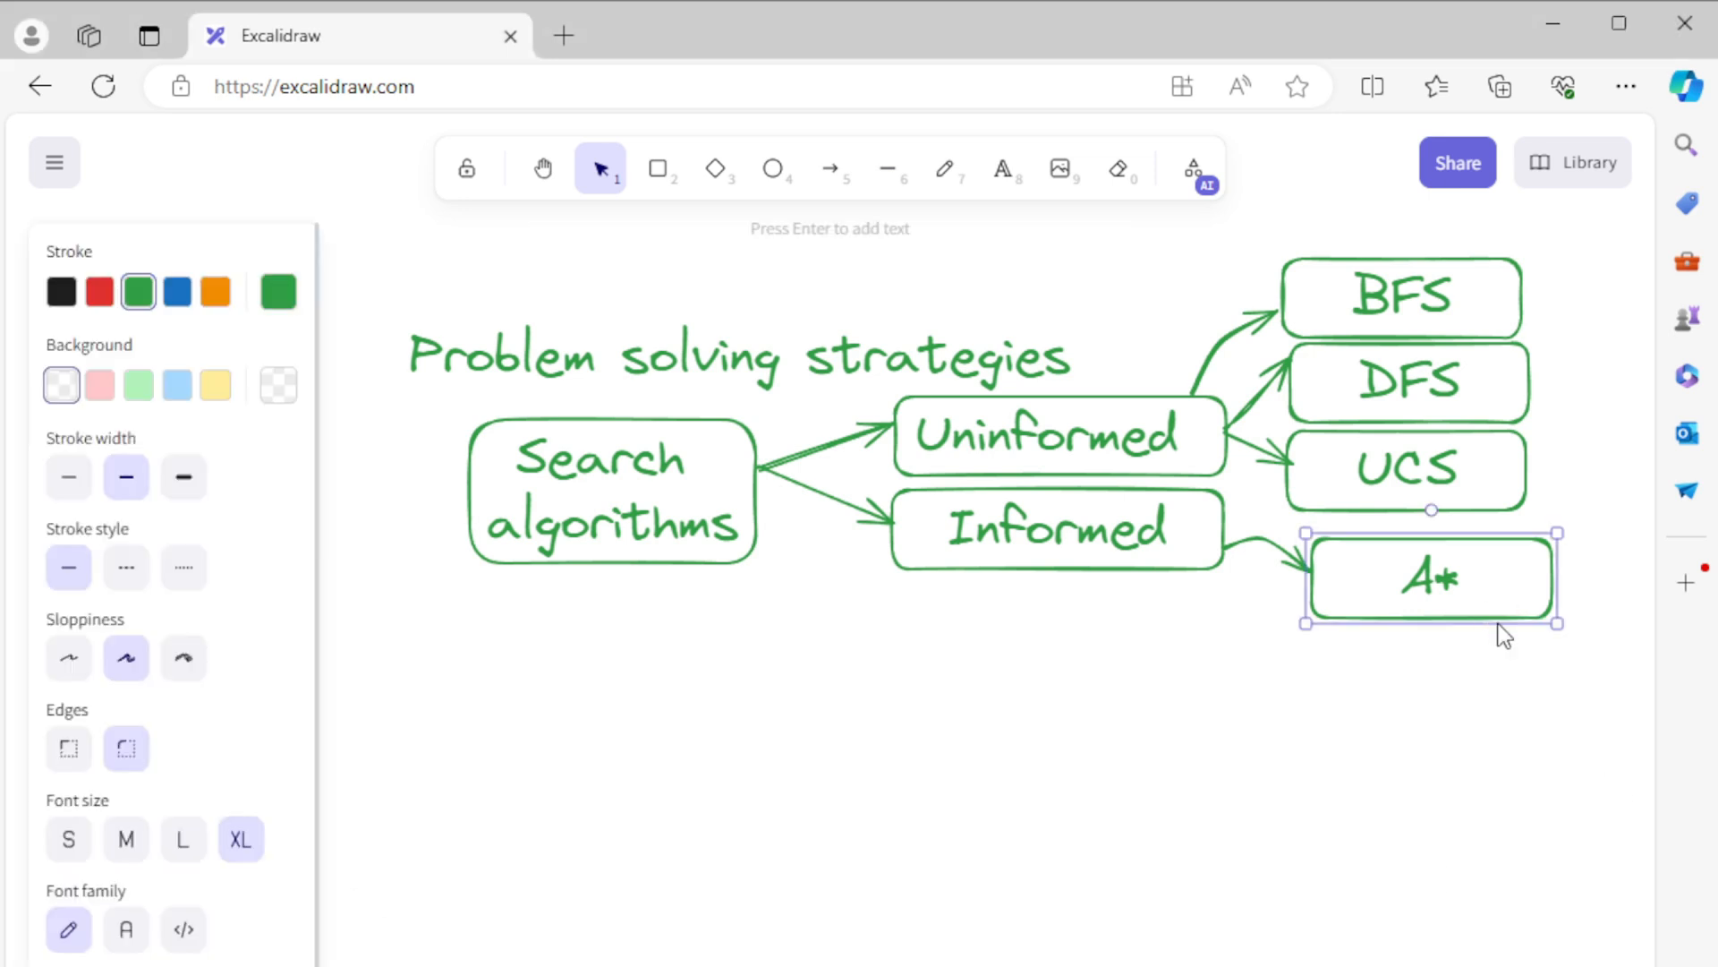
pyautogui.doubleClick(1430, 578)
pyautogui.write('Greedy')
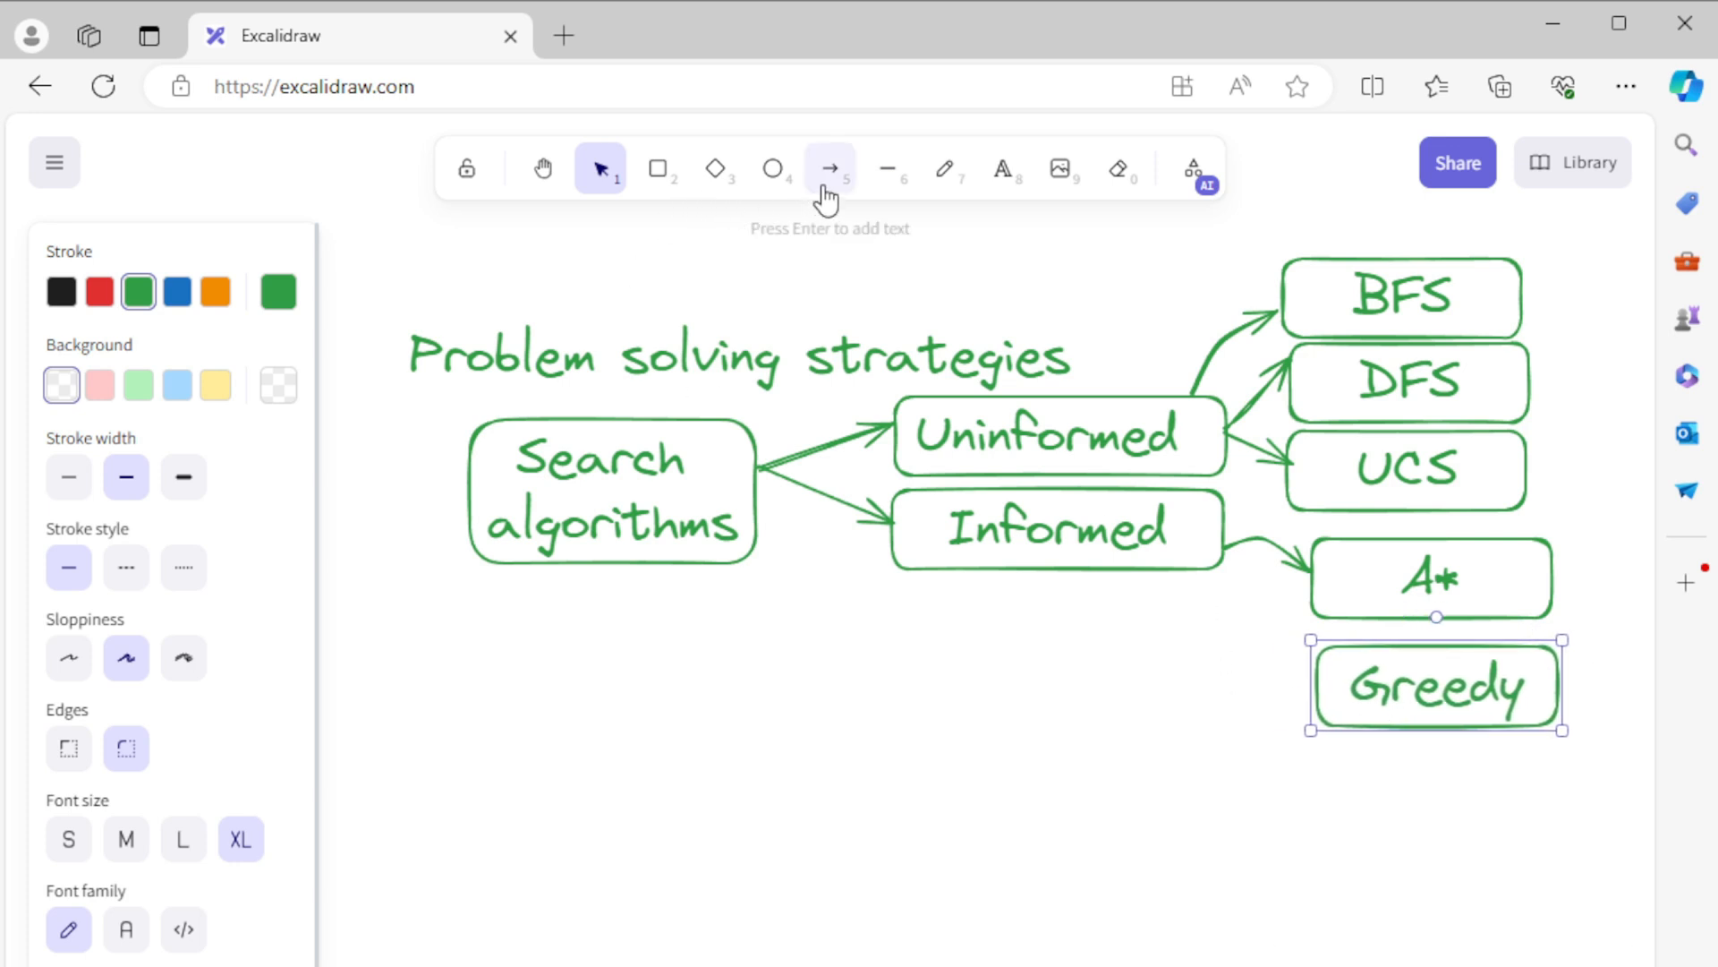
pyautogui.click(829, 169)
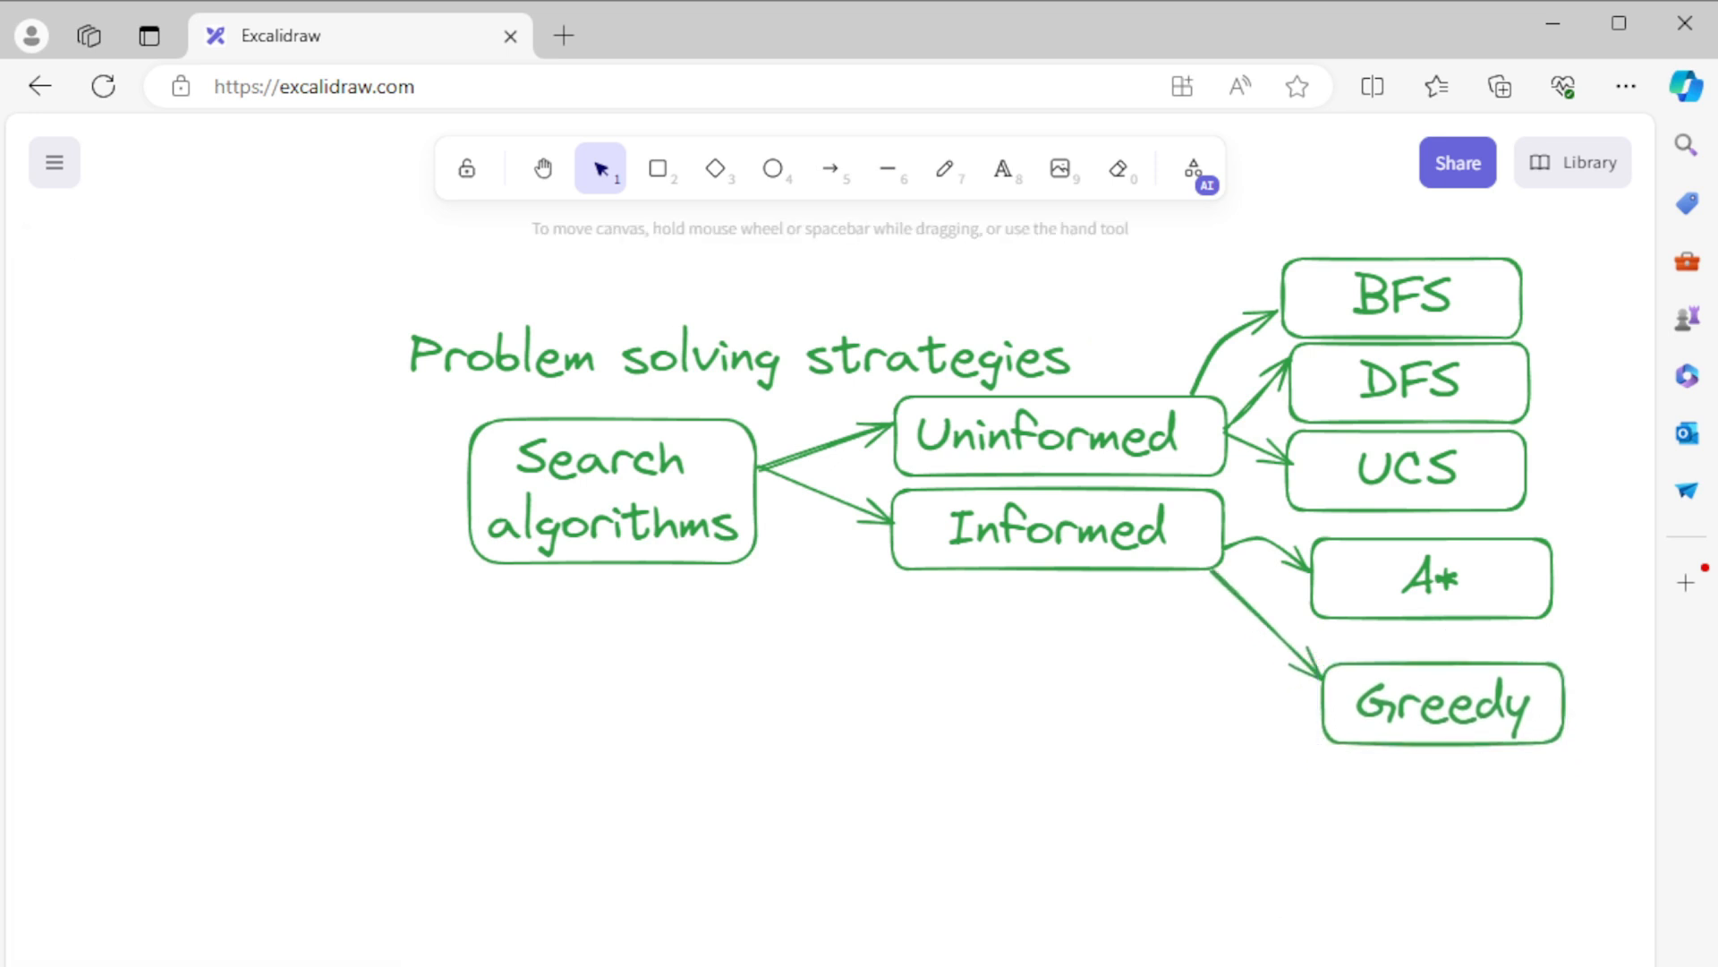
# Step: Add a 'Gradient Descent' box below the search branch and position it beside Optimization
pyautogui.scroll(-3)
pyautogui.write('Optimization')
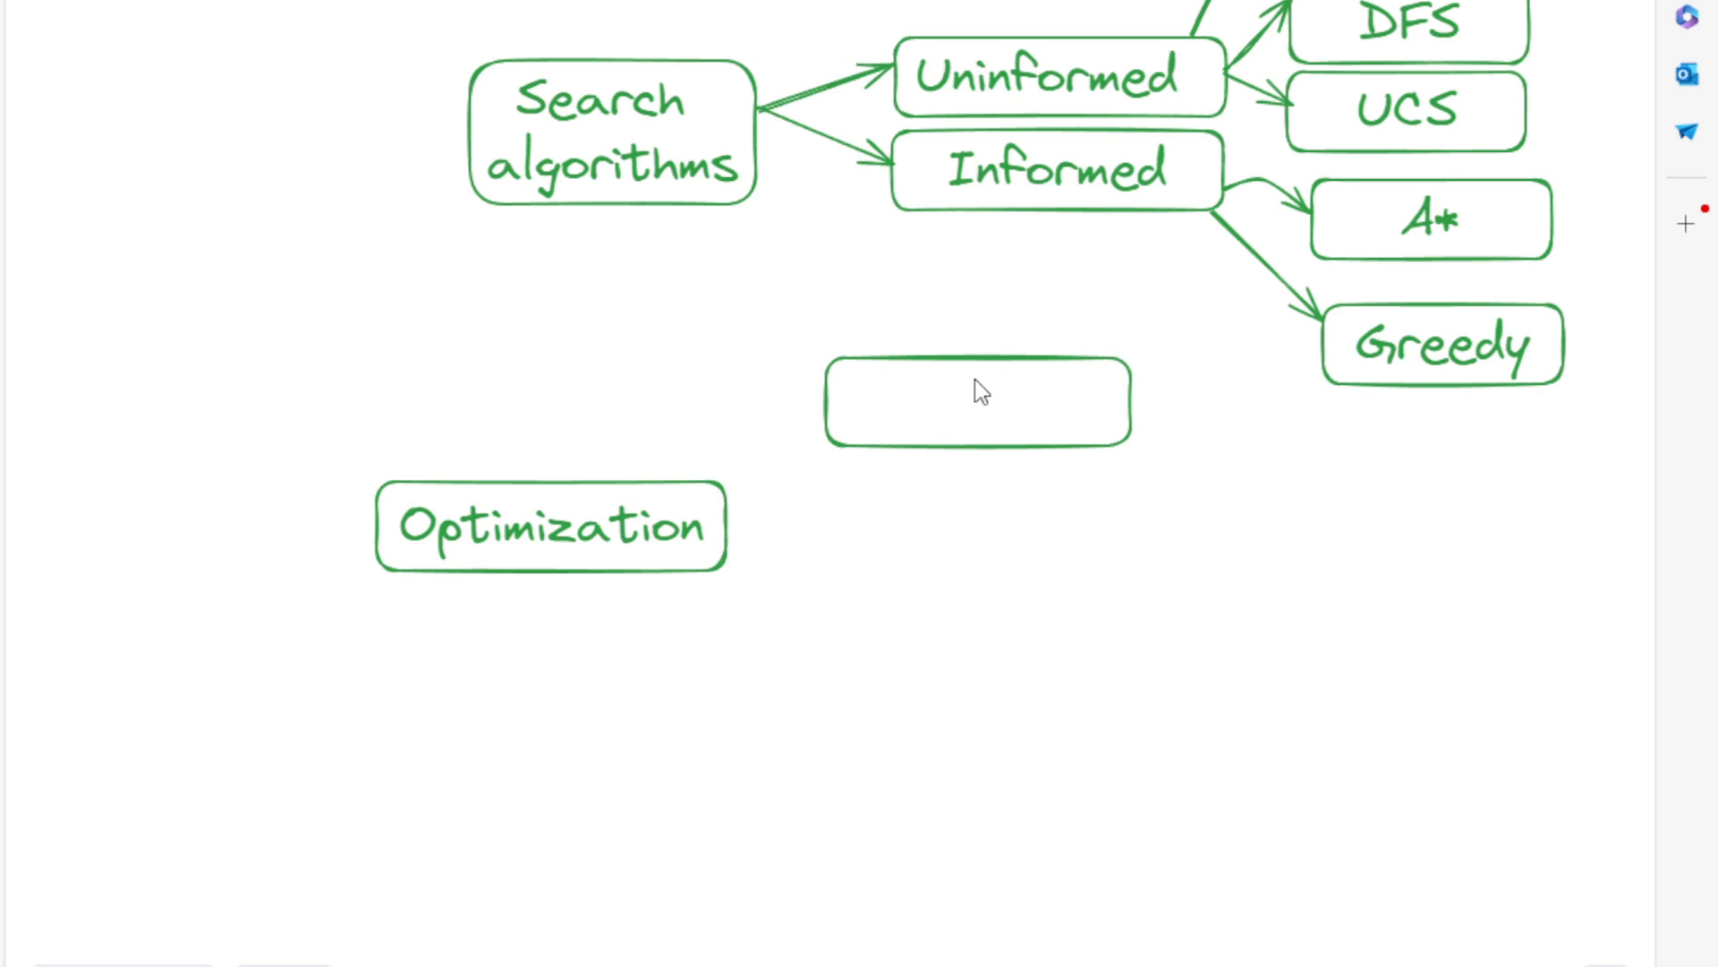
pyautogui.write('Gra')
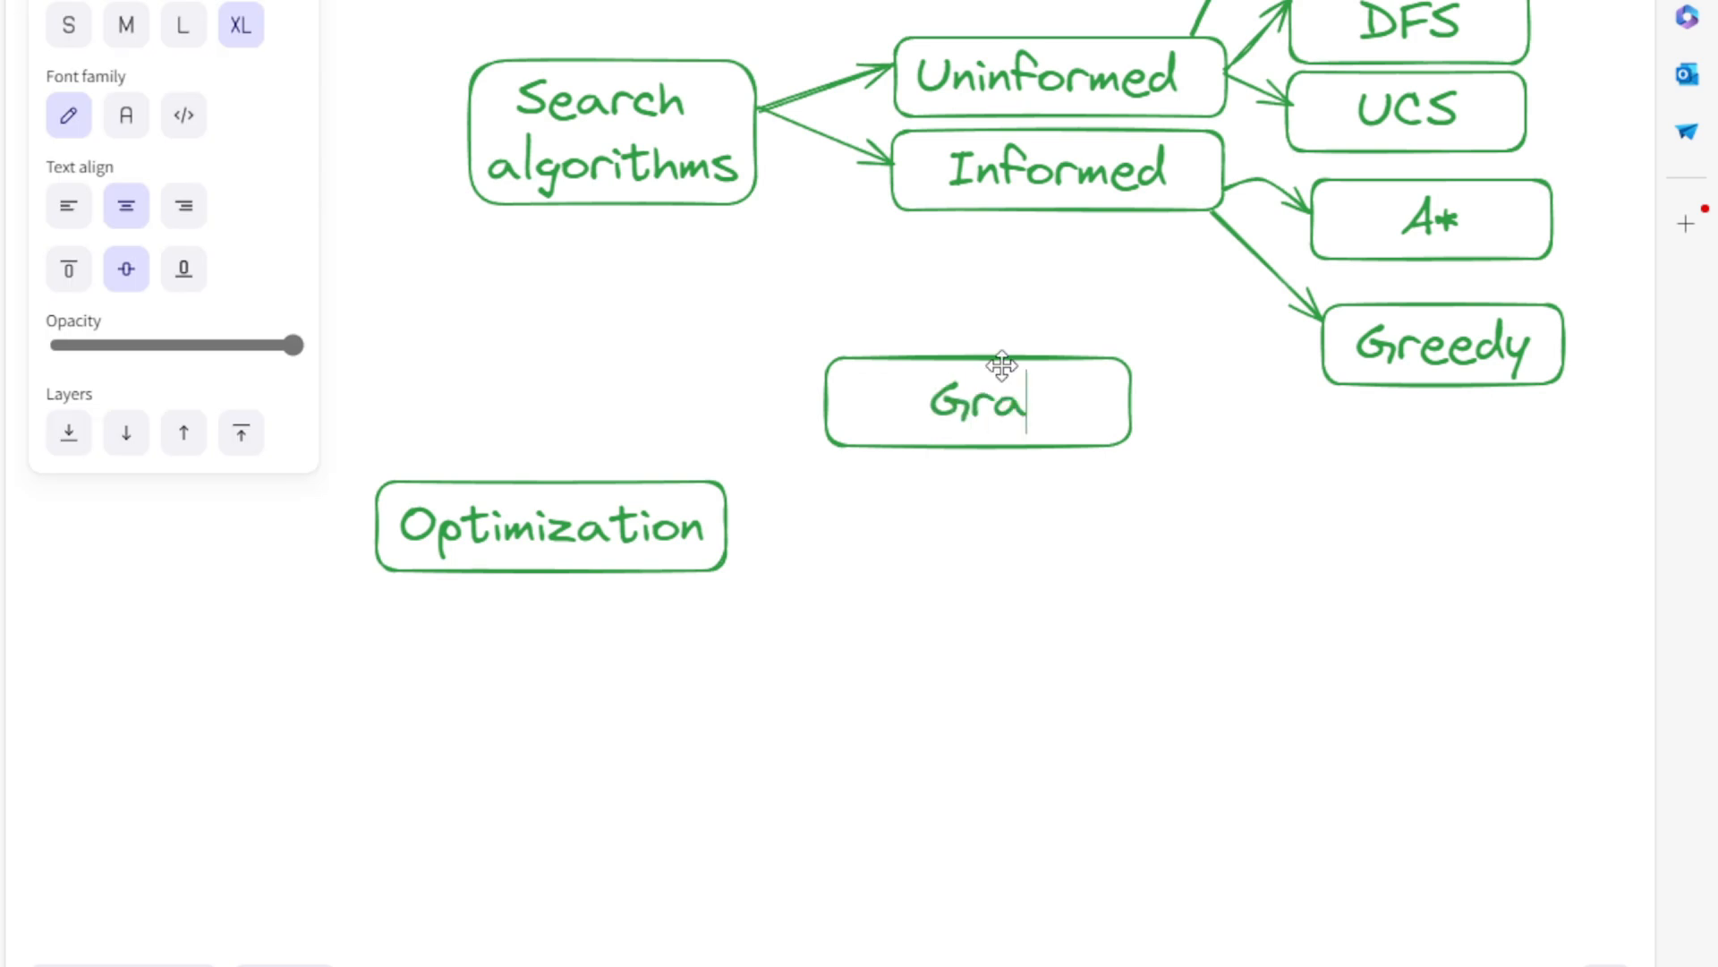
pyautogui.write('dient')
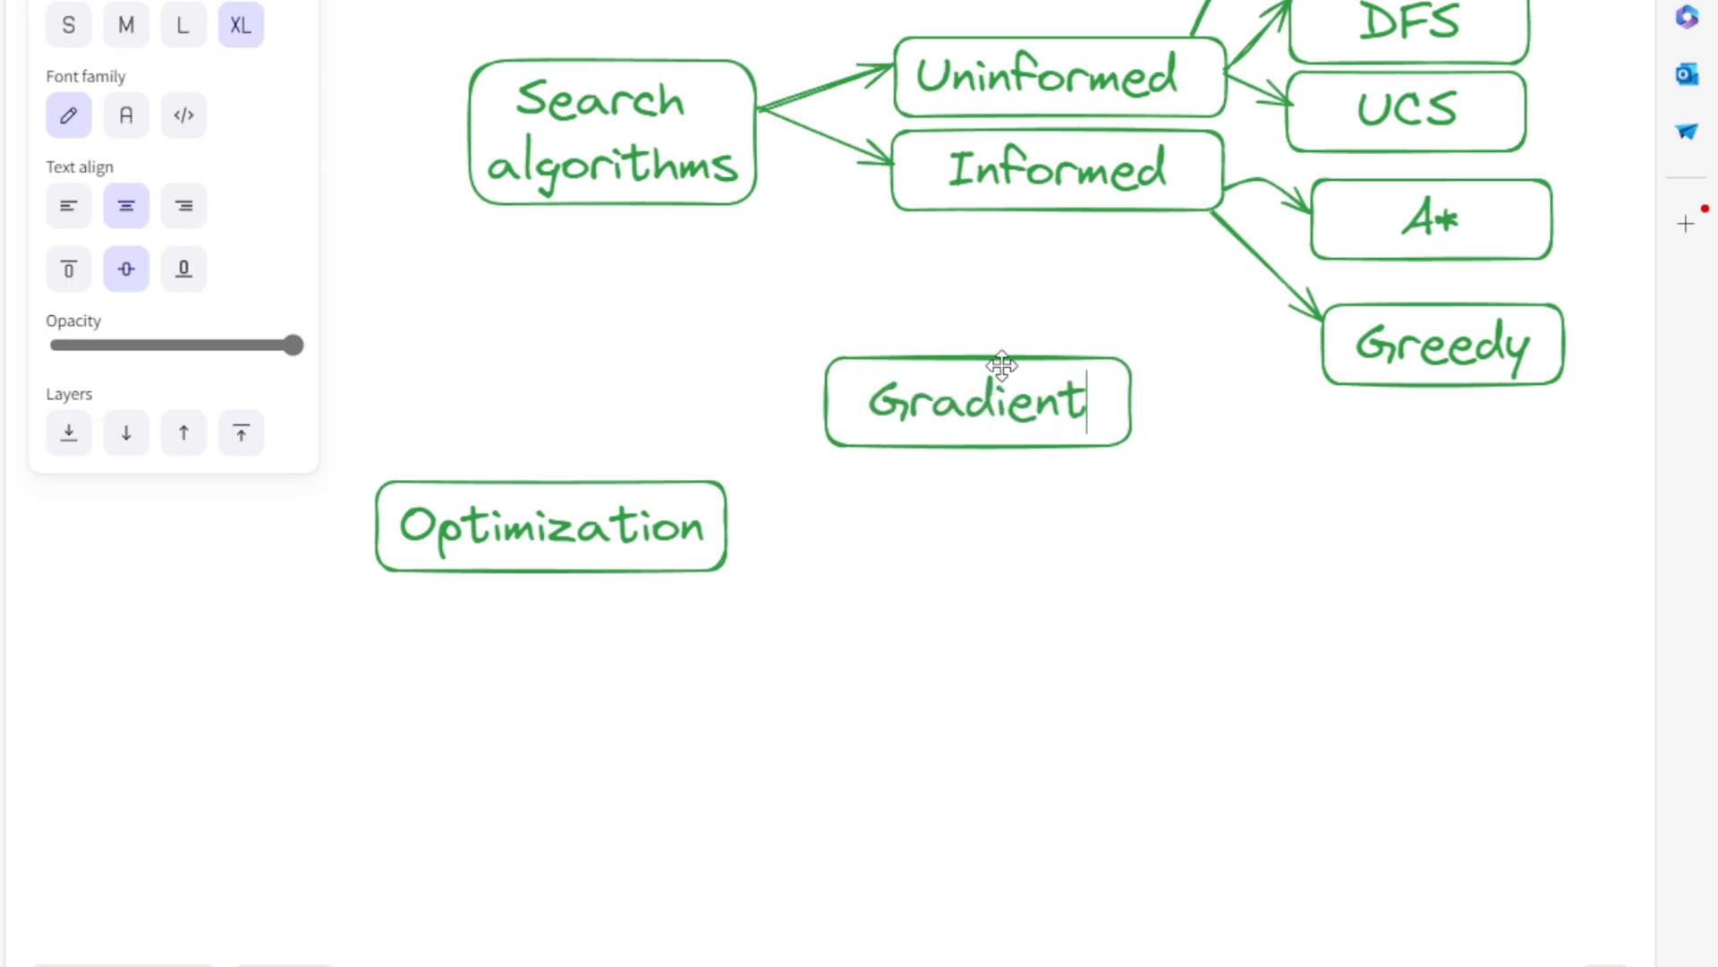
pyautogui.write('Descent')
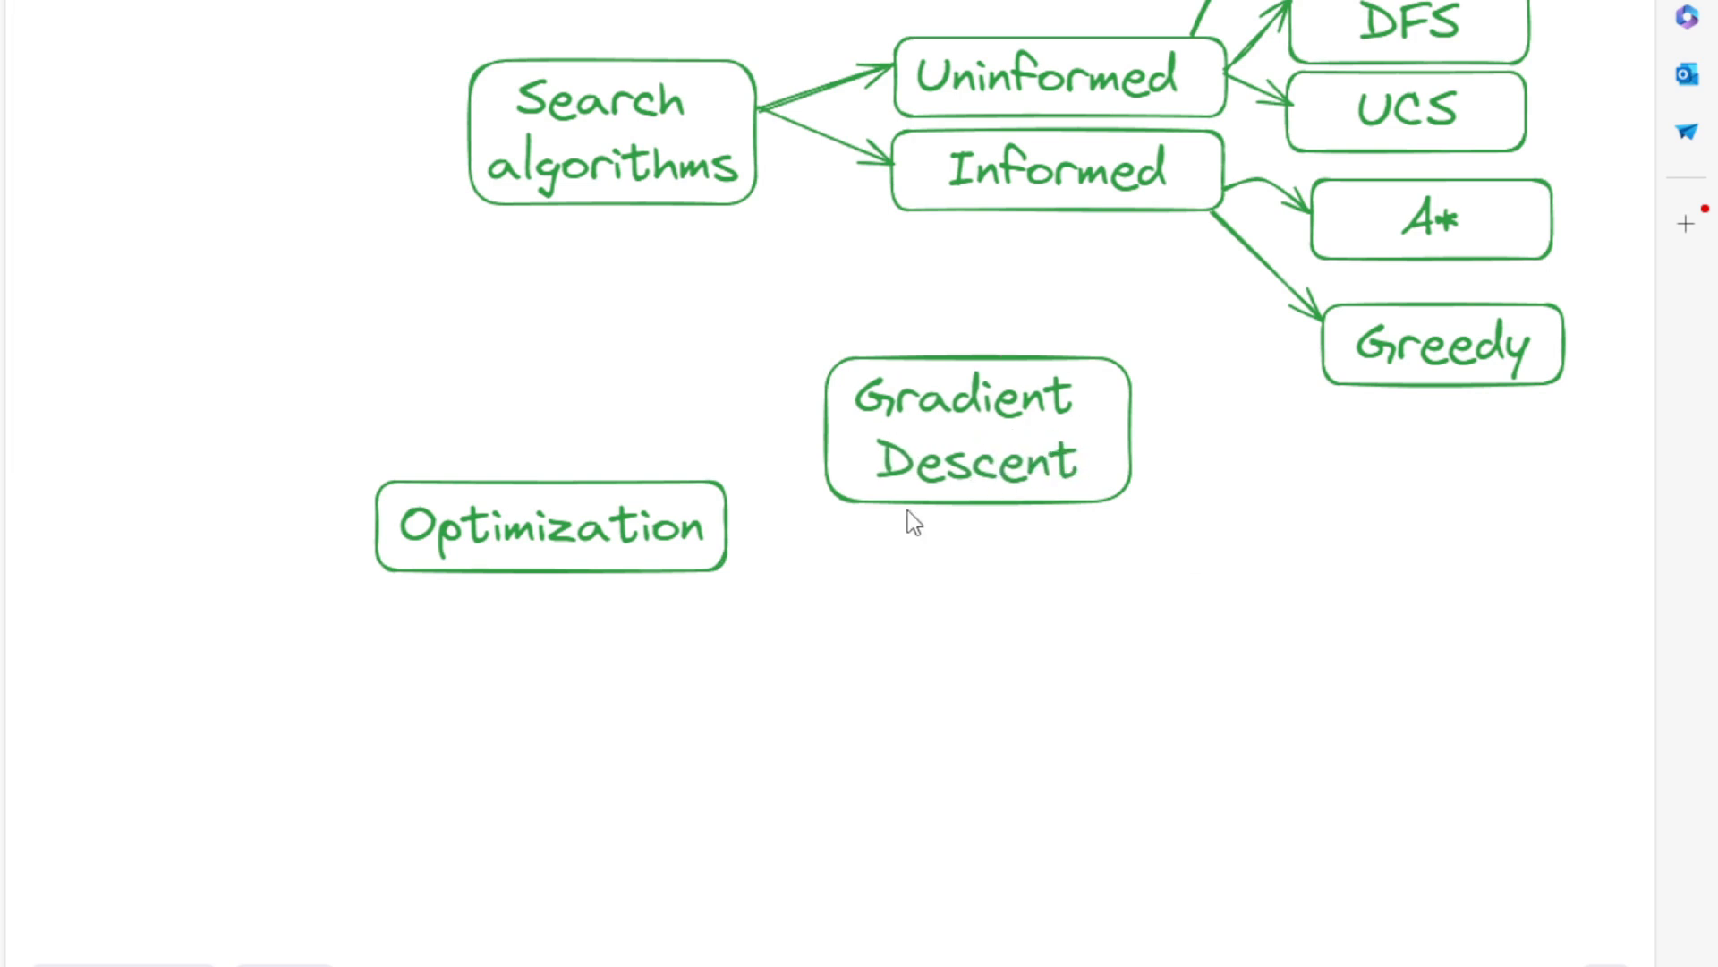
pyautogui.click(549, 524)
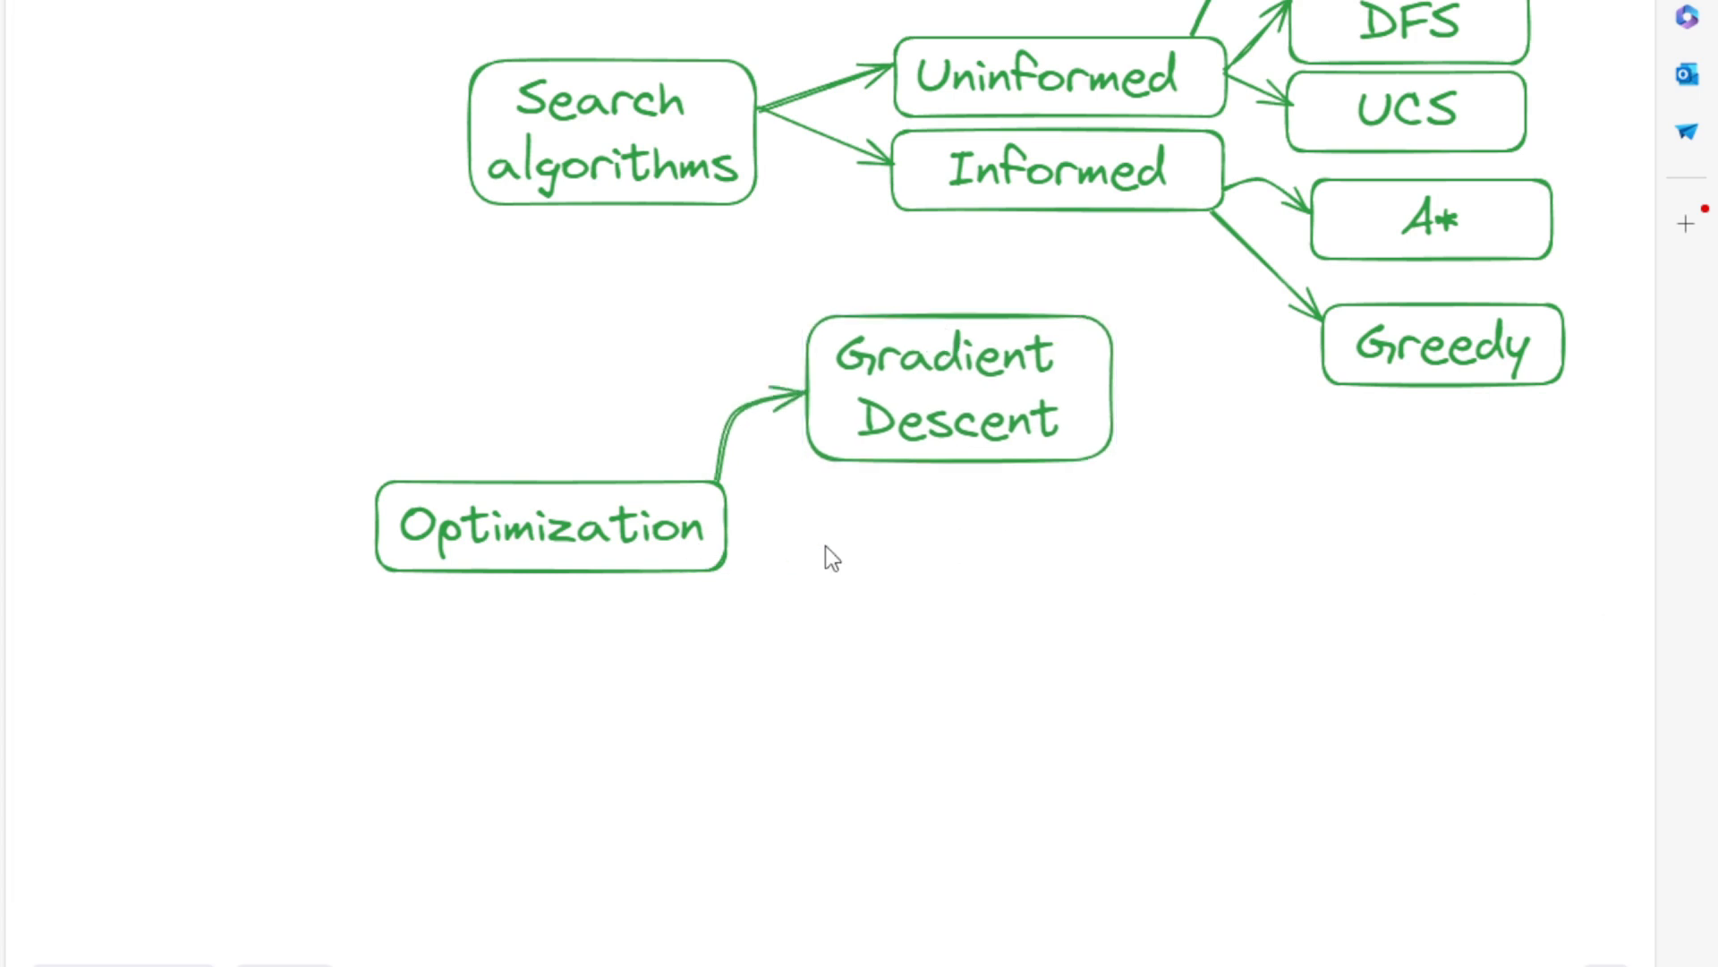
# Step: Add a 'Genetic algorithms' box beneath Gradient Descent
pyautogui.write('G')
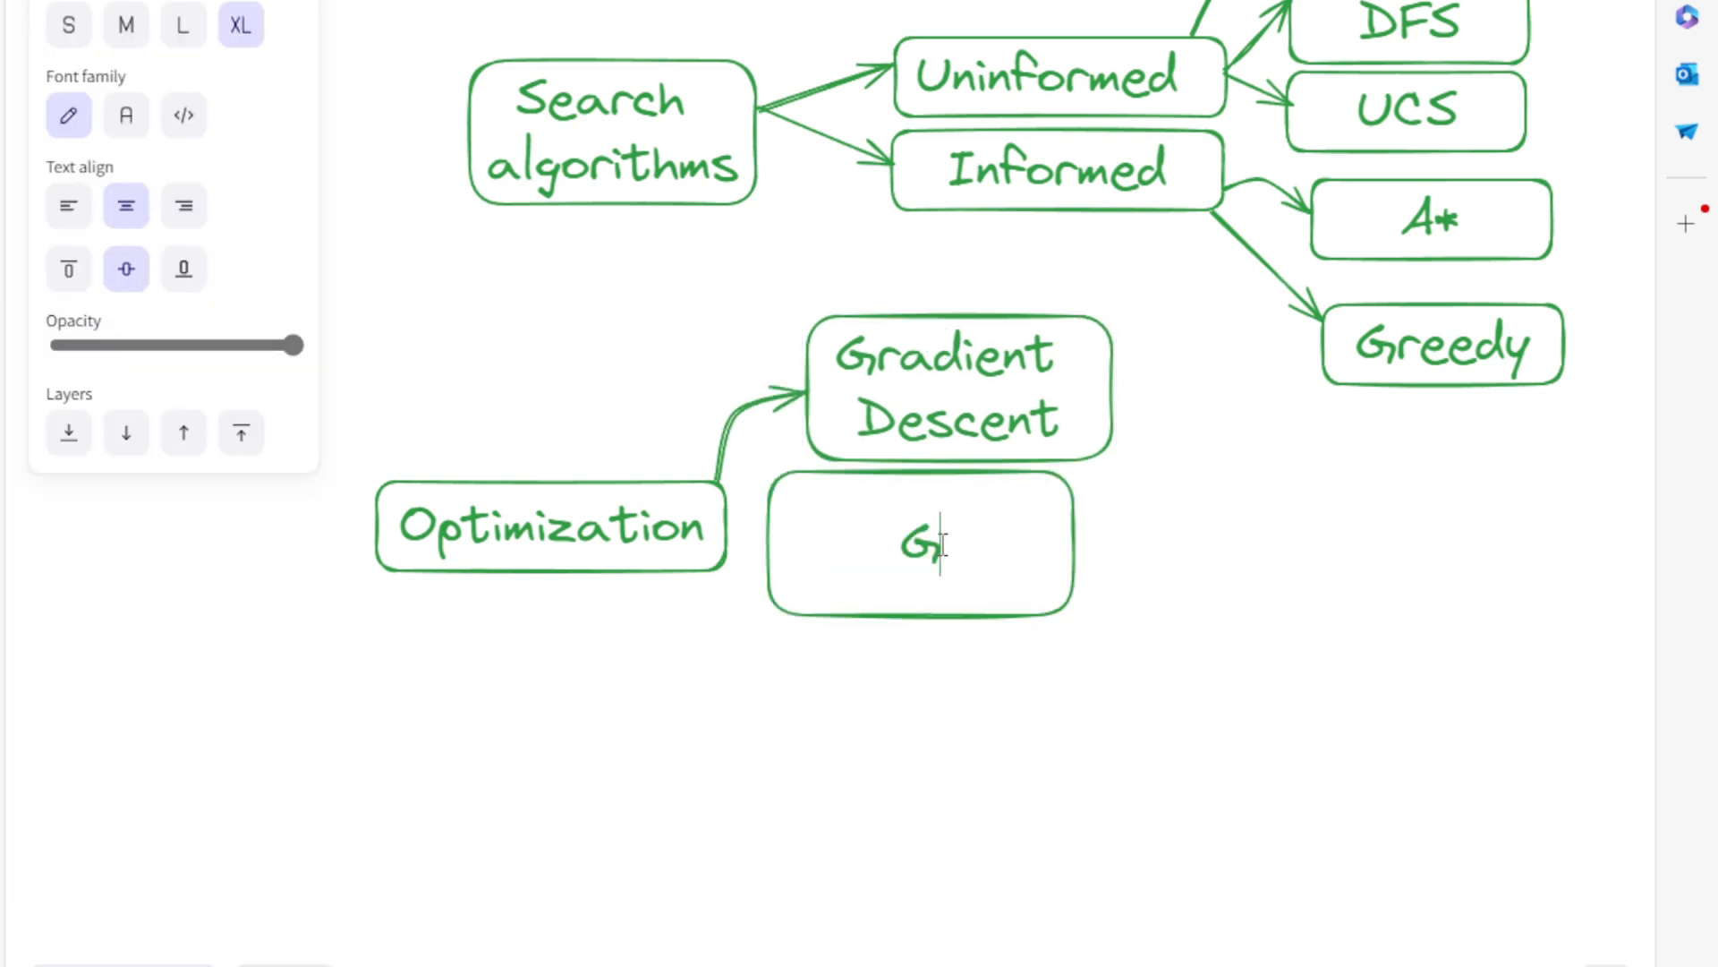
pyautogui.write('enetic')
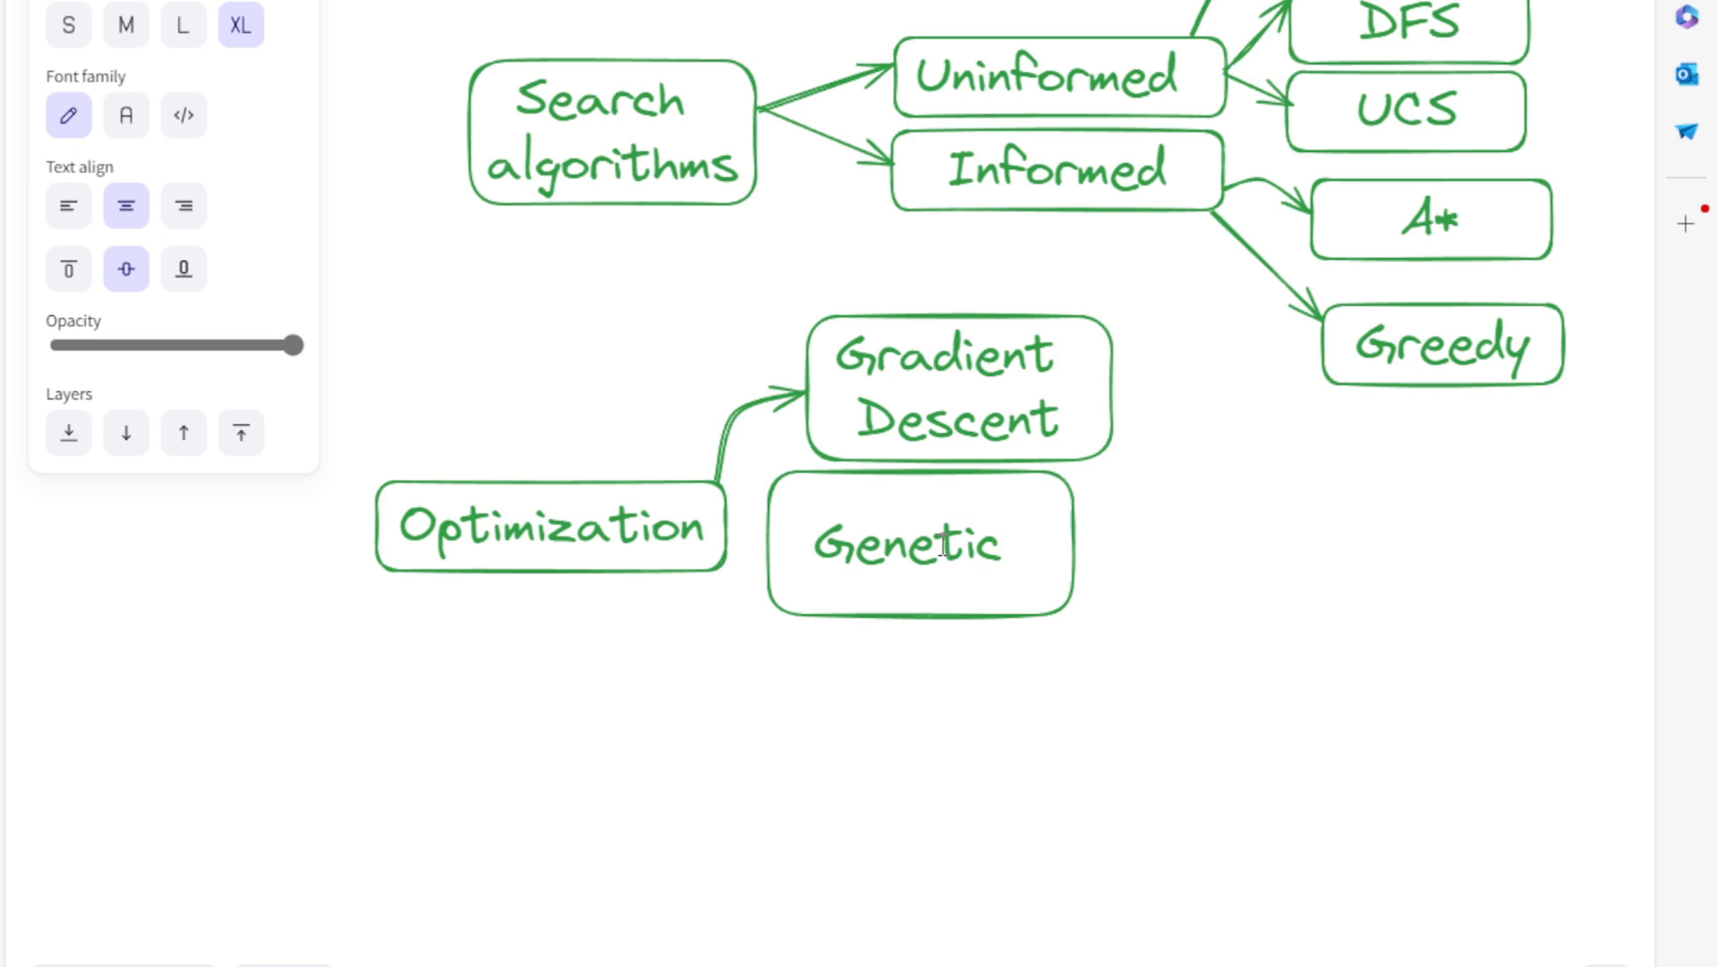
pyautogui.write('a')
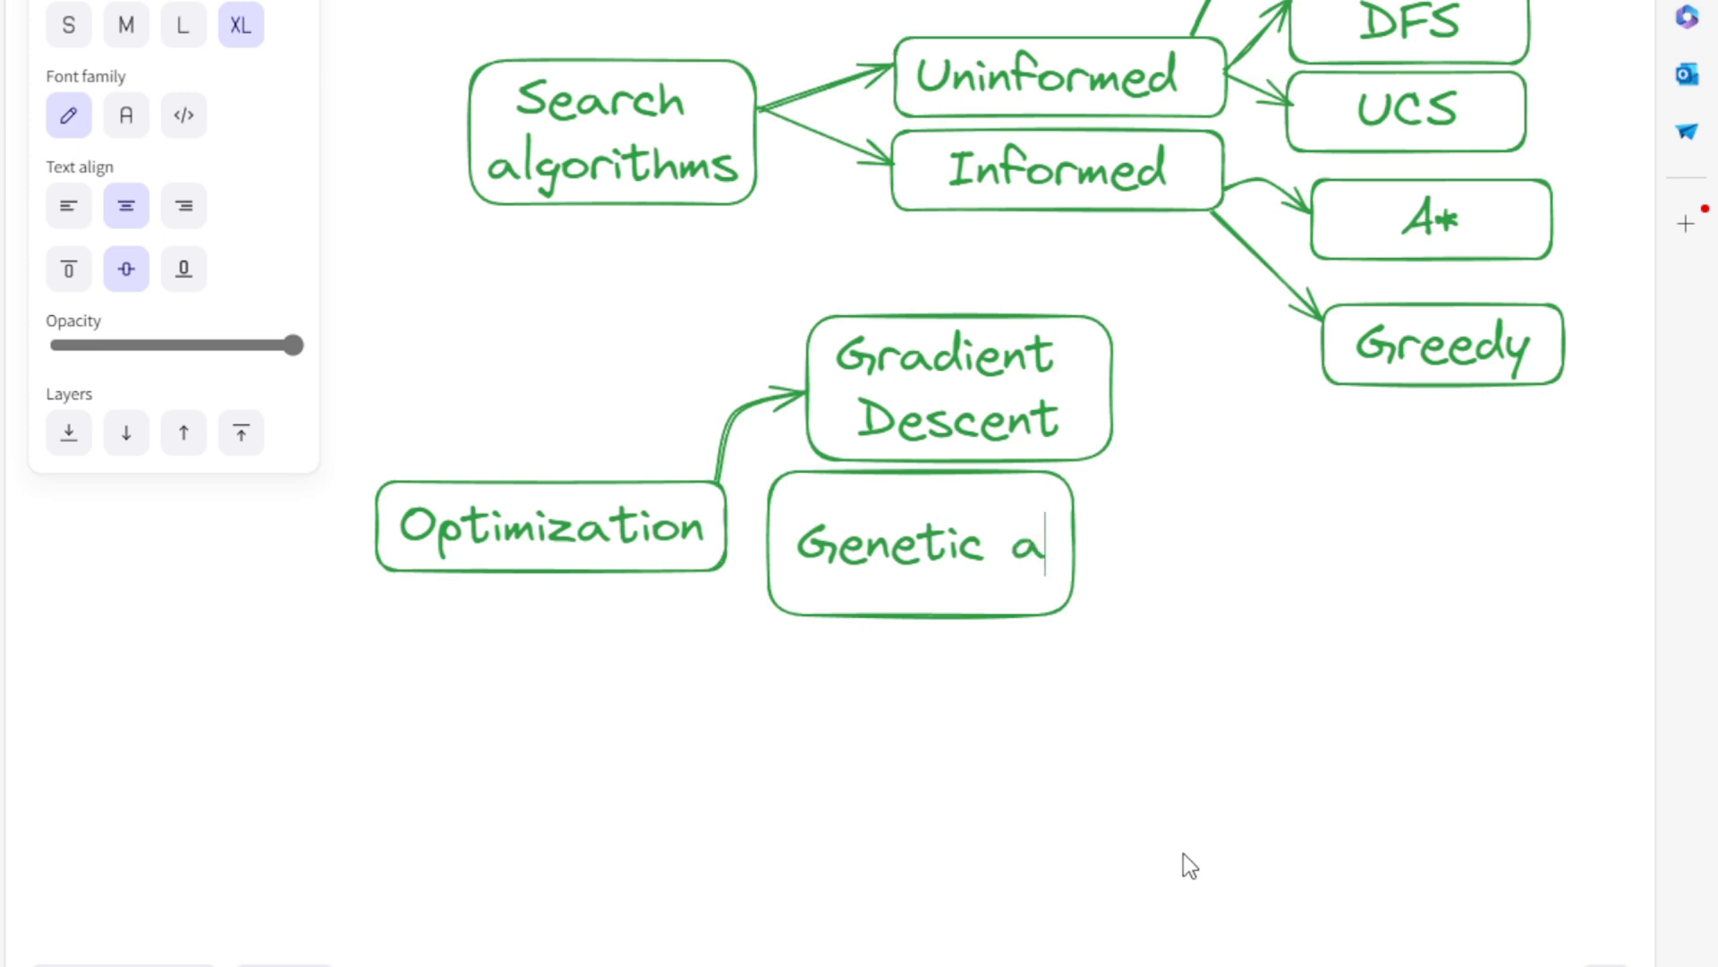
pyautogui.write('lgorithms')
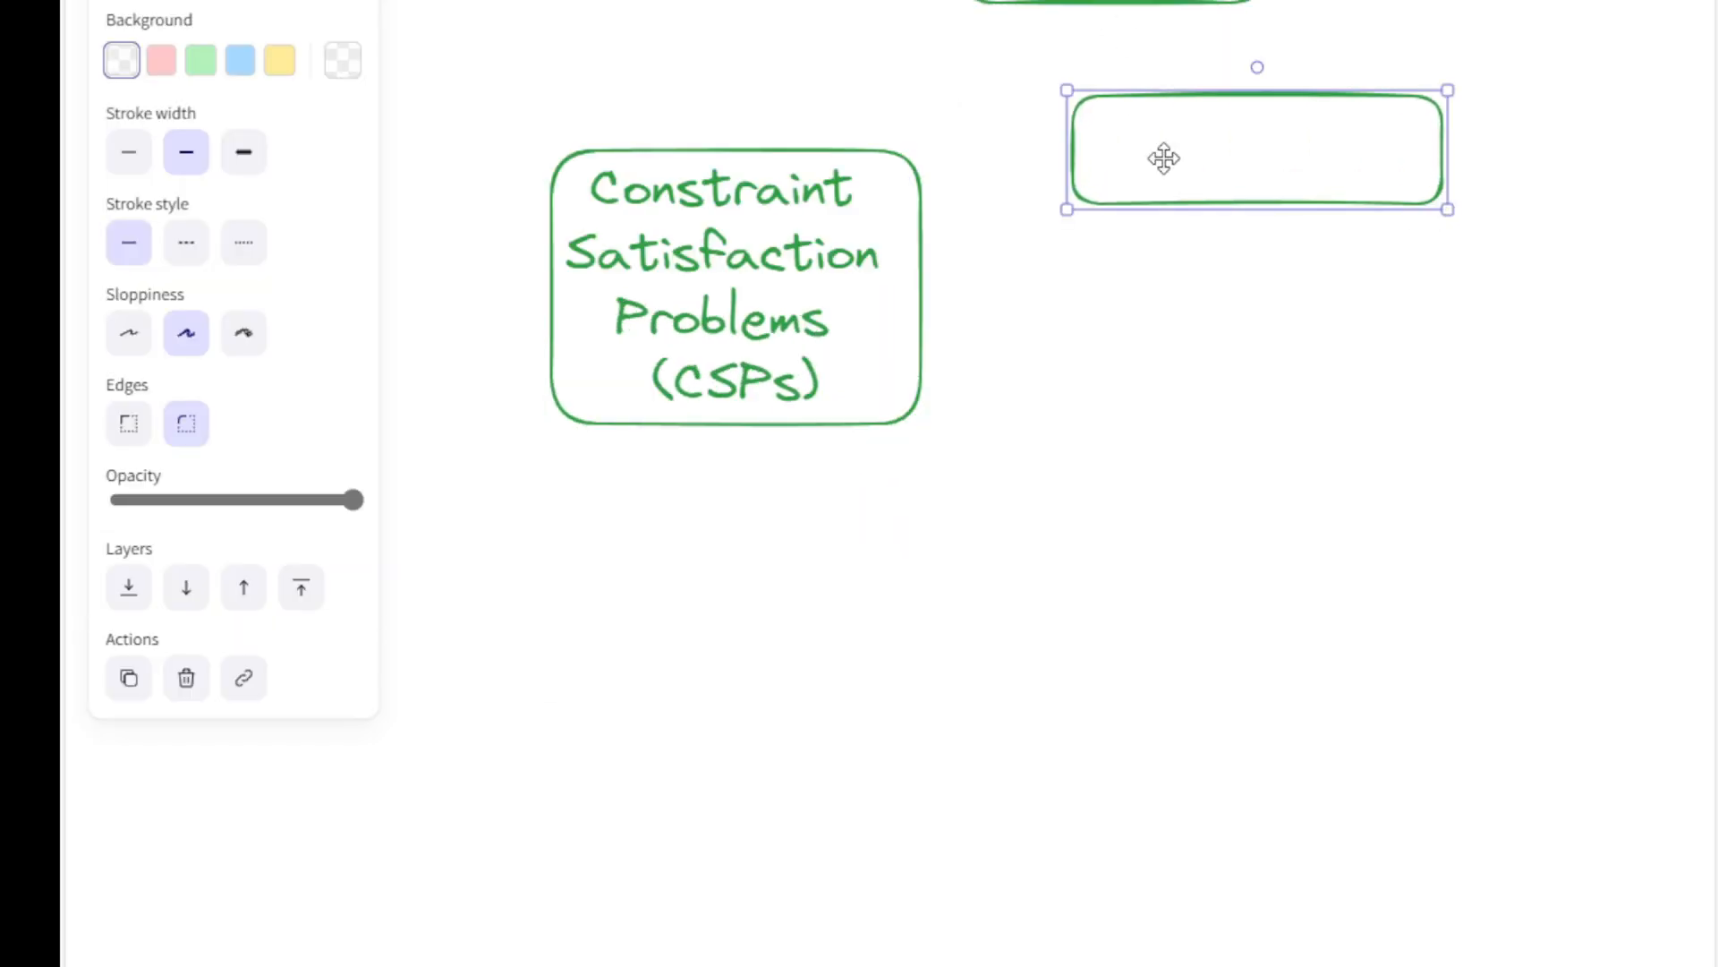
# Step: Label the CSPs example boxes 'Backtracking' and 'Local search'
pyautogui.doubleClick(1256, 151)
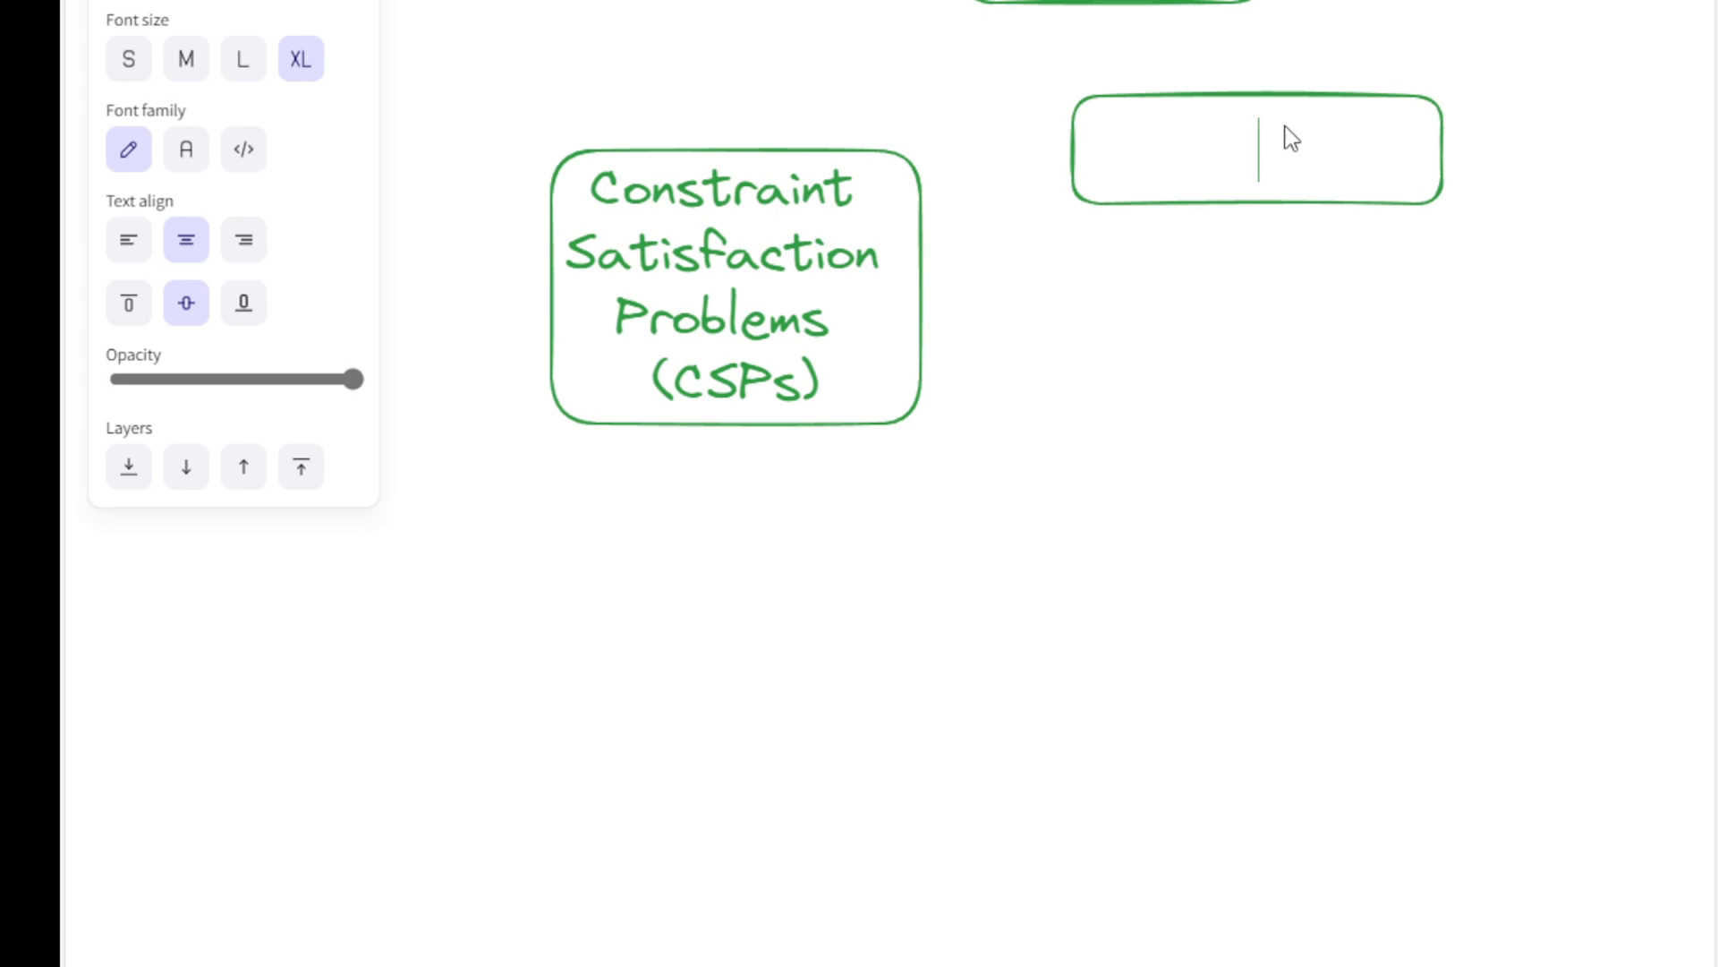
pyautogui.write('Backtracking')
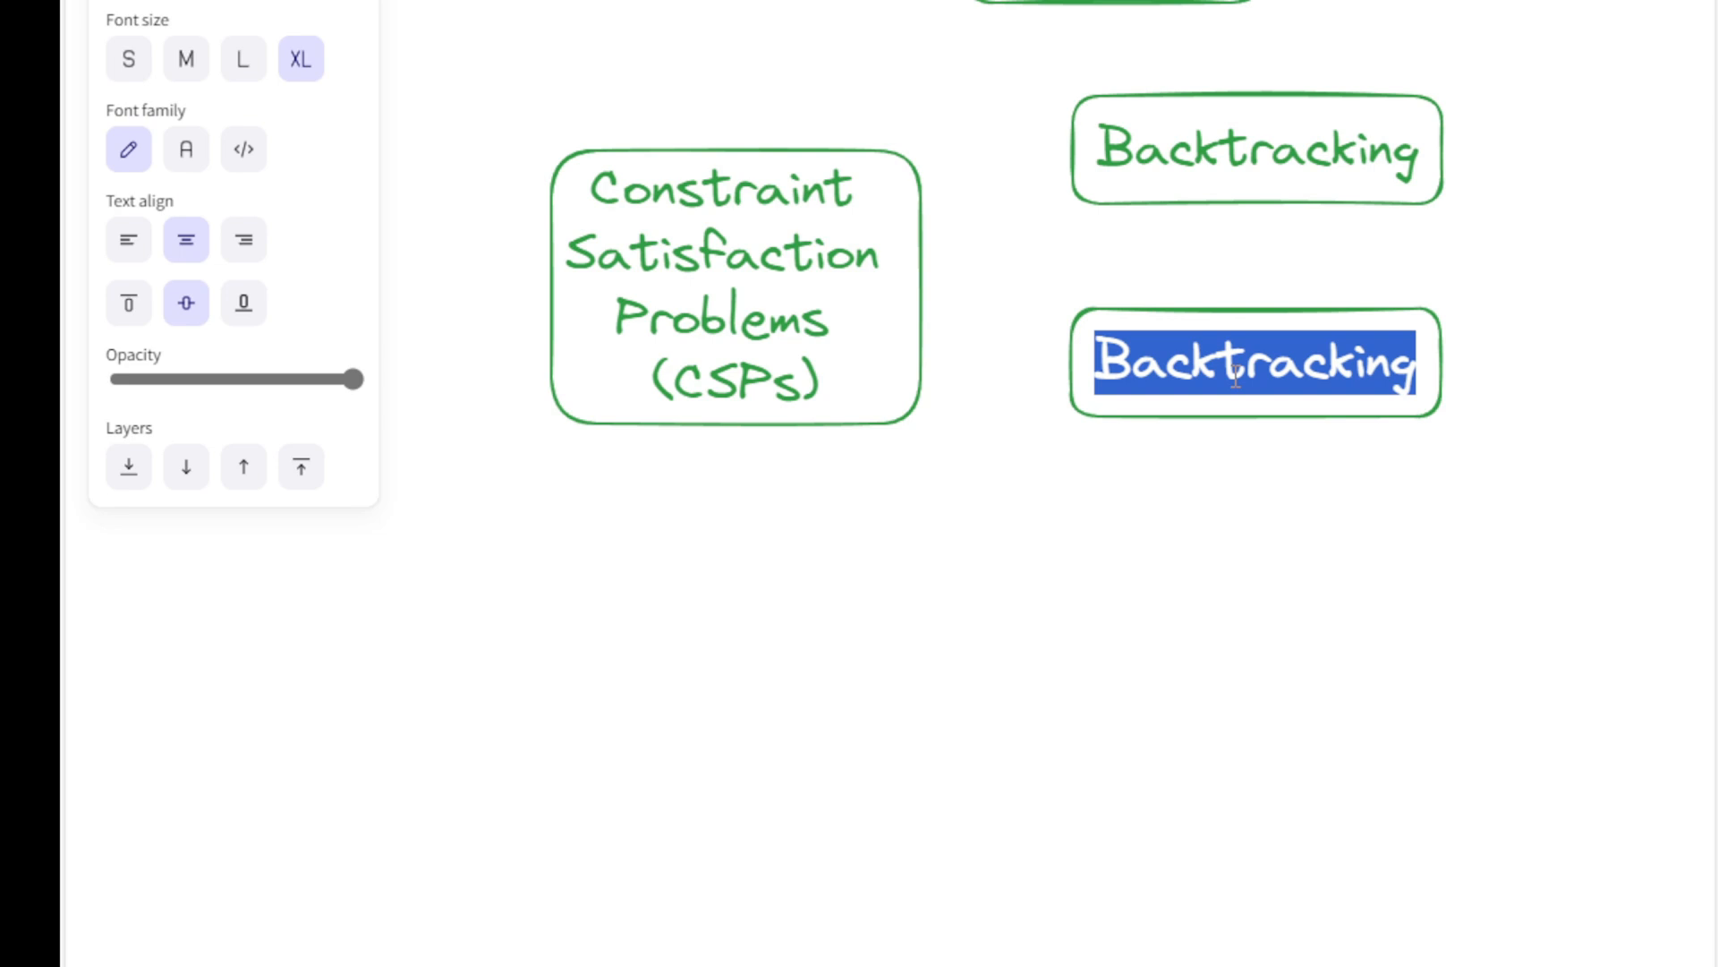
pyautogui.write('Local search')
pyautogui.write('Logical')
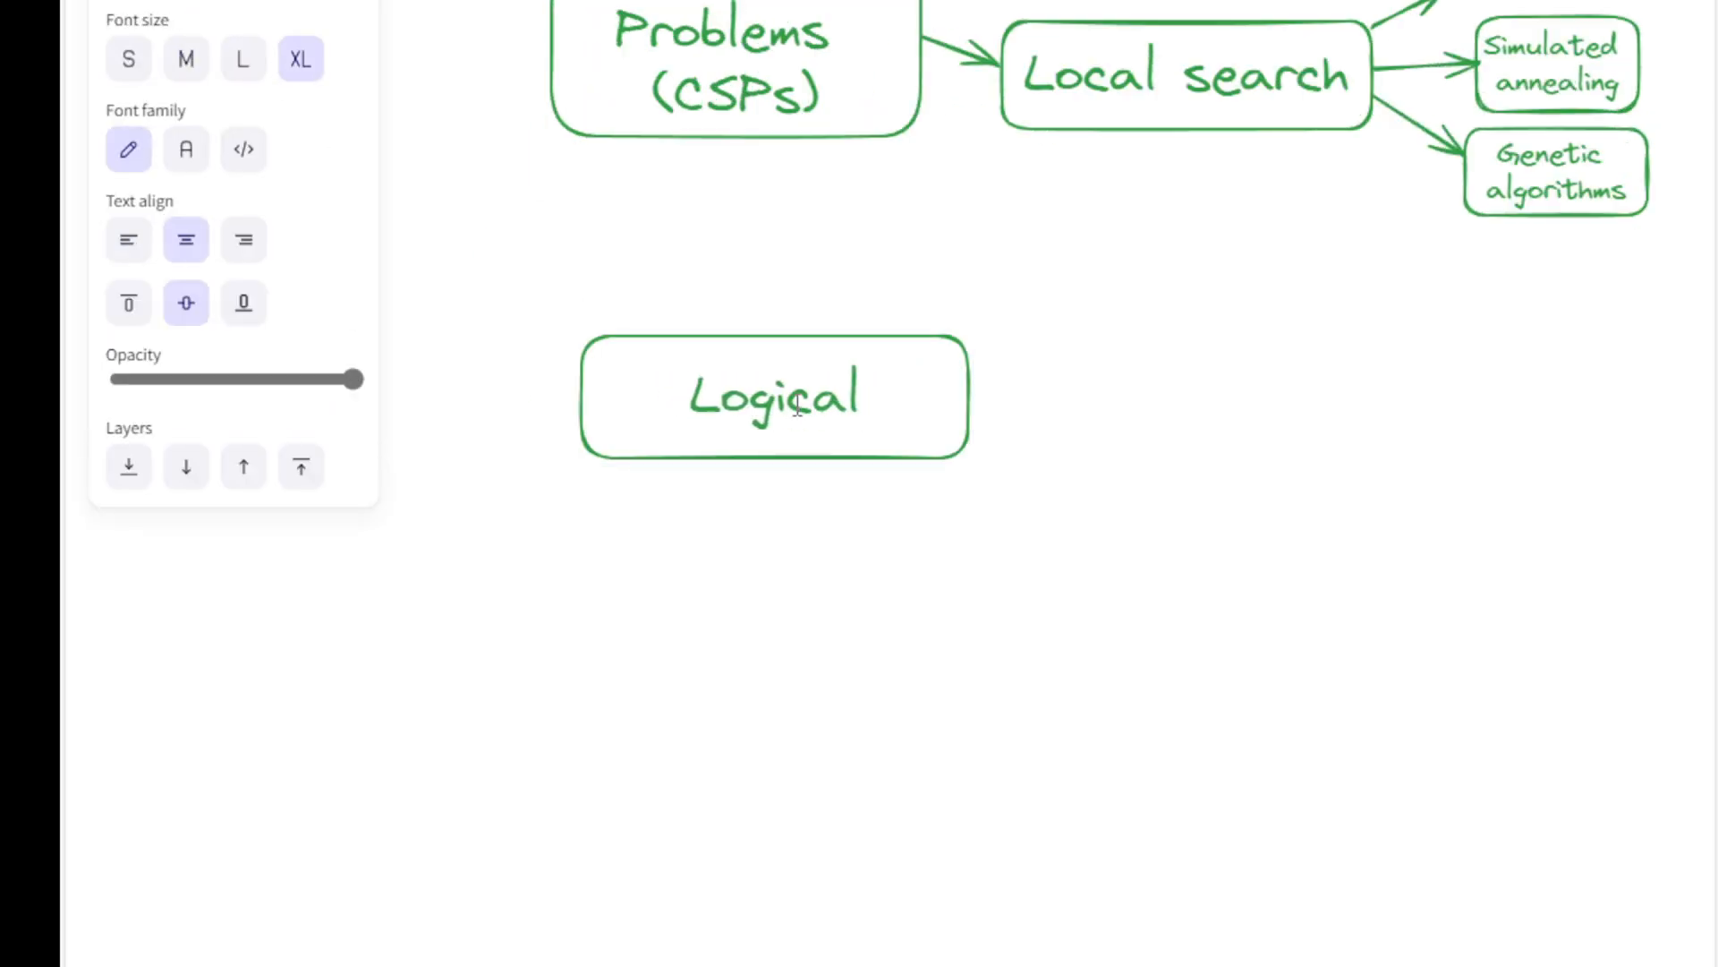
# Step: Finish 'Logical Reasoning', add a 'First order logic' box and connect both logic boxes with arrows
pyautogui.write('Reasoning')
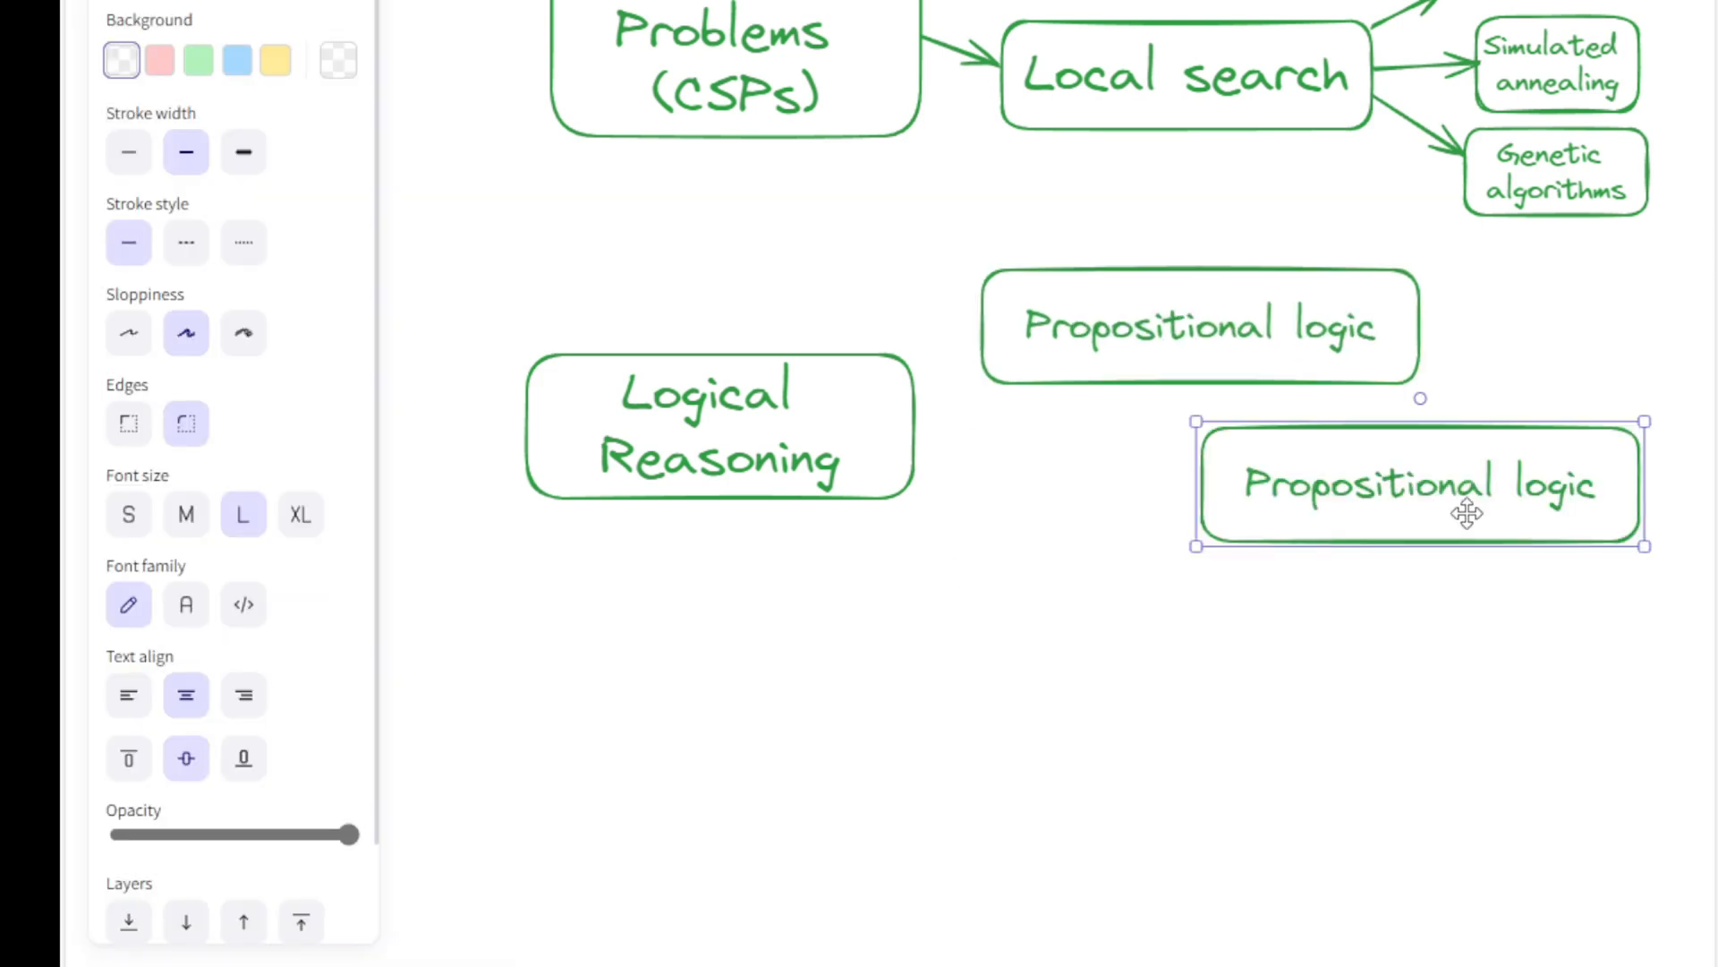
pyautogui.write('First order logic')
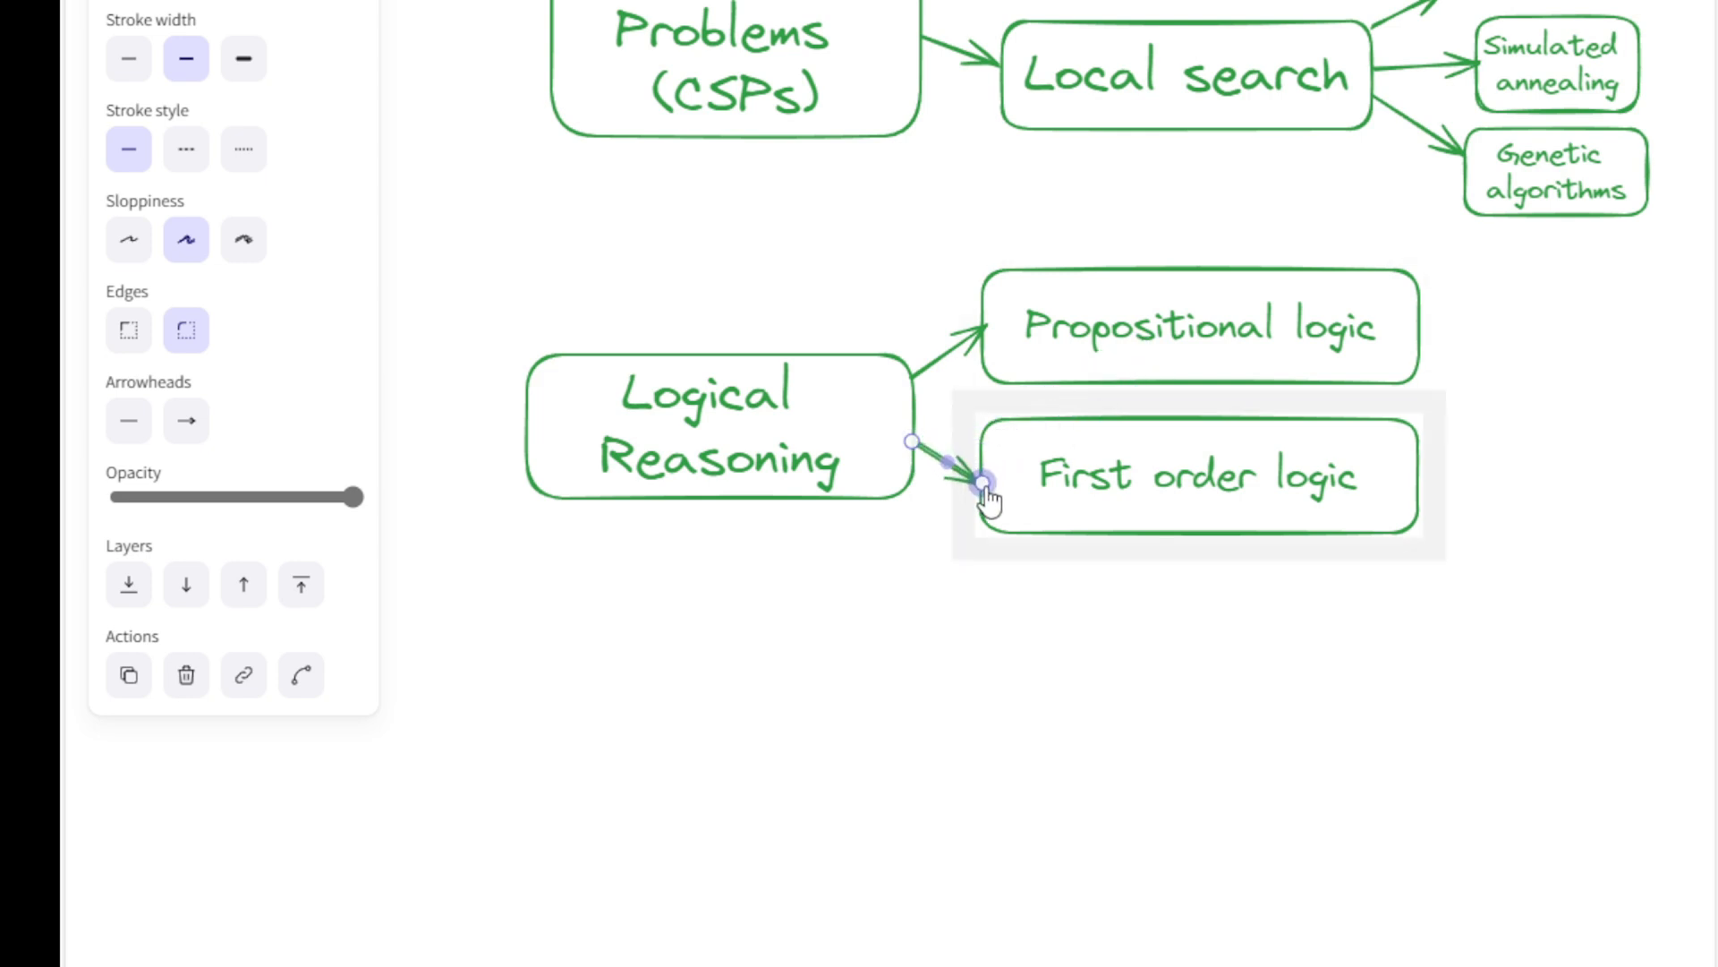
pyautogui.click(1271, 323)
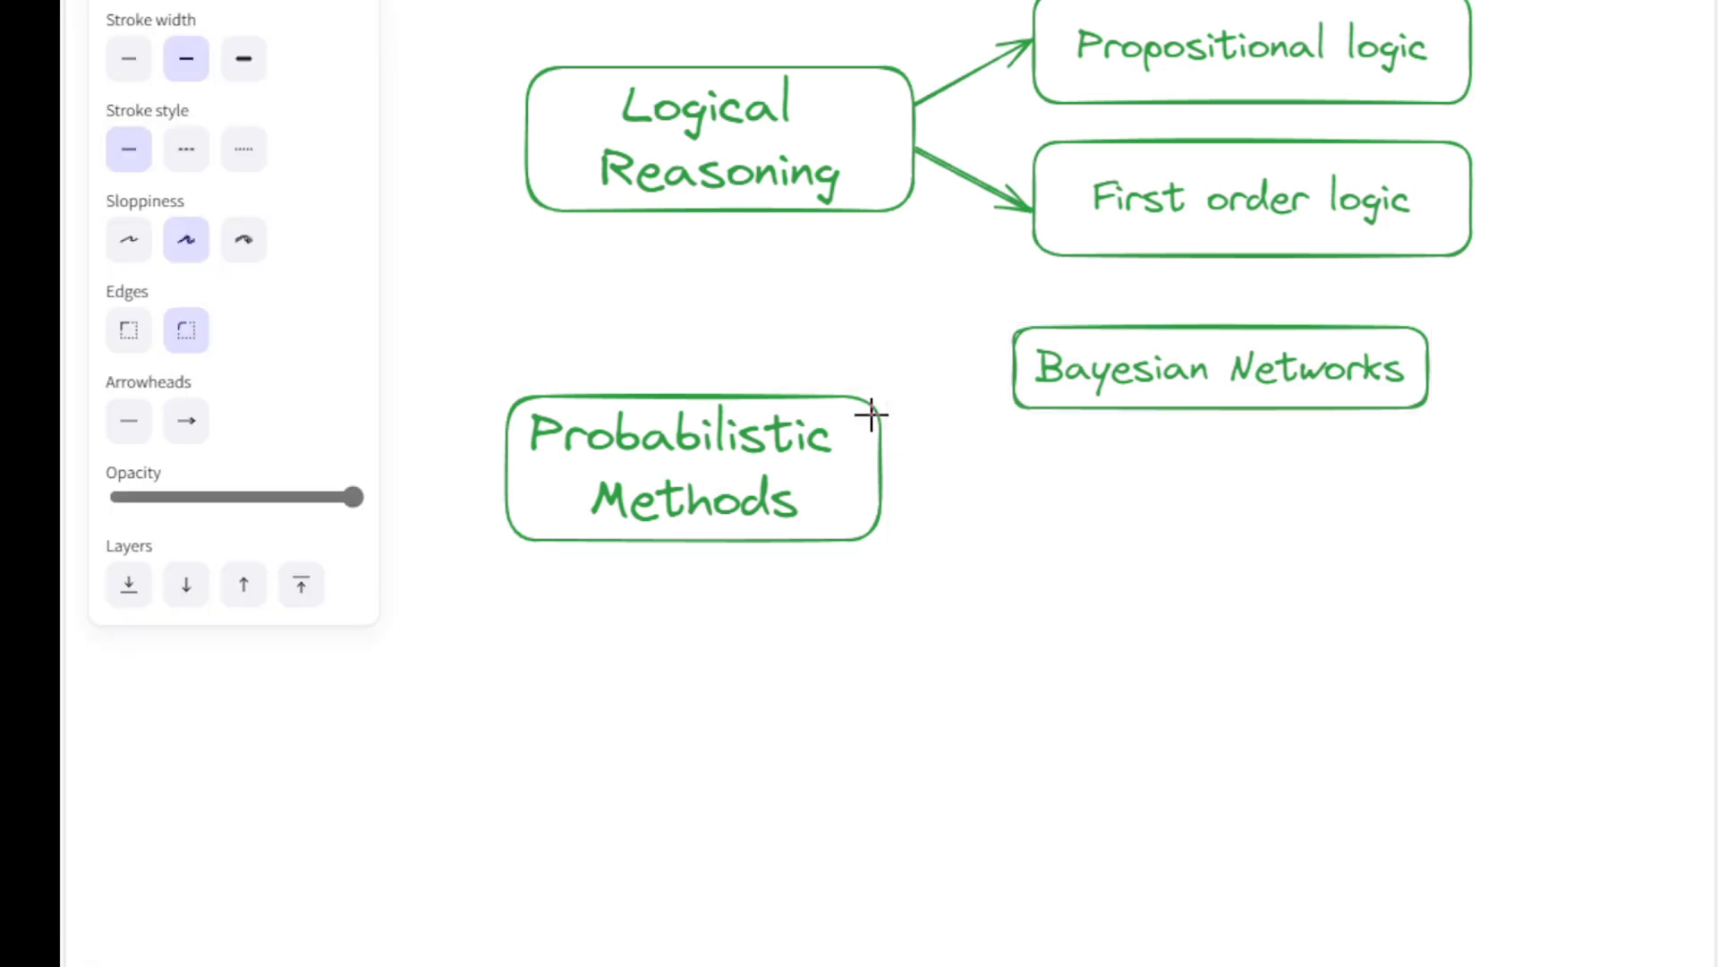
# Step: Add a 'Markov Decision Processes (MDPs)' box under Probabilistic Methods
pyautogui.write('Mar')
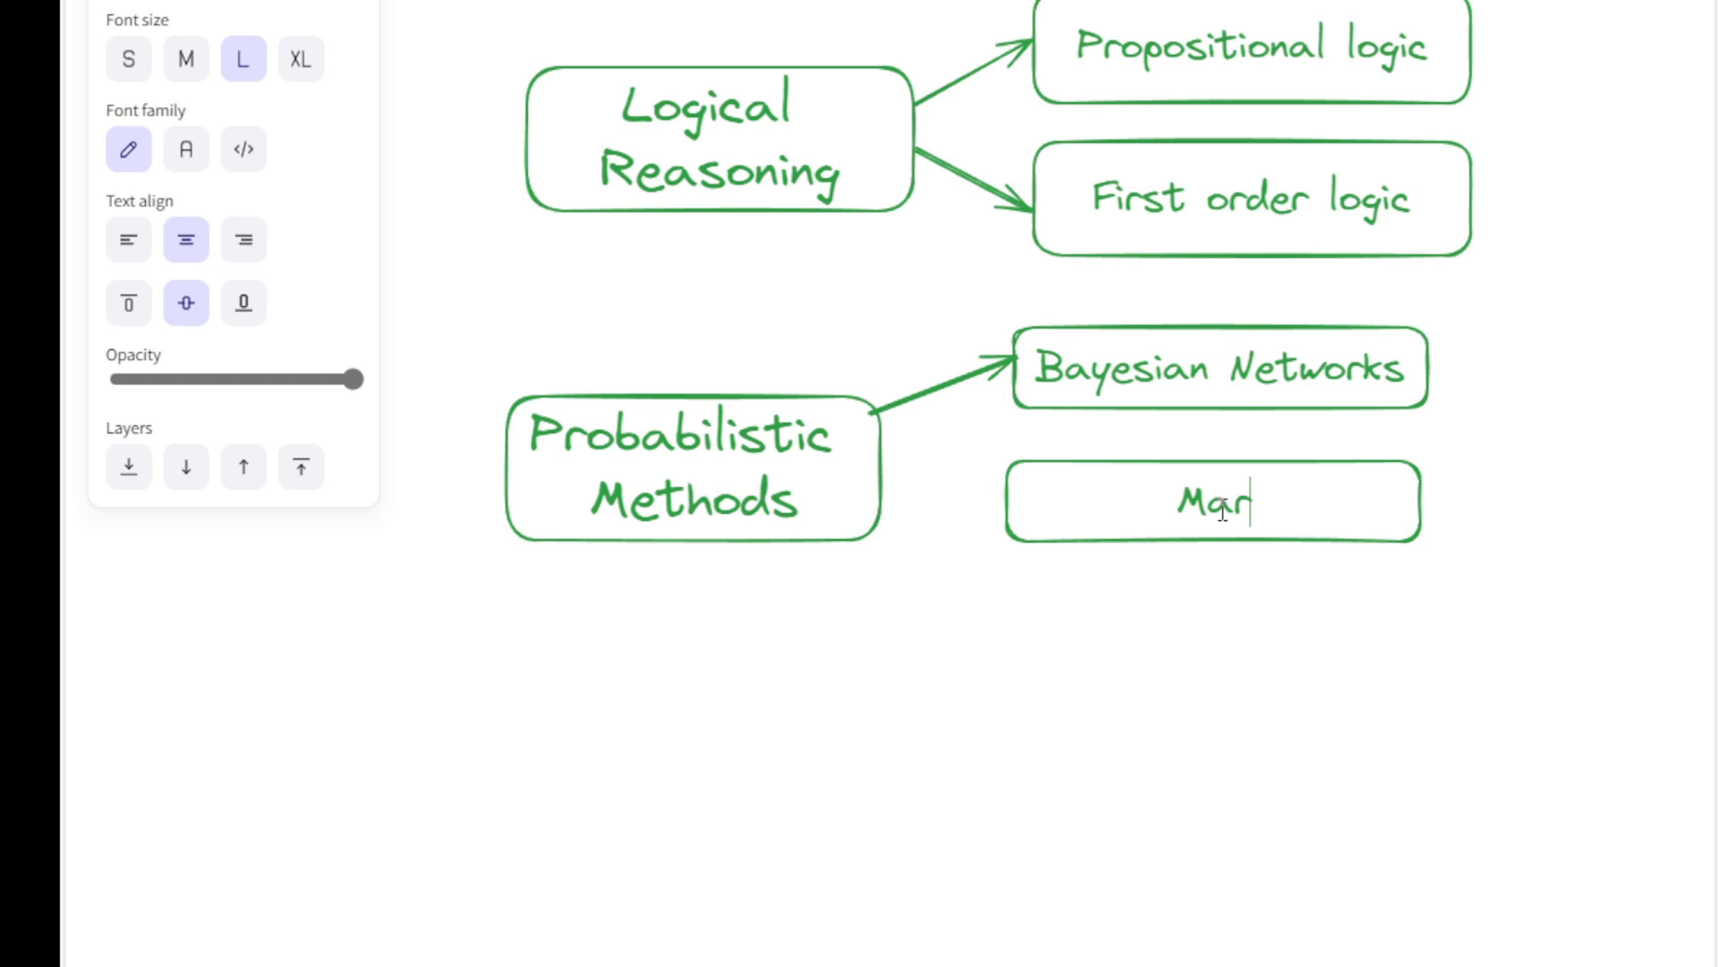
pyautogui.write('kov Decision')
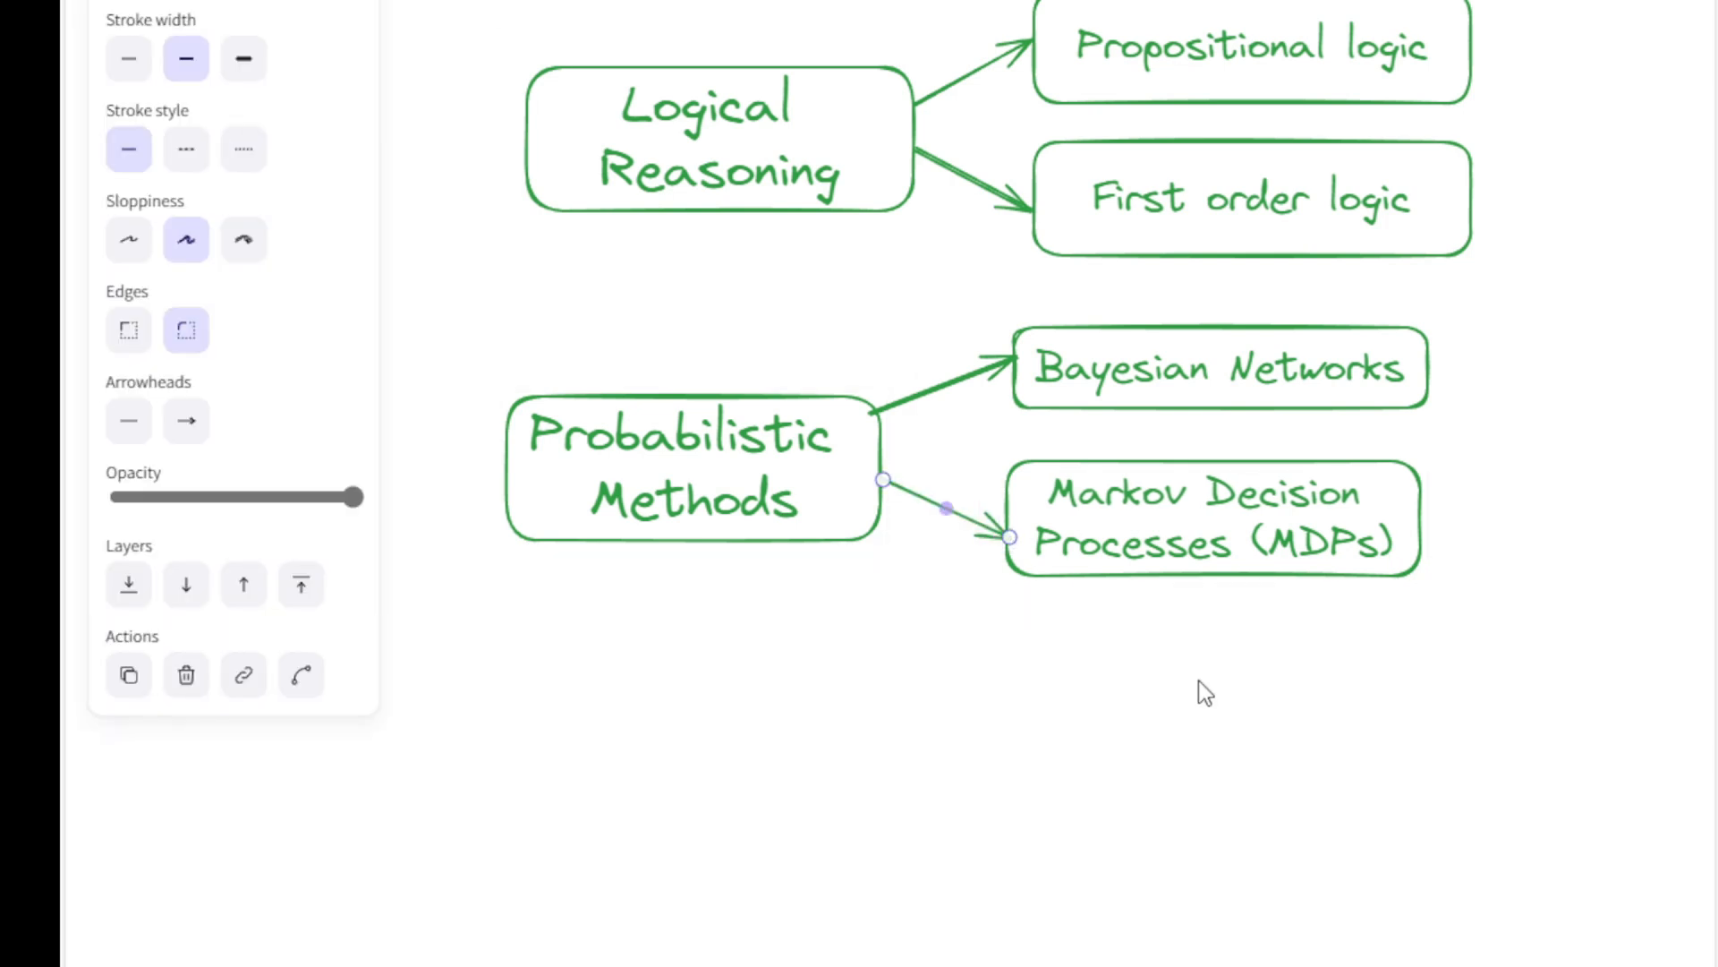
pyautogui.doubleClick(691, 467)
pyautogui.write('Machine Learning')
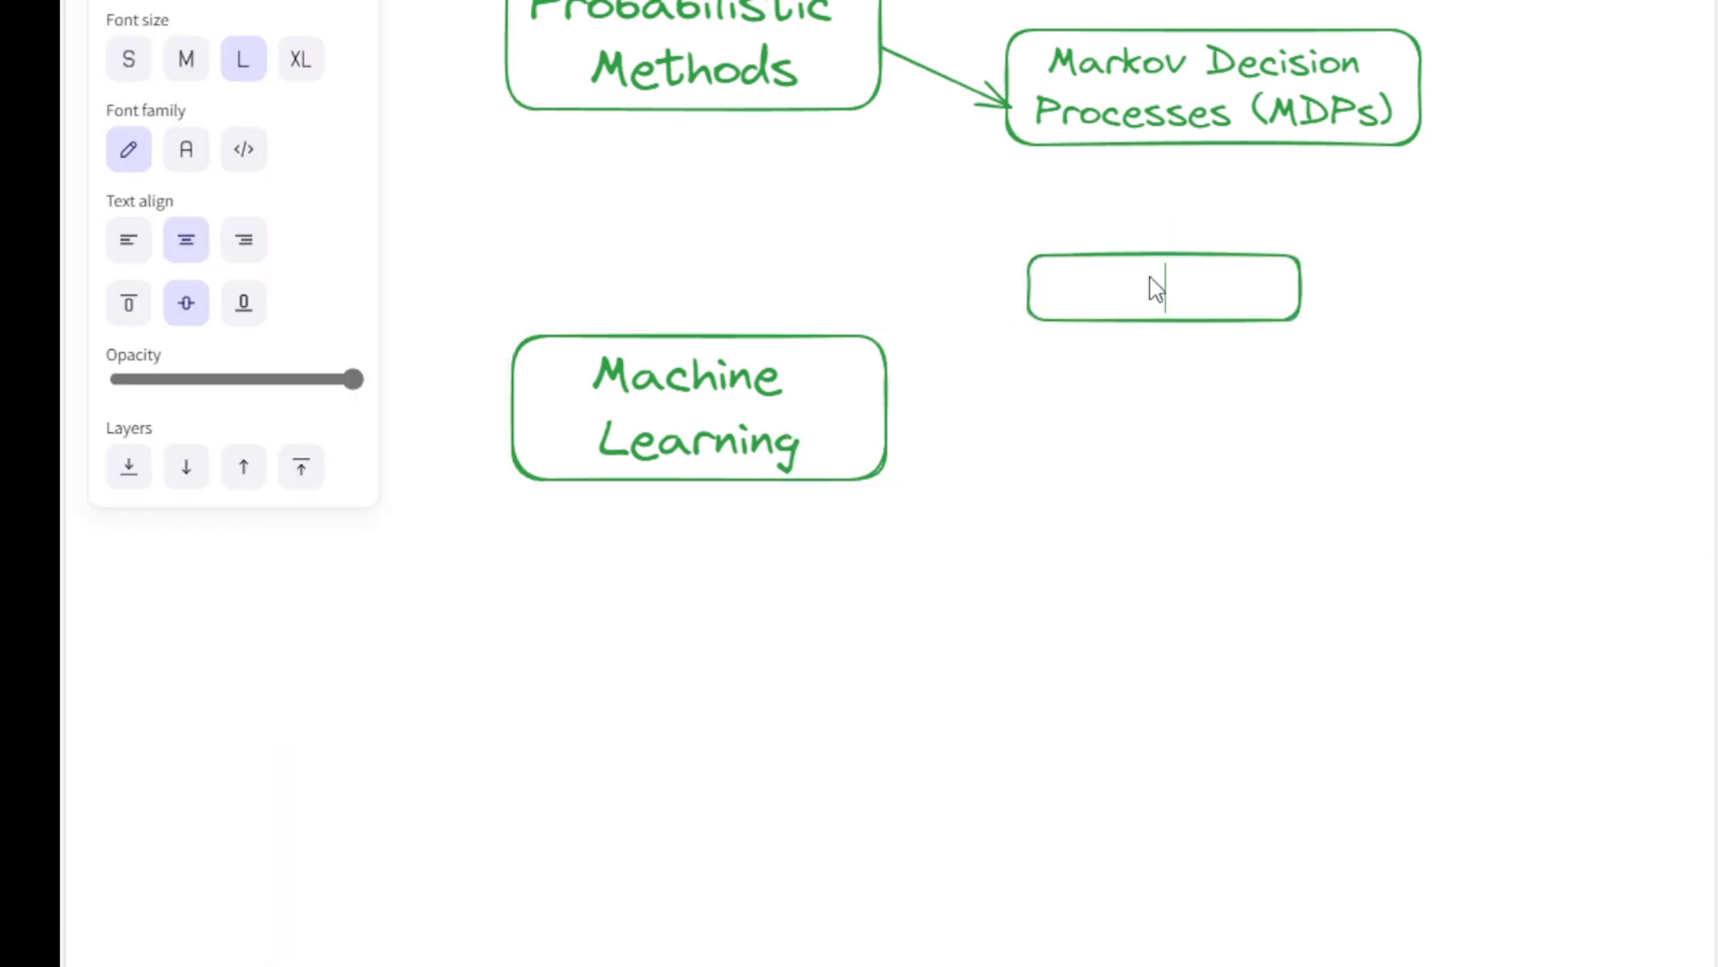
# Step: Add 'Supervised' and 'Reinforcement' boxes under Machine Learning
pyautogui.write('Supervised')
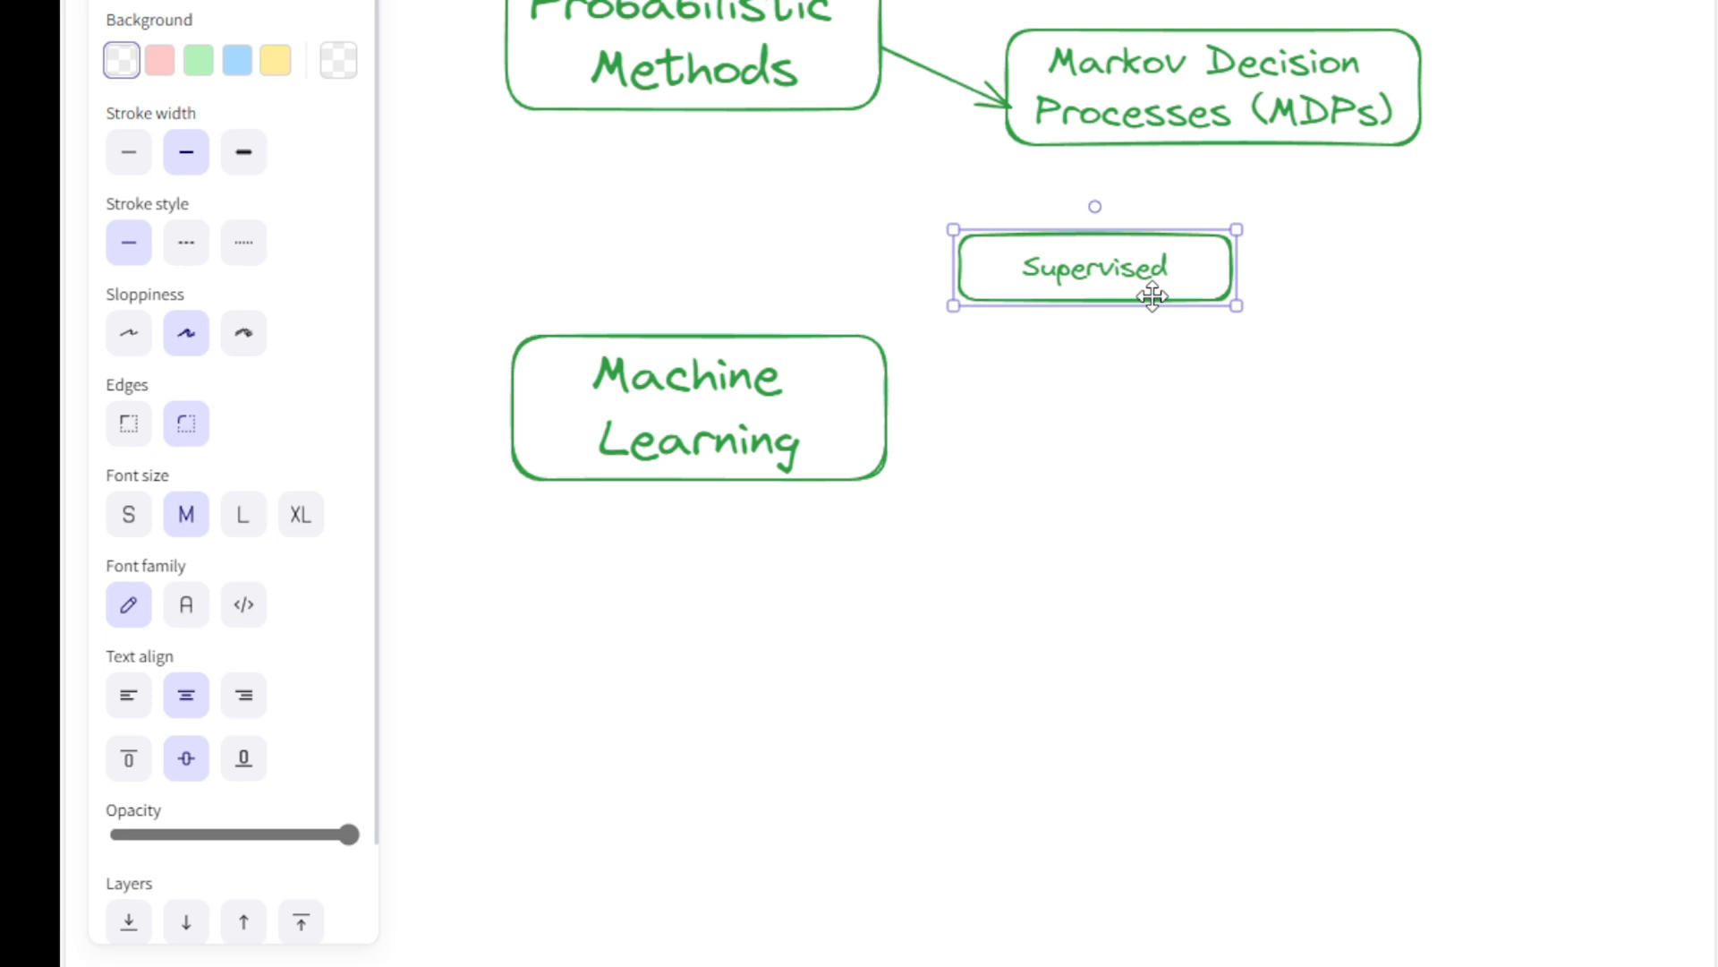
pyautogui.moveTo(1041, 315)
pyautogui.write('Unsupervised')
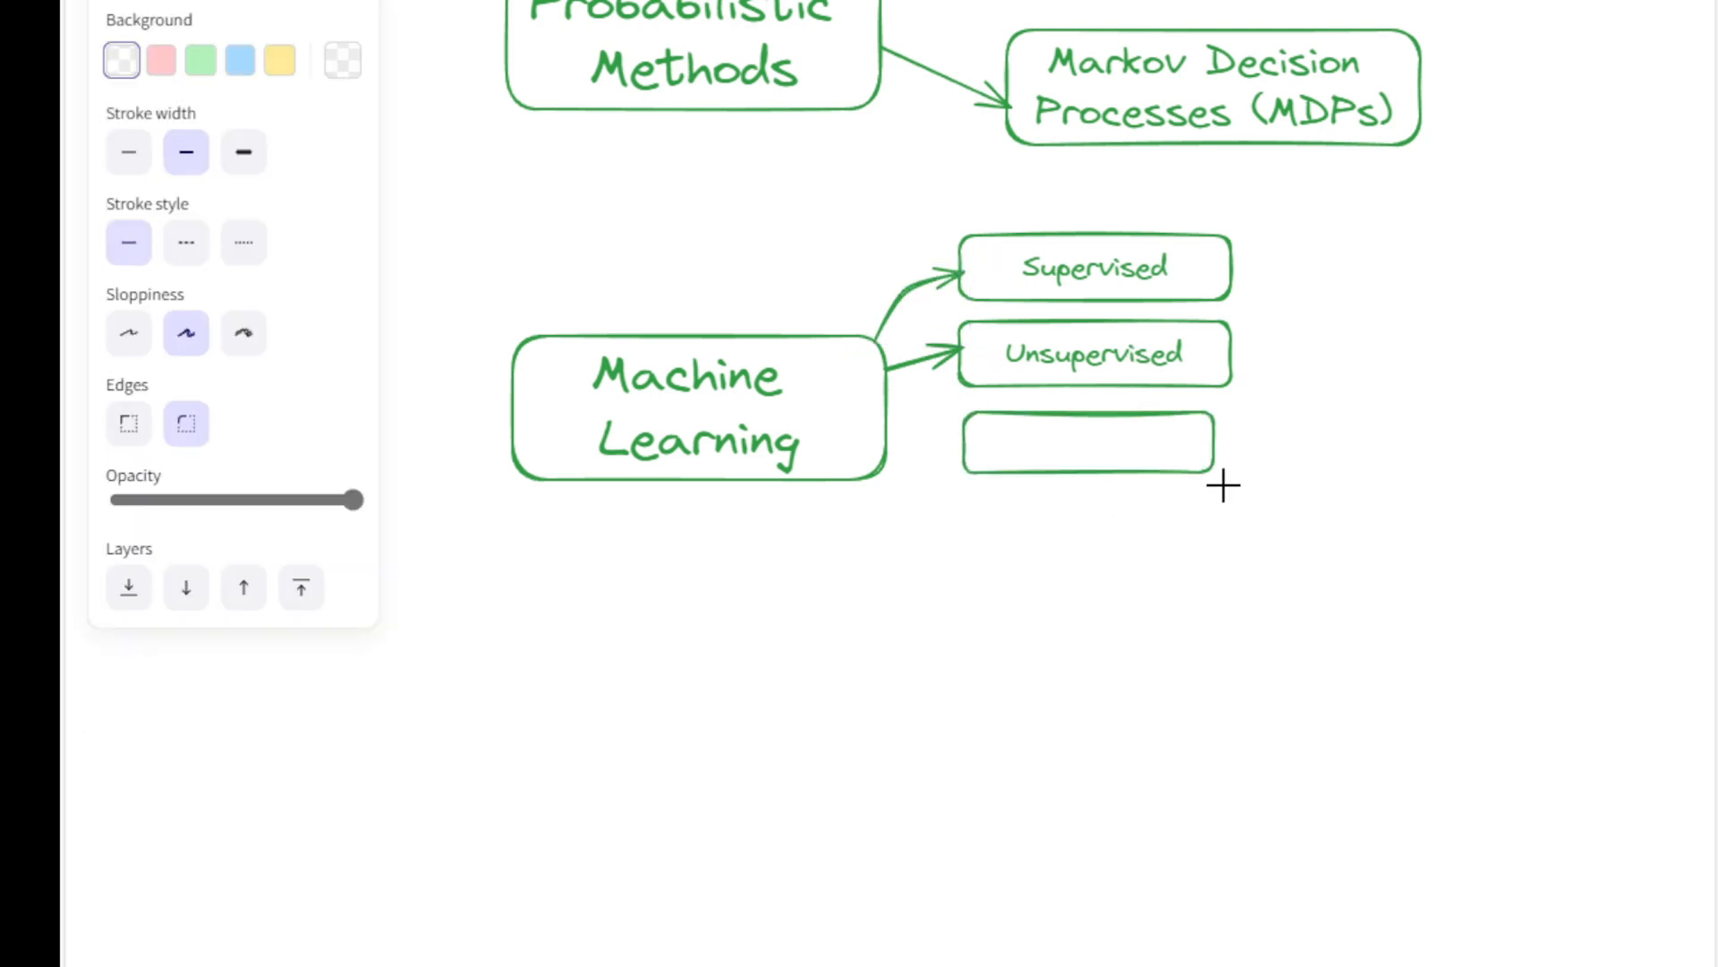
pyautogui.write('Reinforcement')
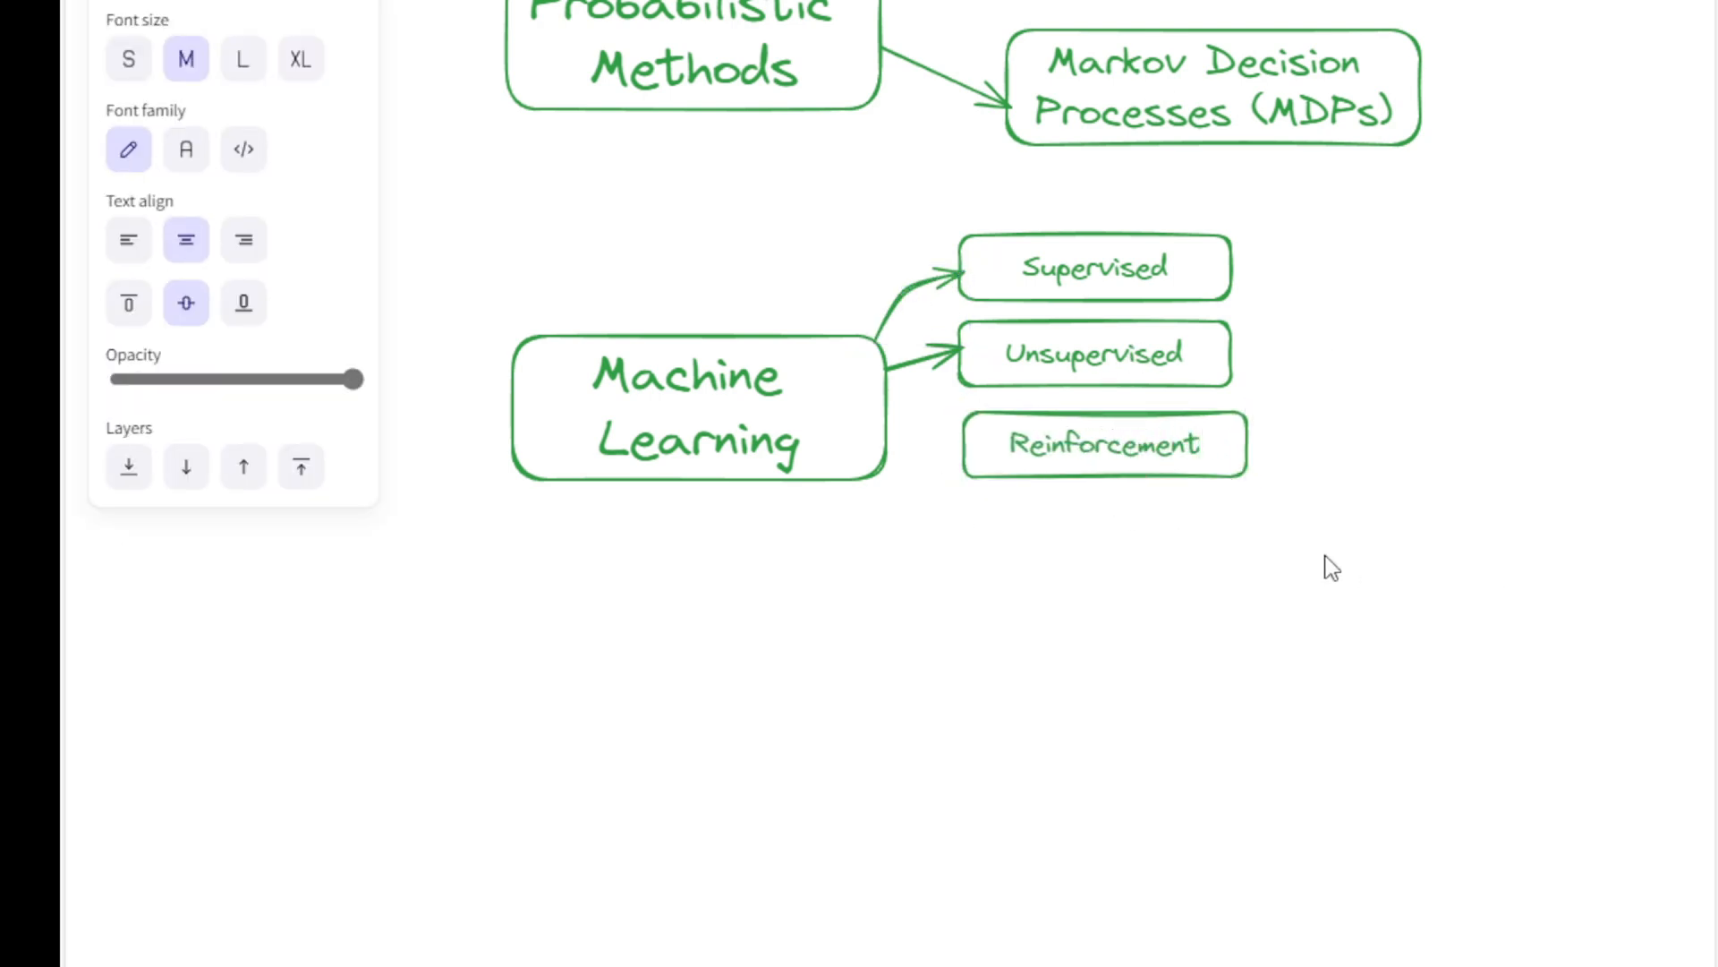
pyautogui.click(1104, 444)
pyautogui.write('Many')
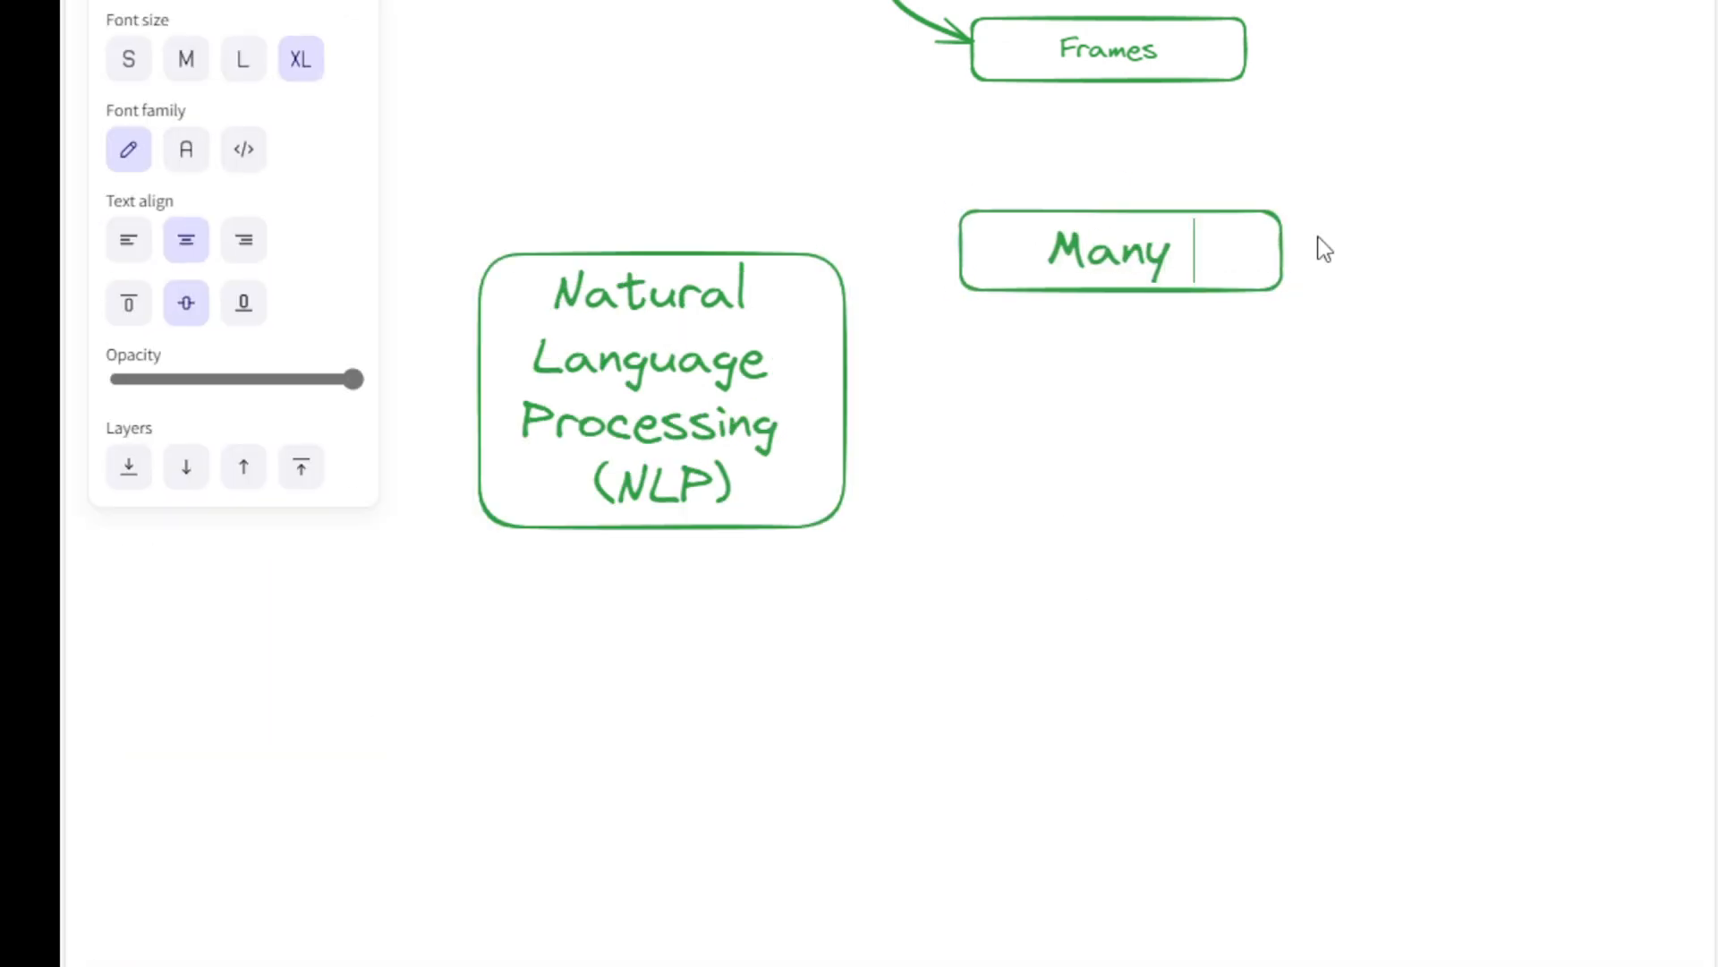
# Step: Type the NLP description mentioning language-related aspects including machine learning
pyautogui.write('language-related')
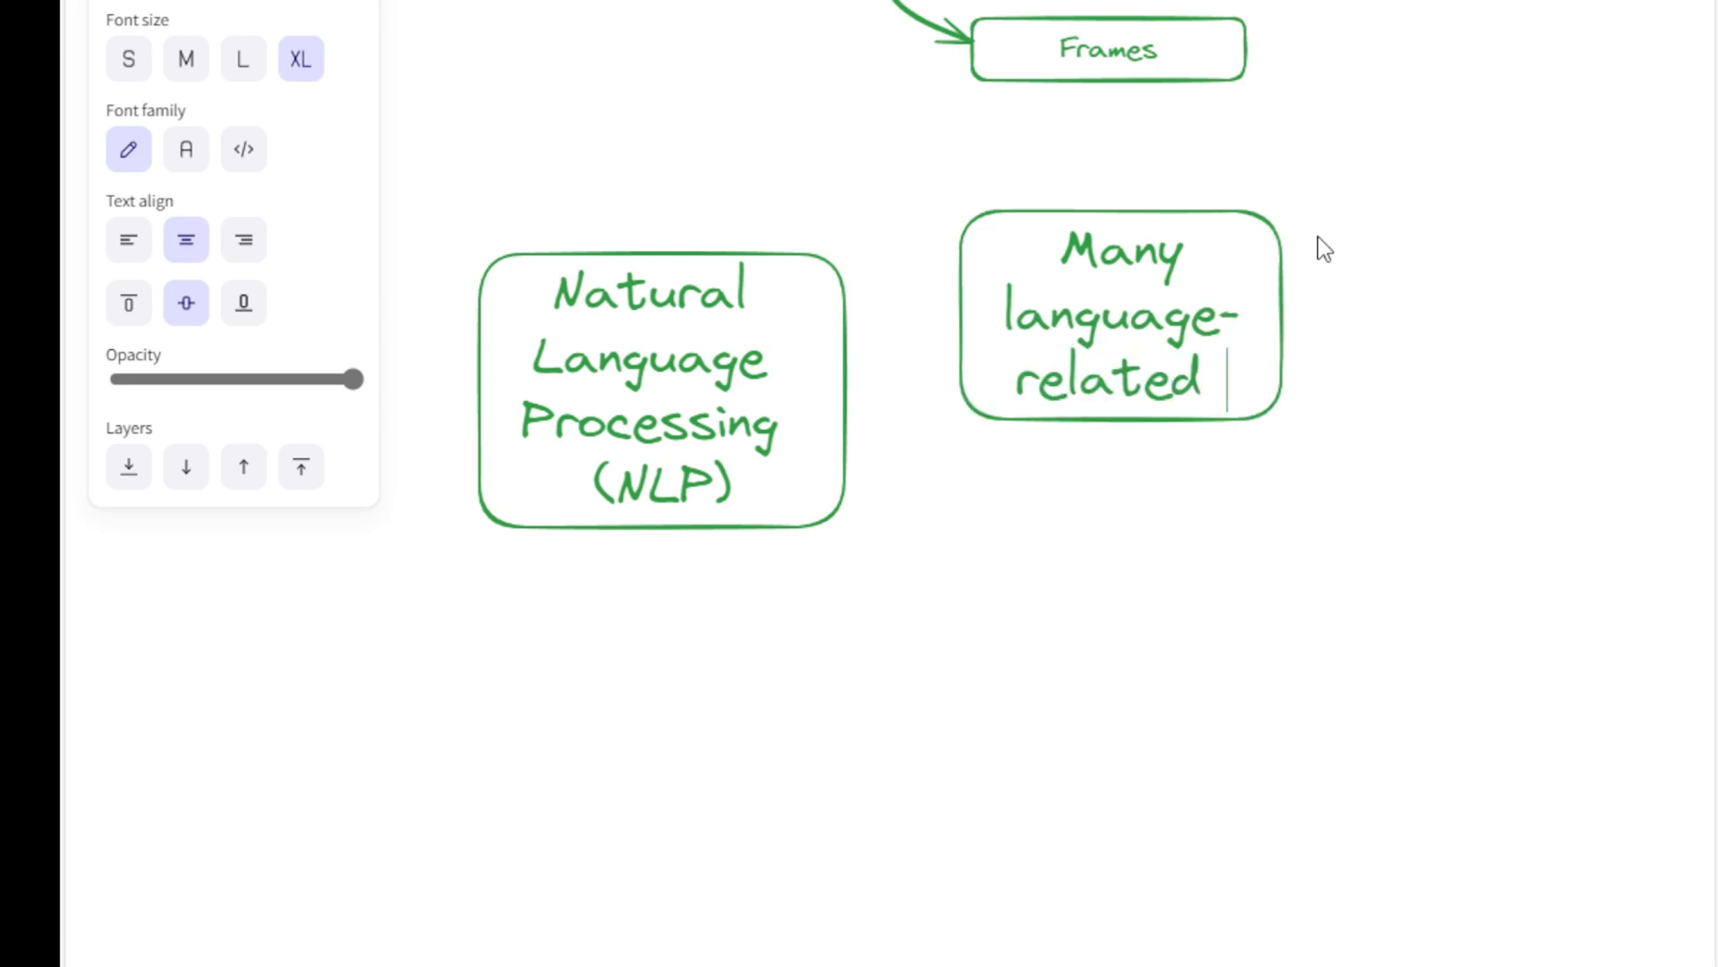
pyautogui.write('aspects including mach')
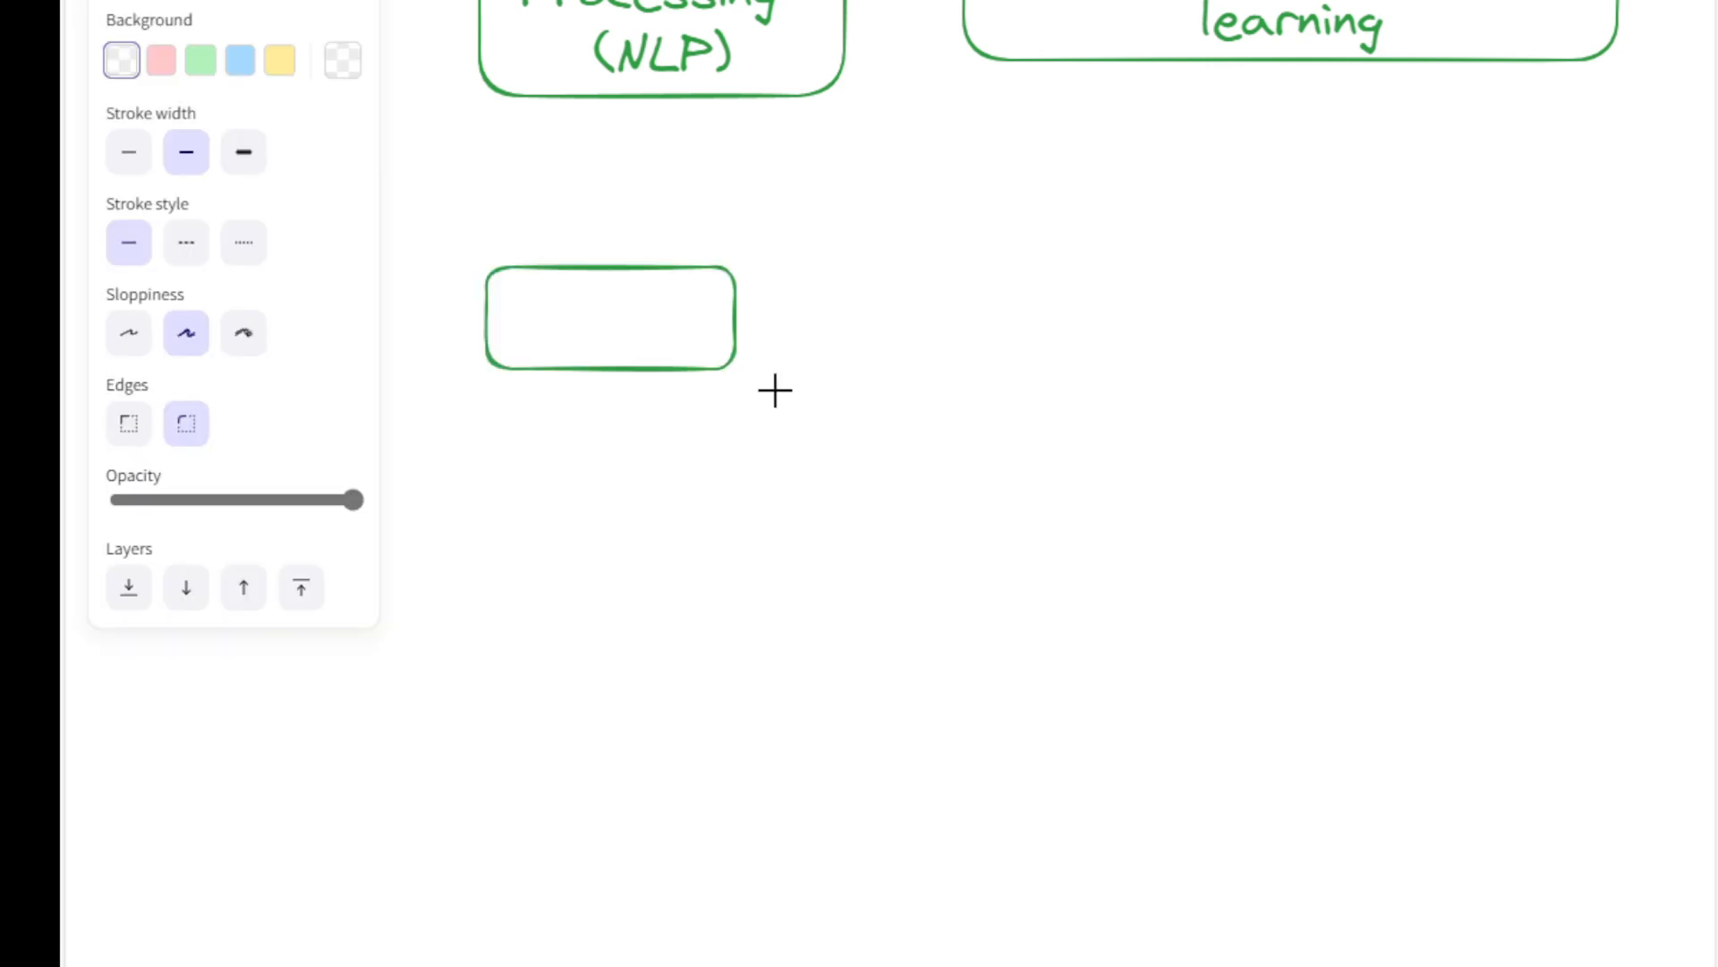
# Step: Label the new category box 'Game Theory' and begin the Minimax example label beside it
pyautogui.write('Game Theory')
pyautogui.write('Min')
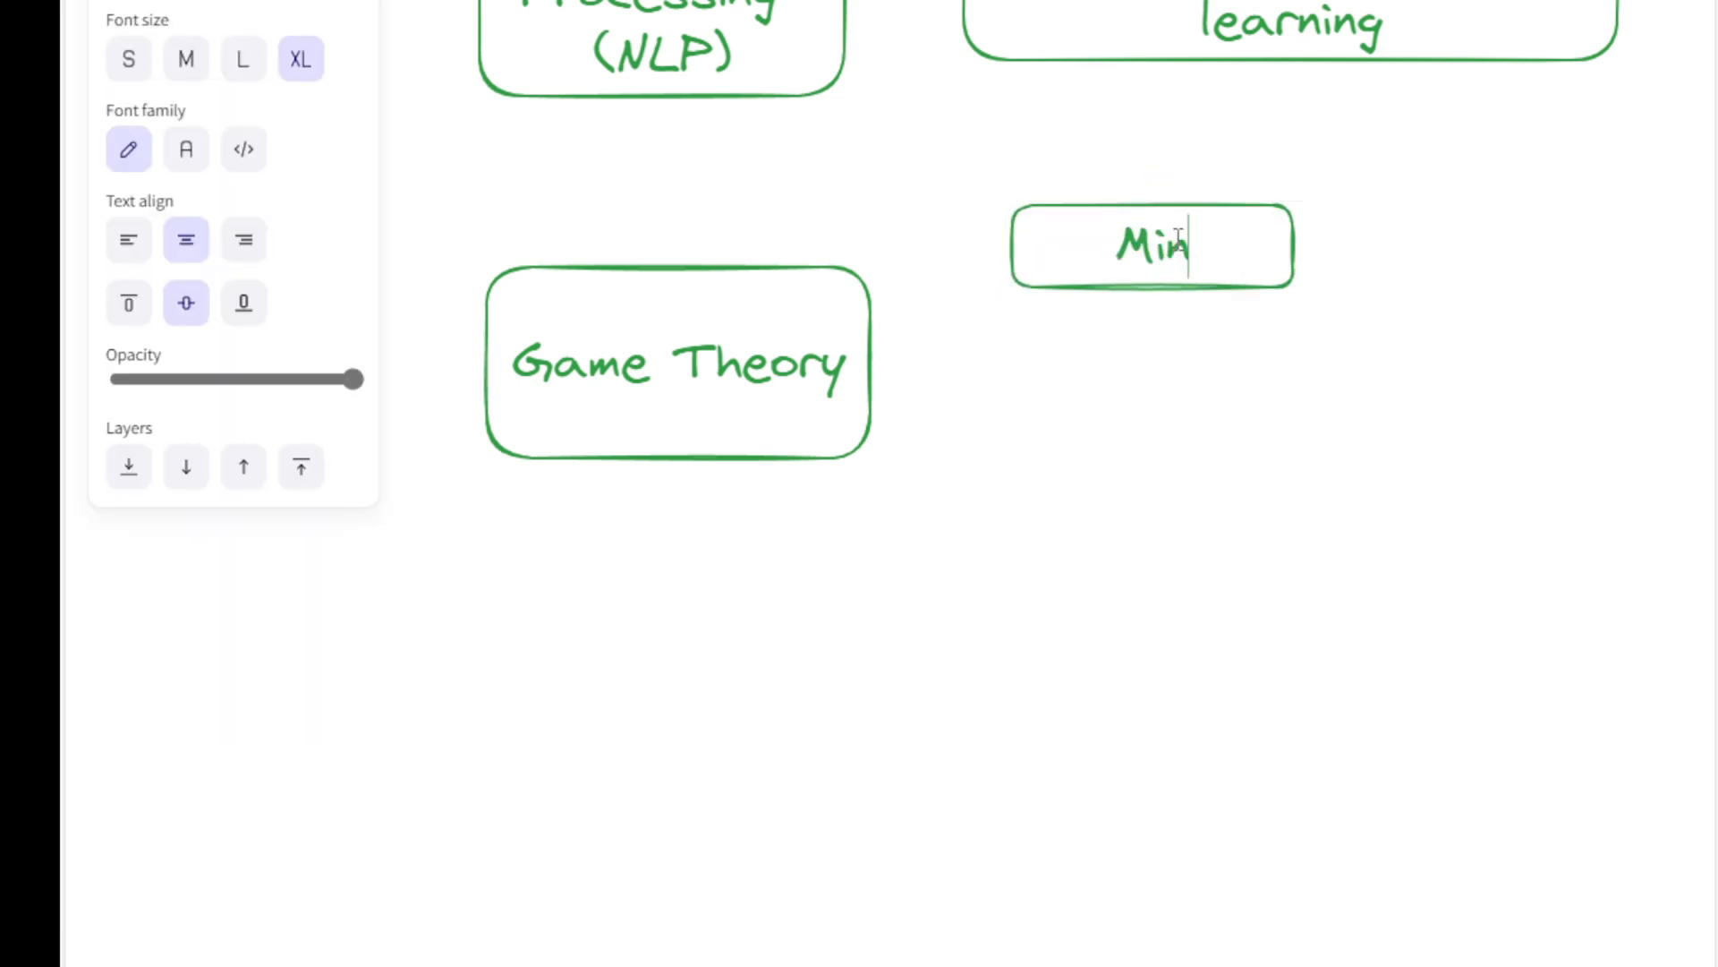
pyautogui.write('max')
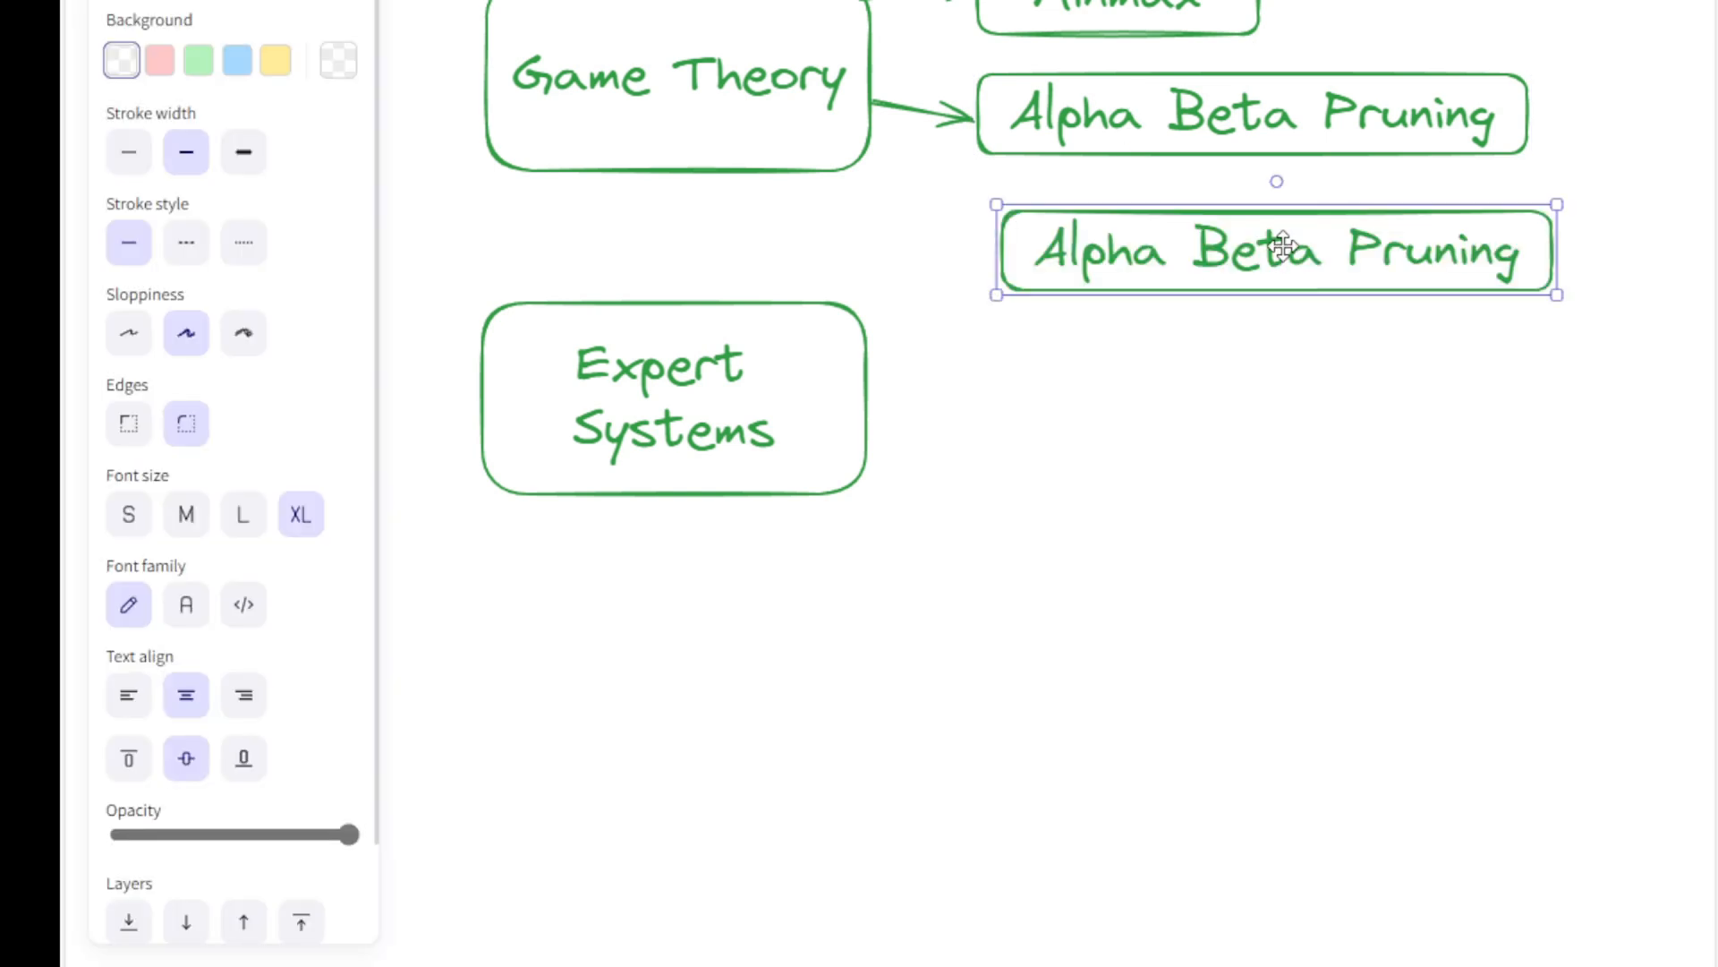
# Step: Label the Expert Systems example box 'Rule-based reasoning'
pyautogui.write('Rule-')
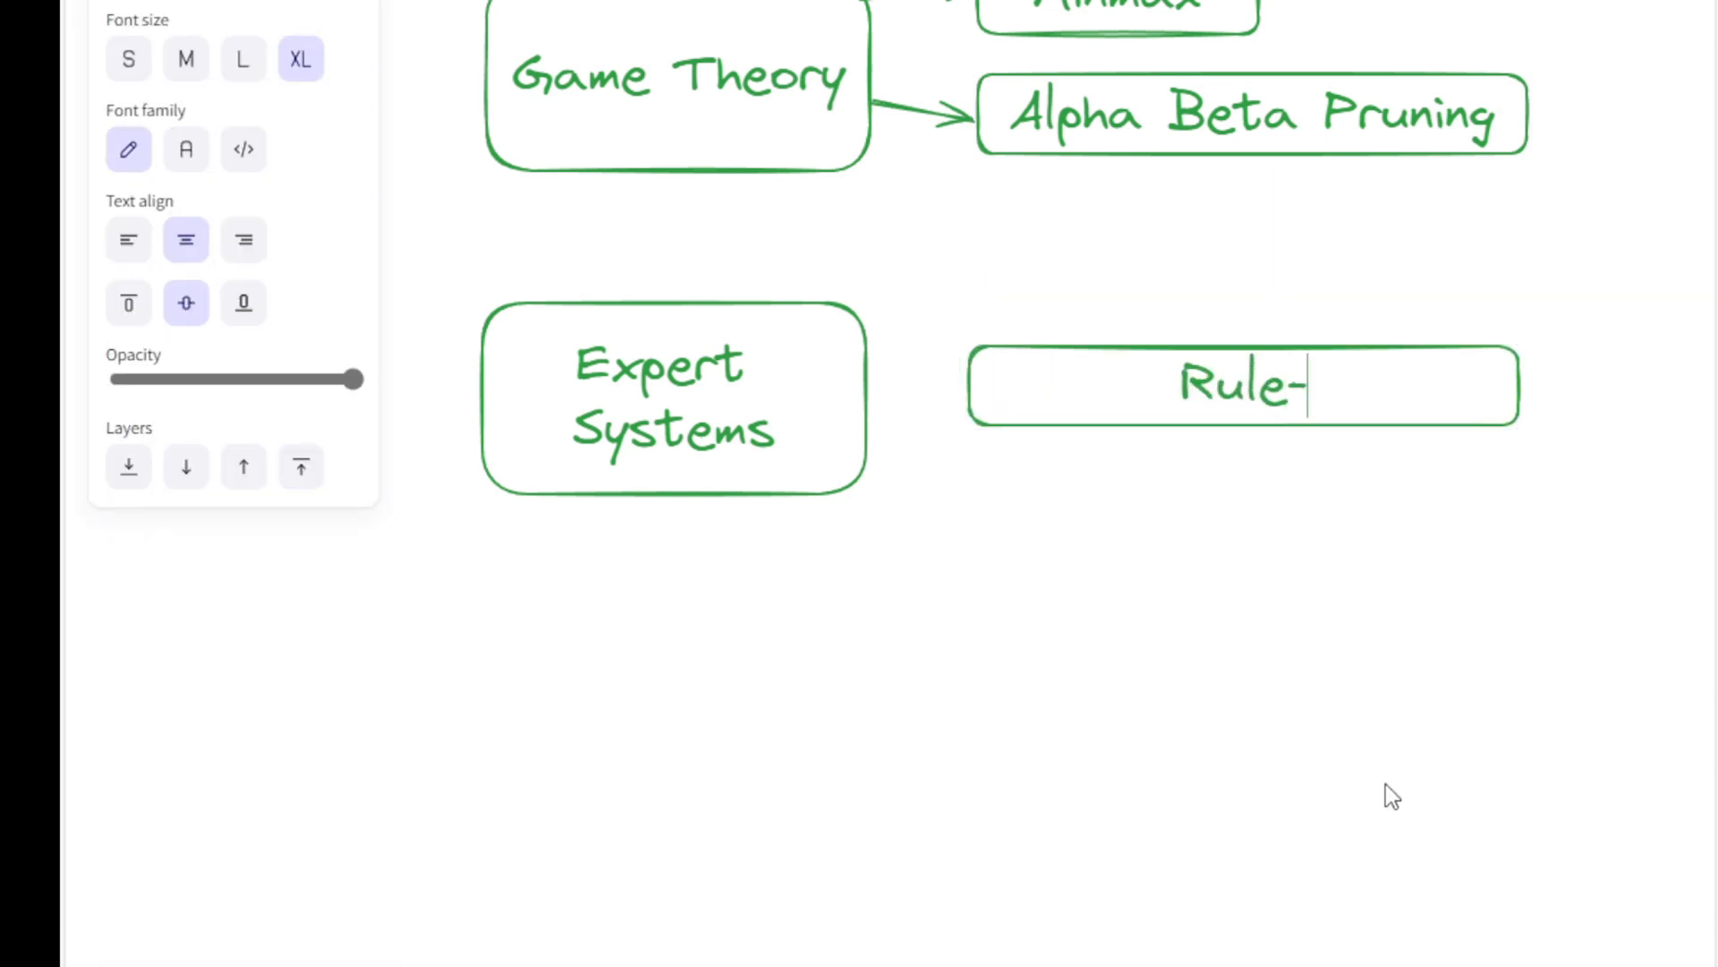
pyautogui.write('based reasoning')
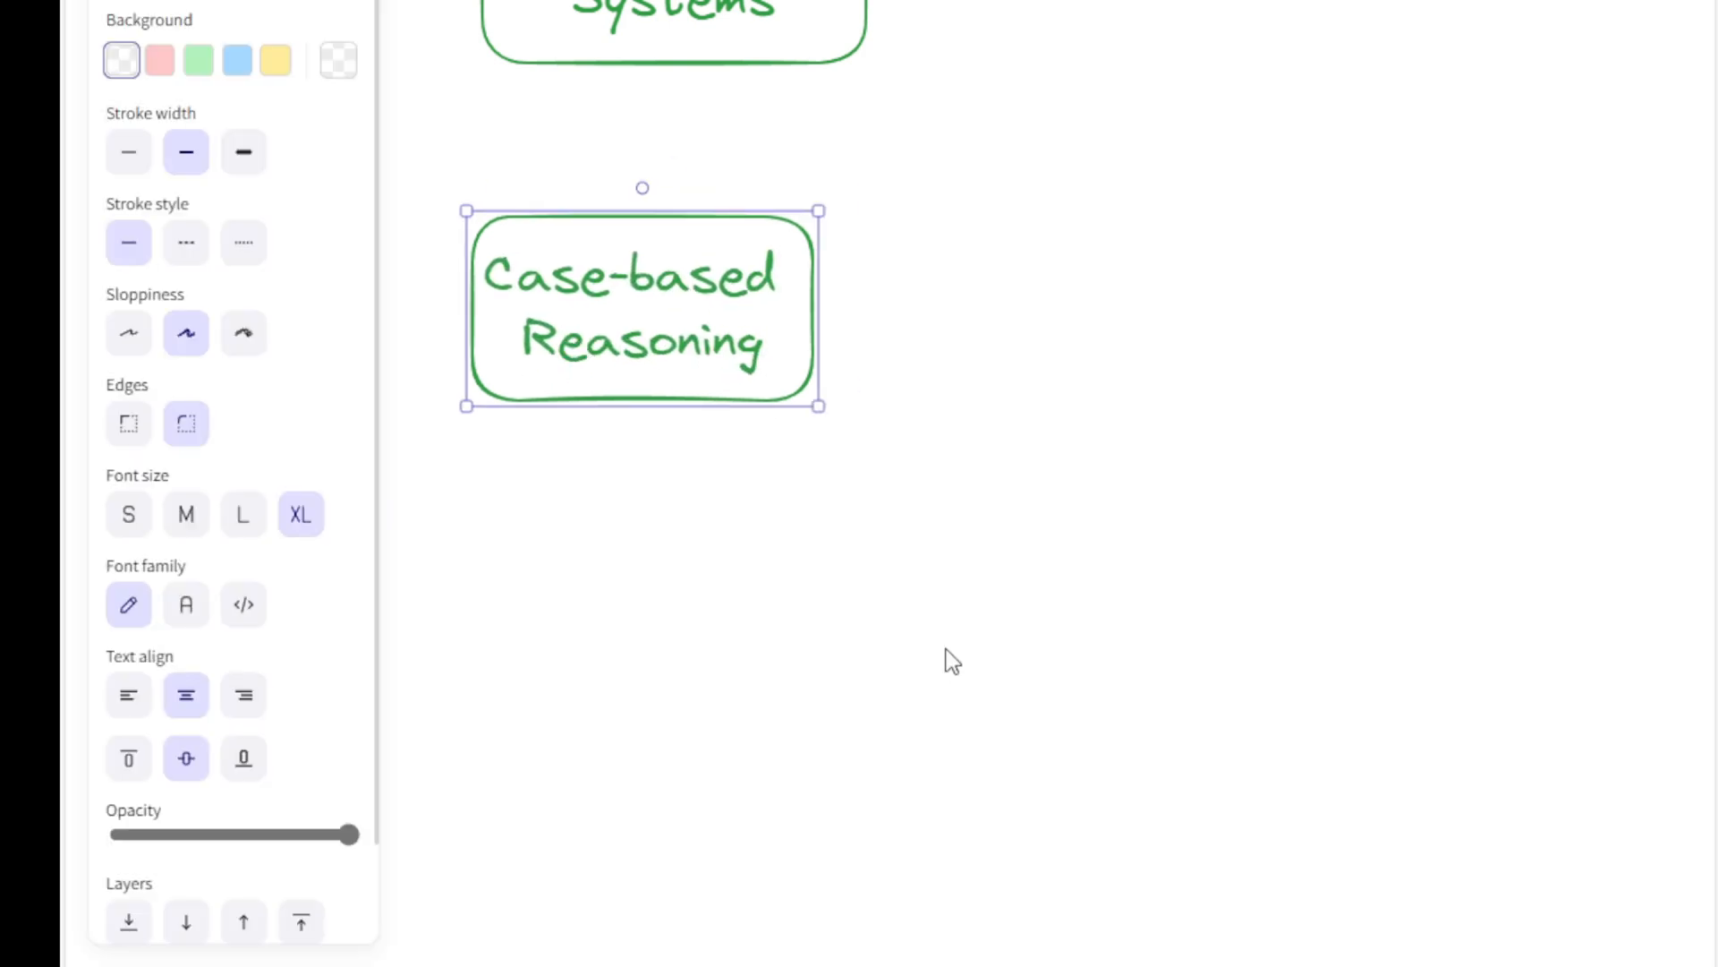
# Step: Extend the category label to read 'Case-based Reasoning (CBR)'
pyautogui.click(950, 660)
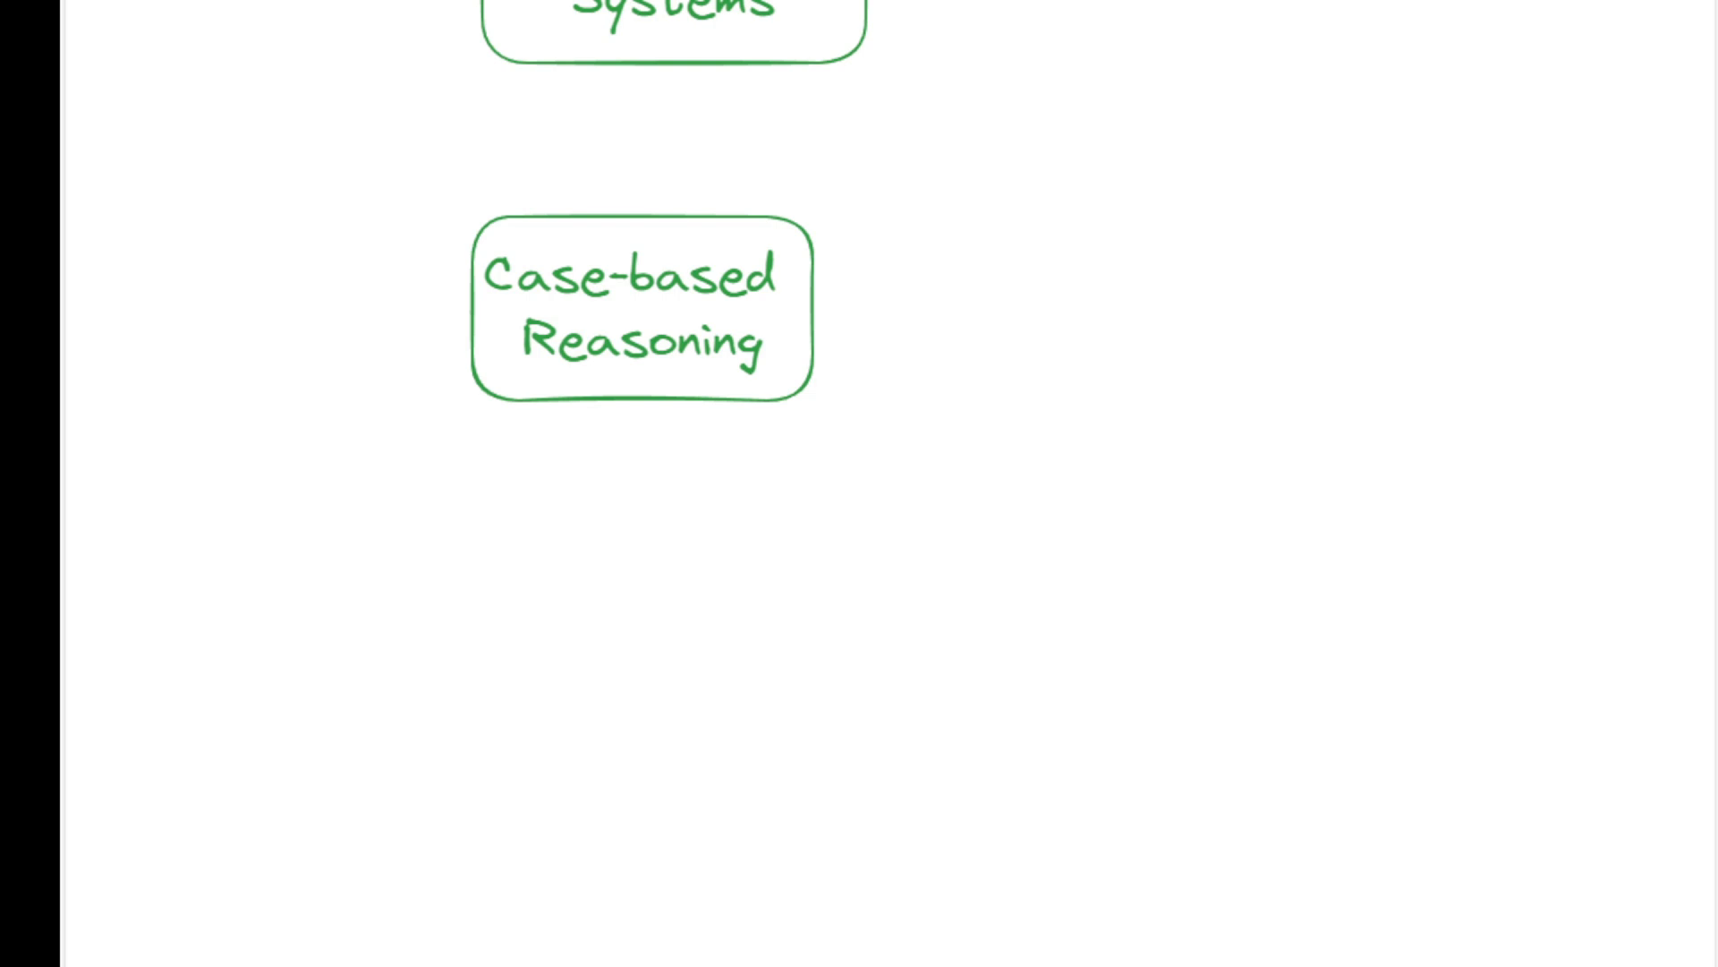
pyautogui.click(643, 306)
pyautogui.write(' (')
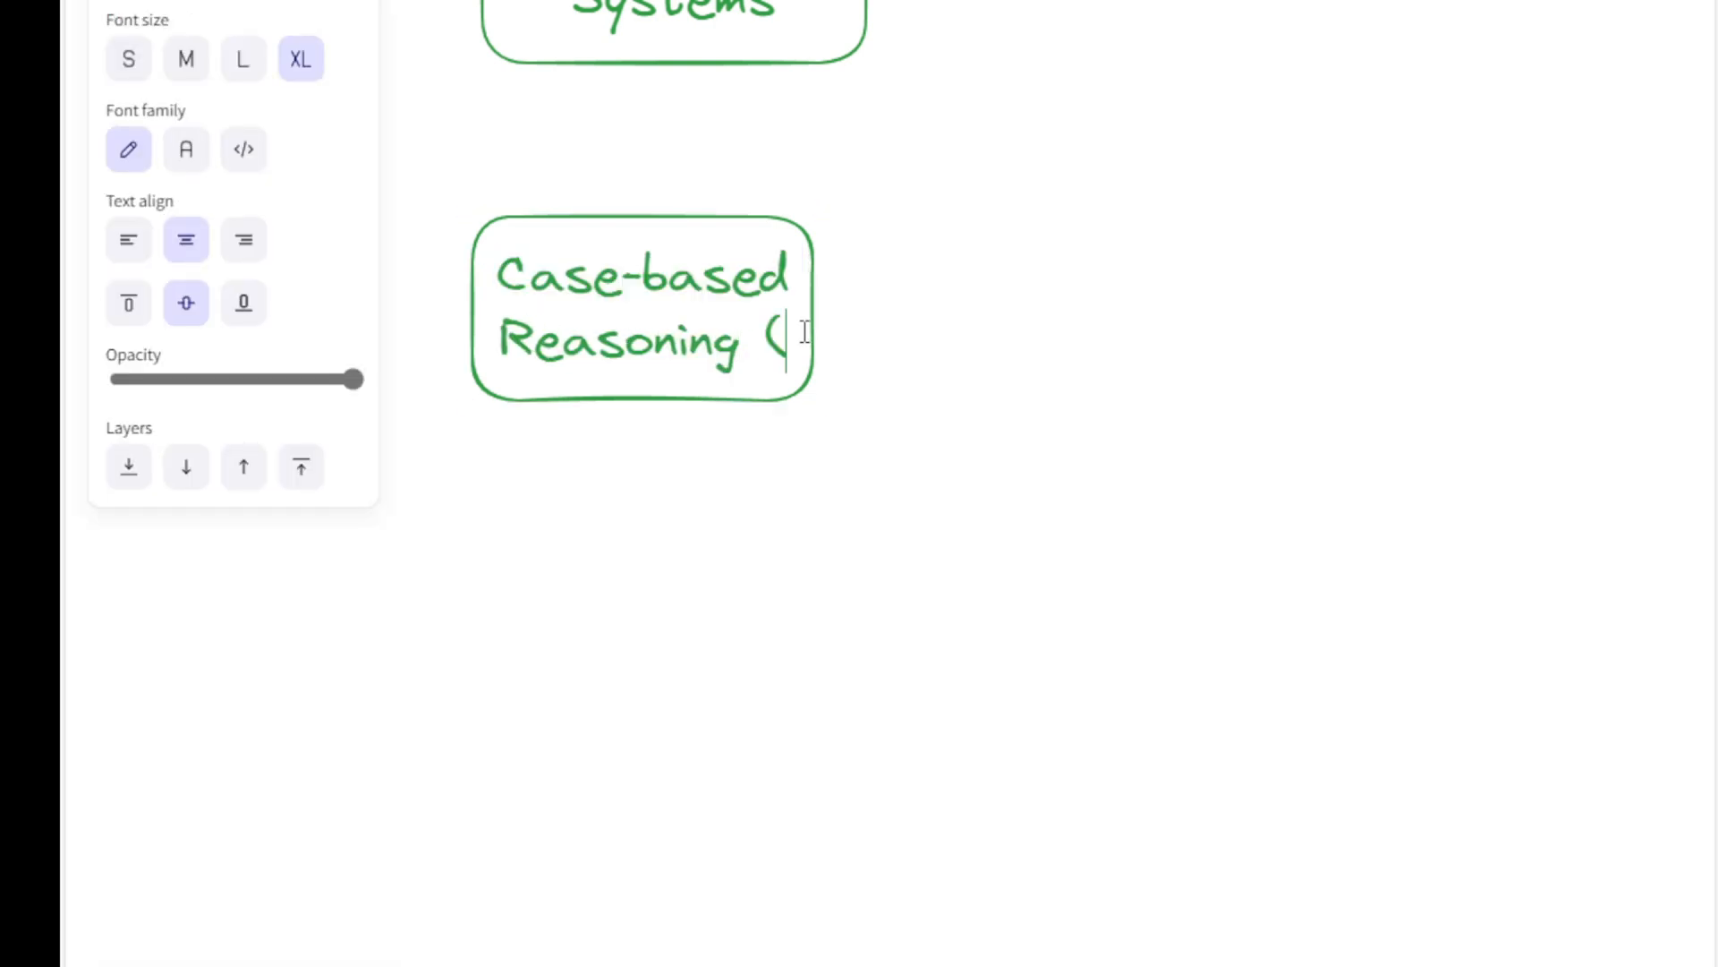
# Step: Label the small example box 'Retrieval' at font size L
pyautogui.click(184, 58)
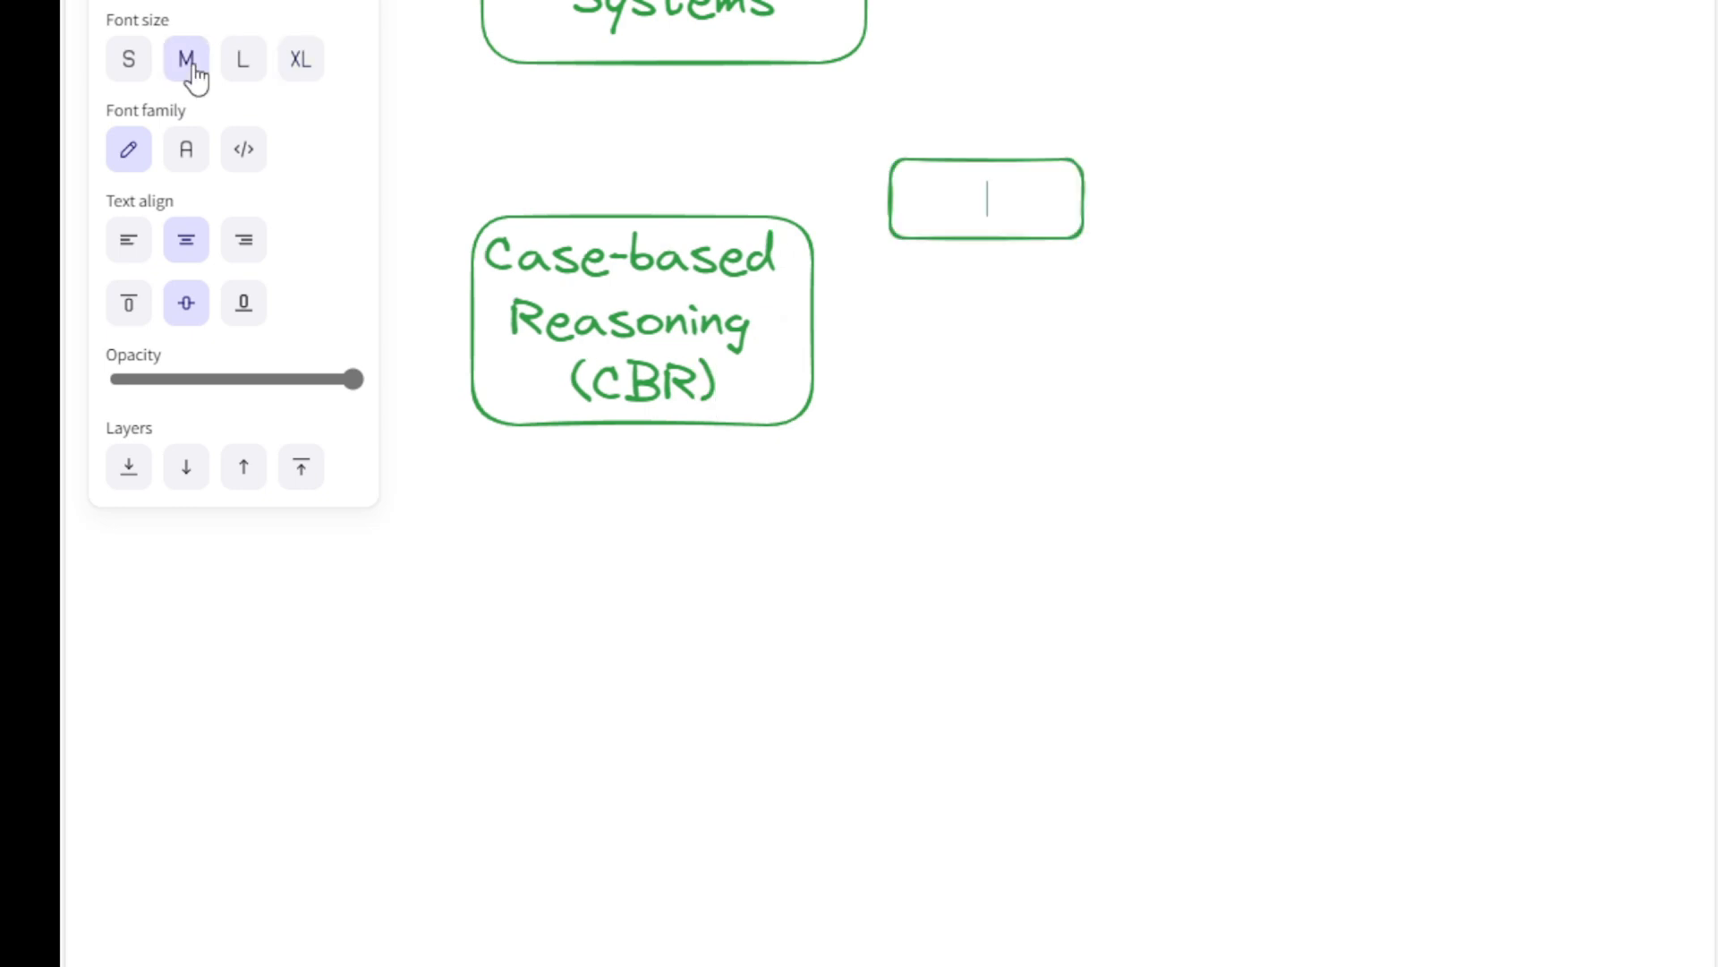
pyautogui.click(243, 59)
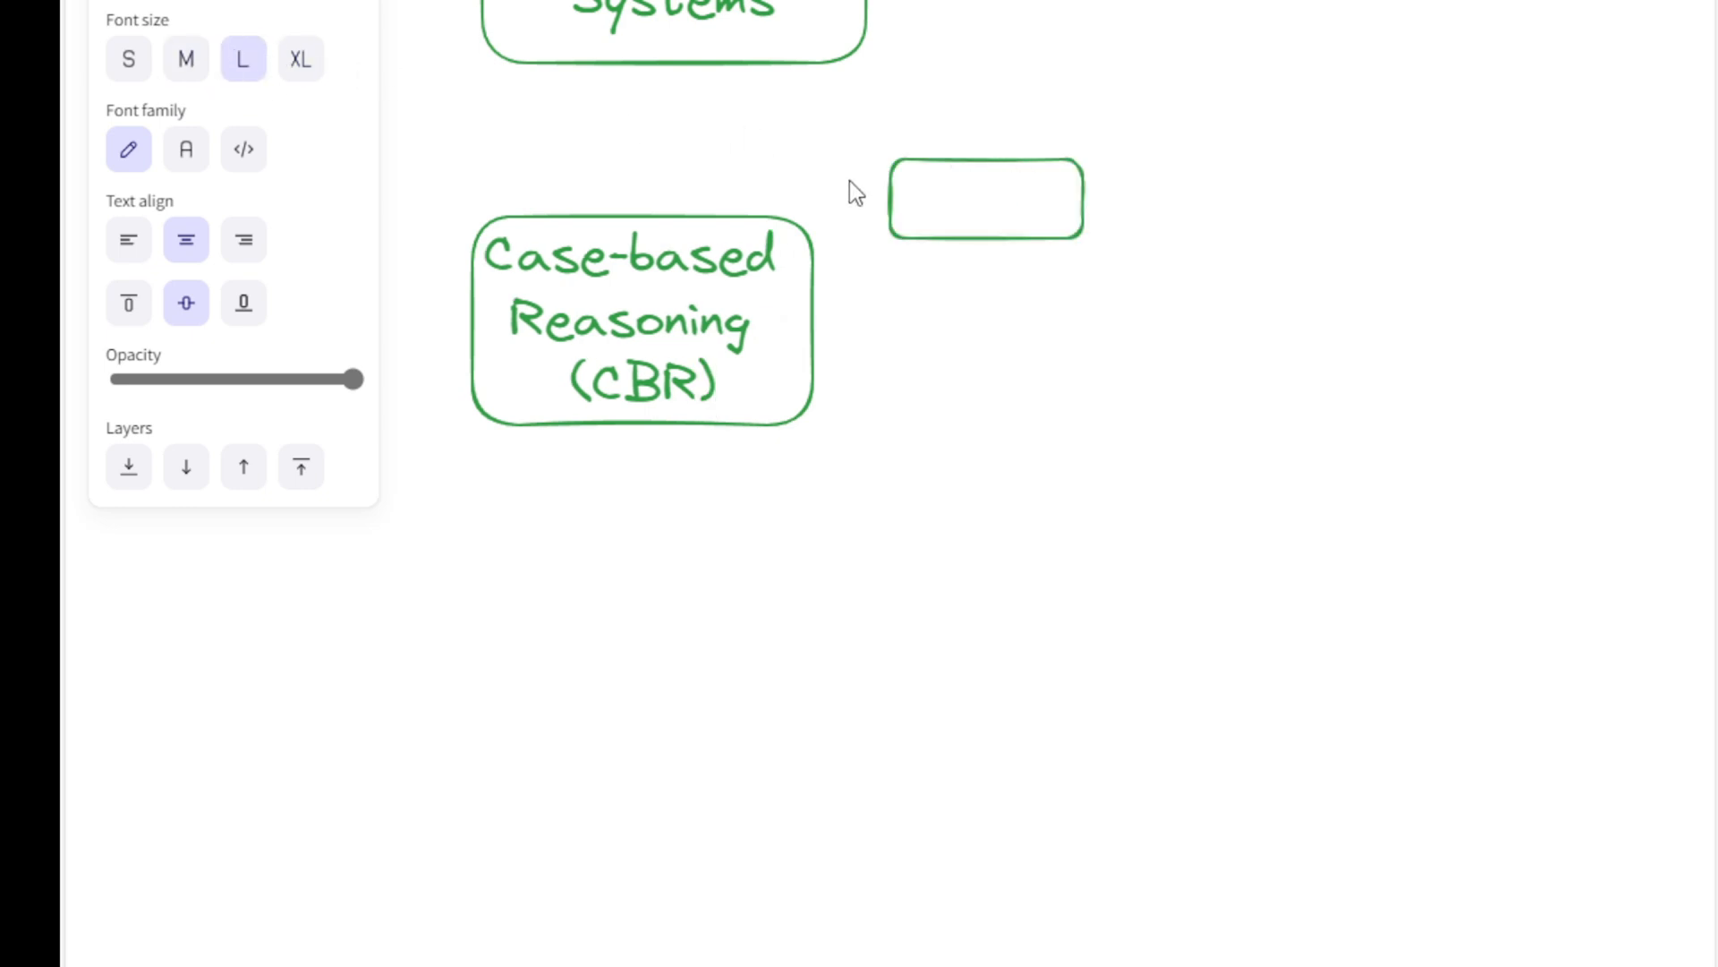
pyautogui.write('Retr')
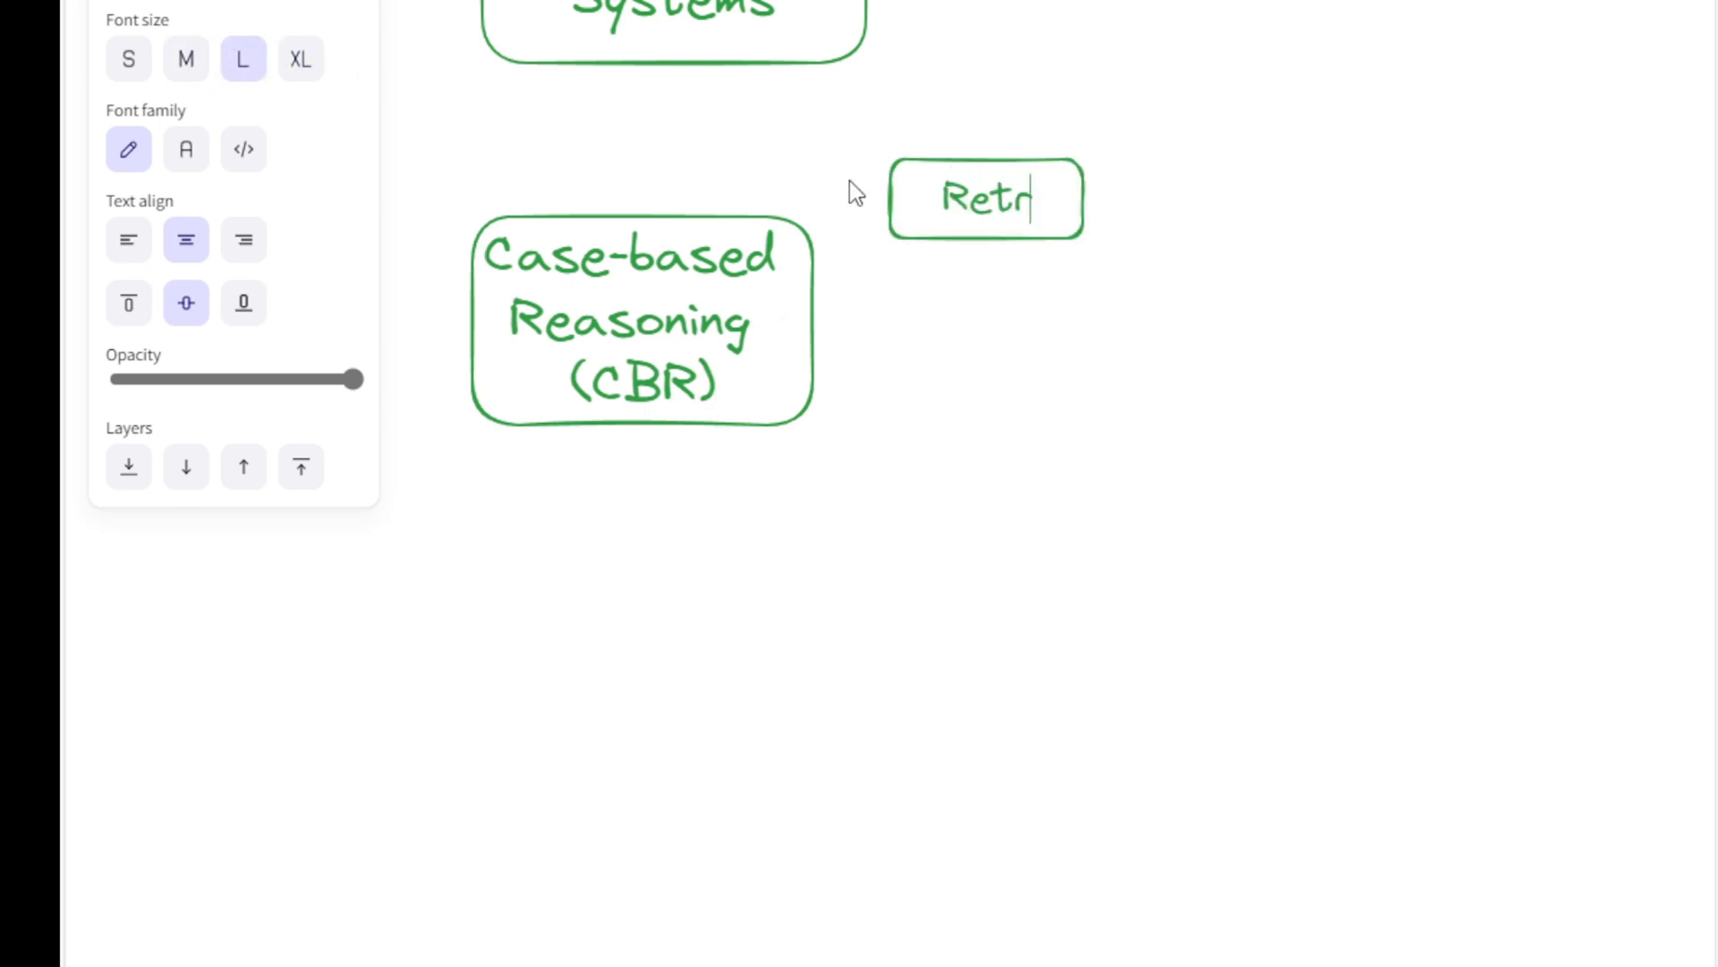
pyautogui.write('iea')
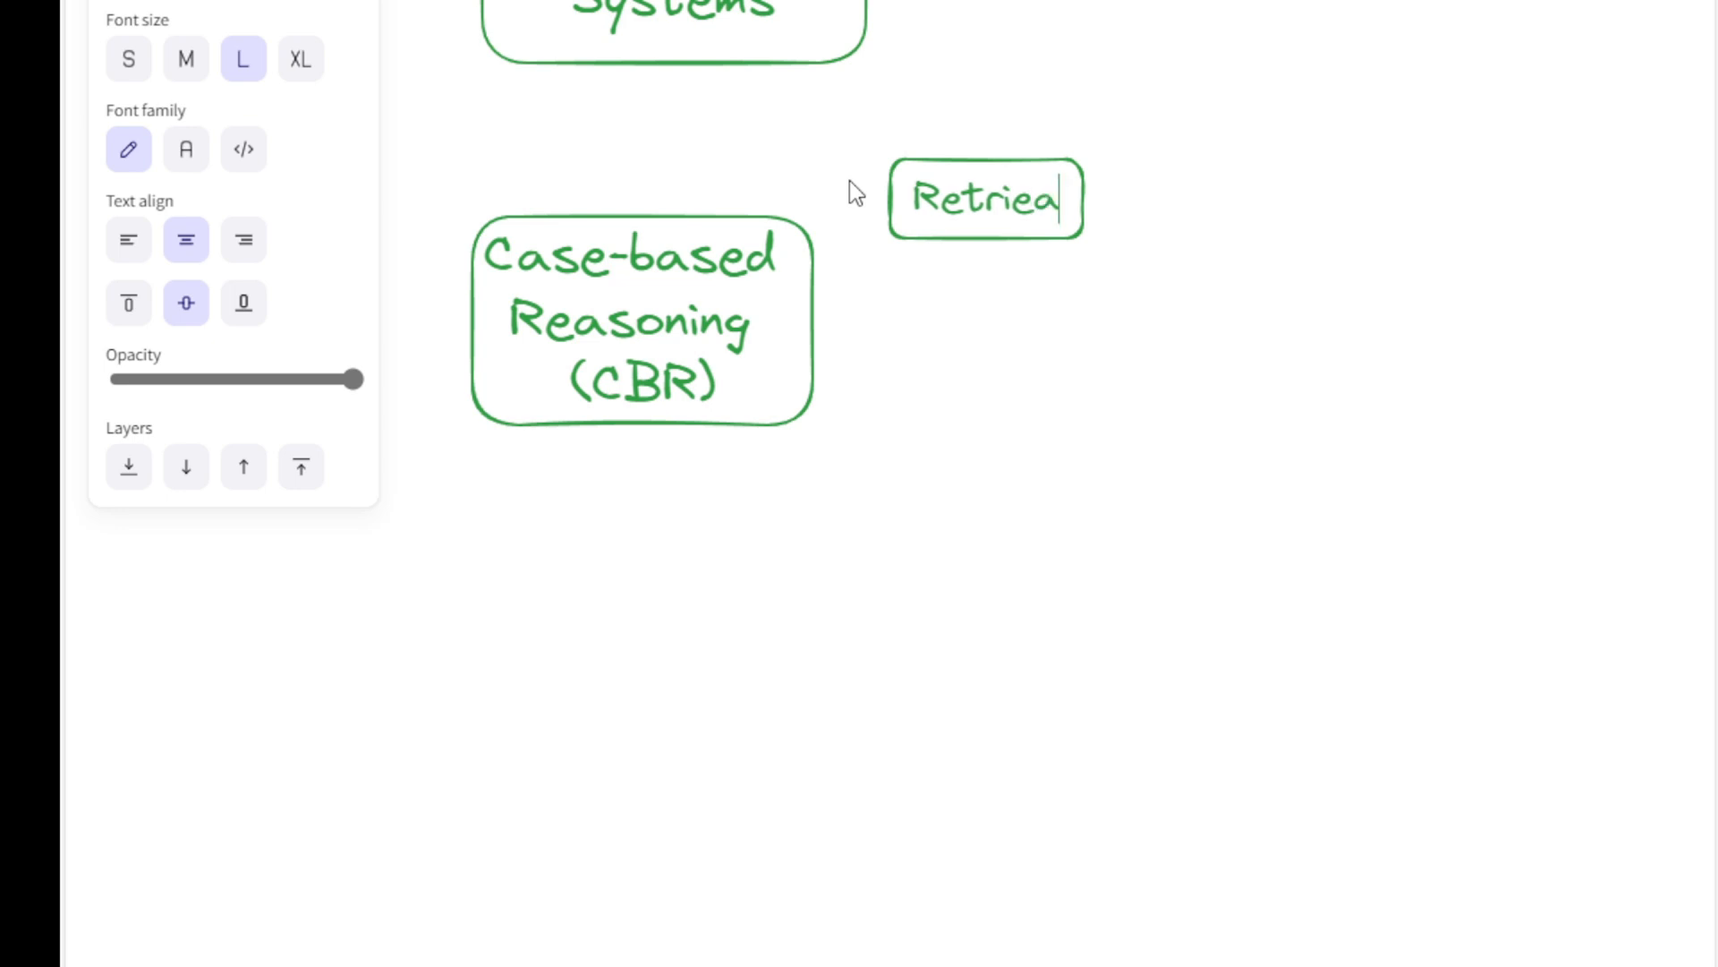
pyautogui.write('val')
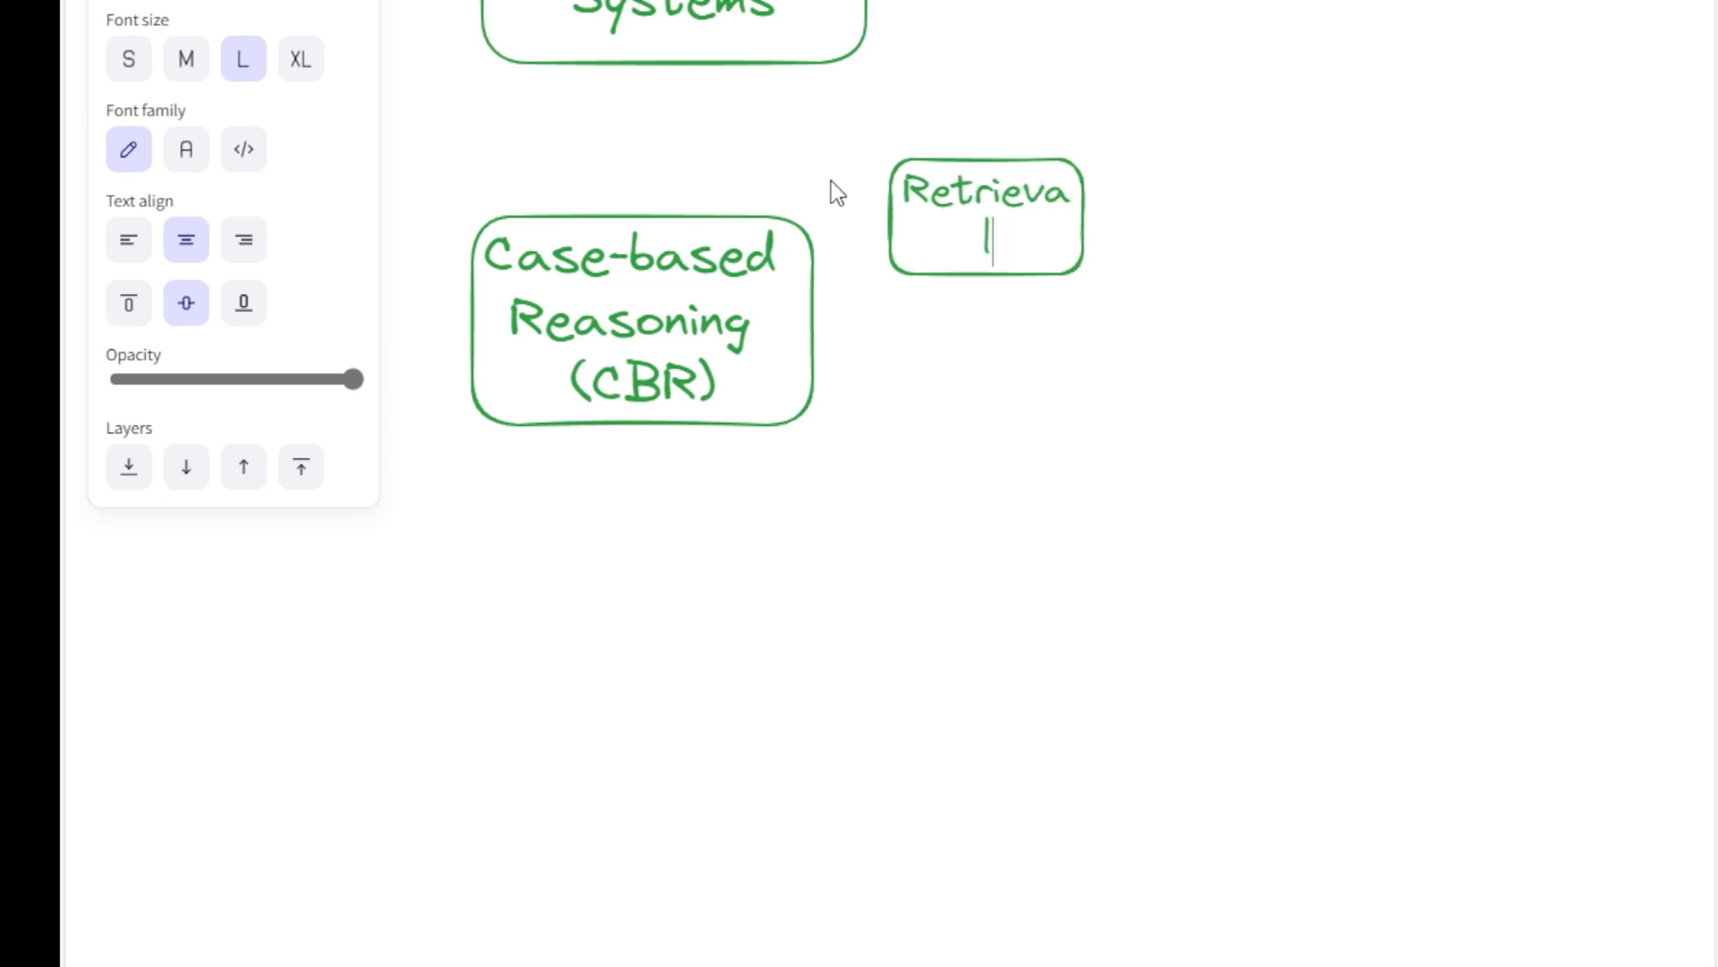
pyautogui.click(983, 216)
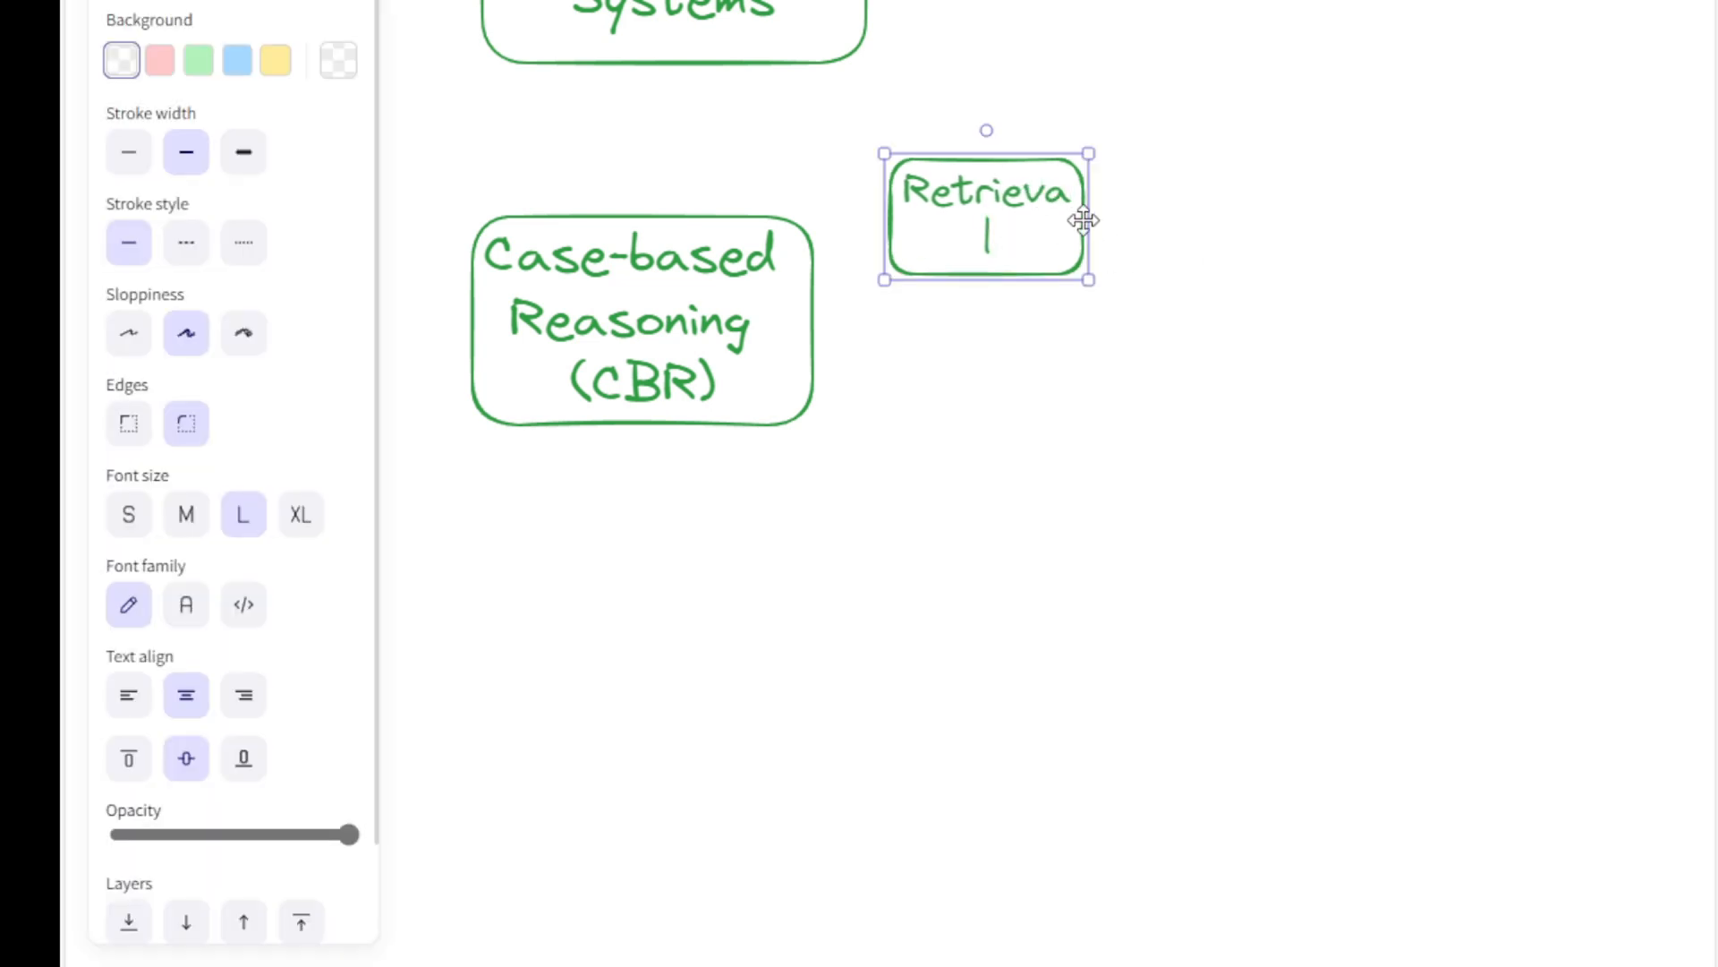